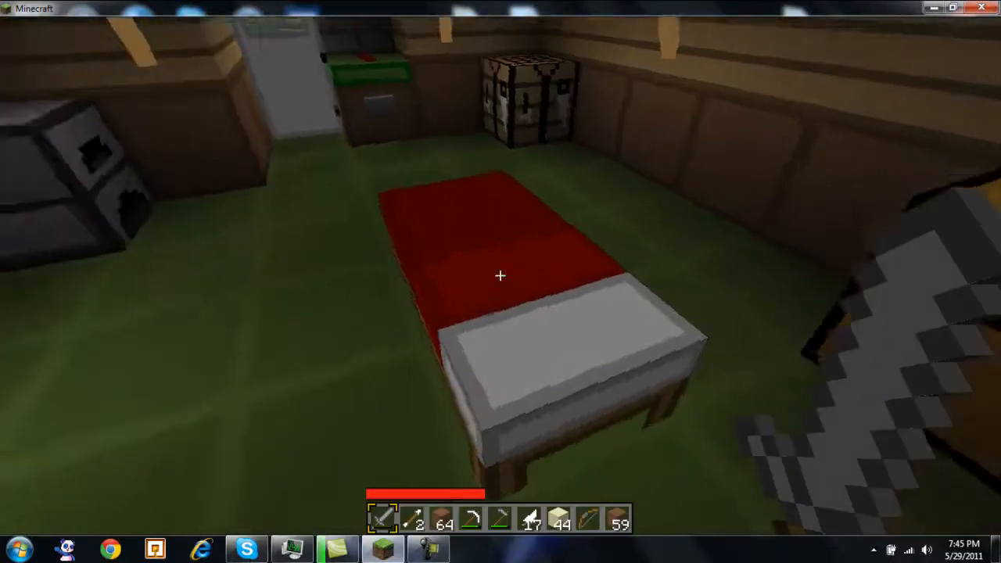
mouse_move(501, 276)
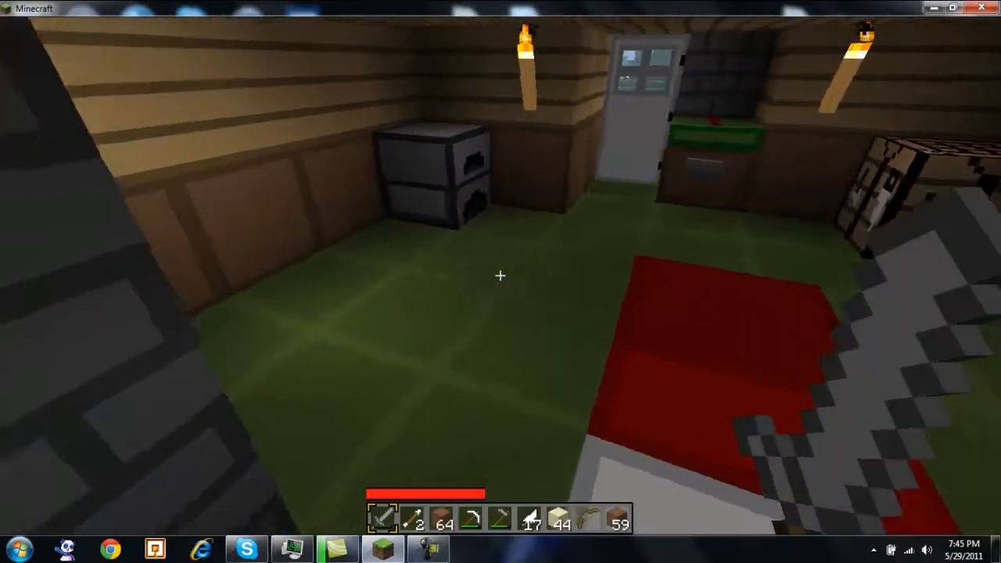
mouse_move(501, 275)
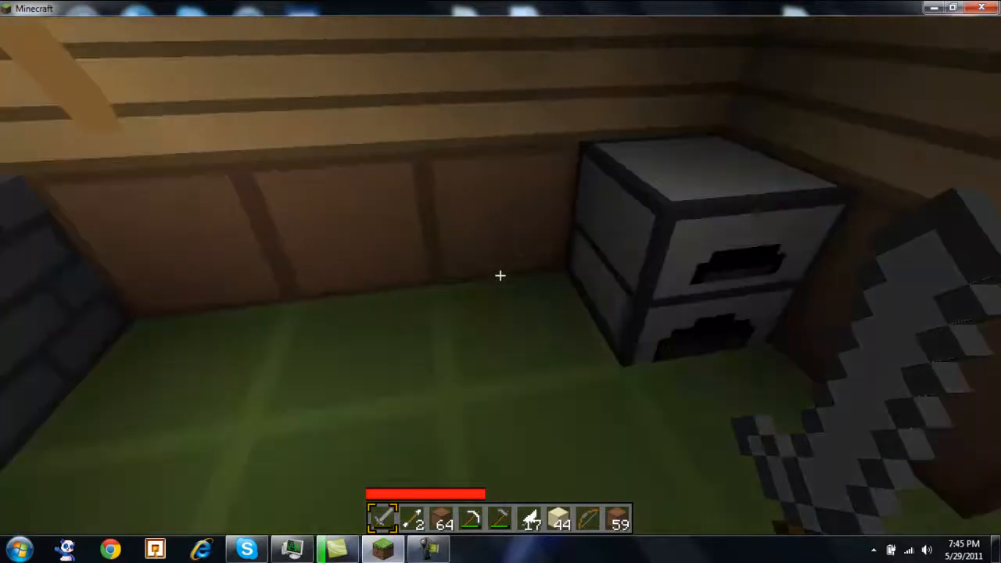
mouse_move(501, 275)
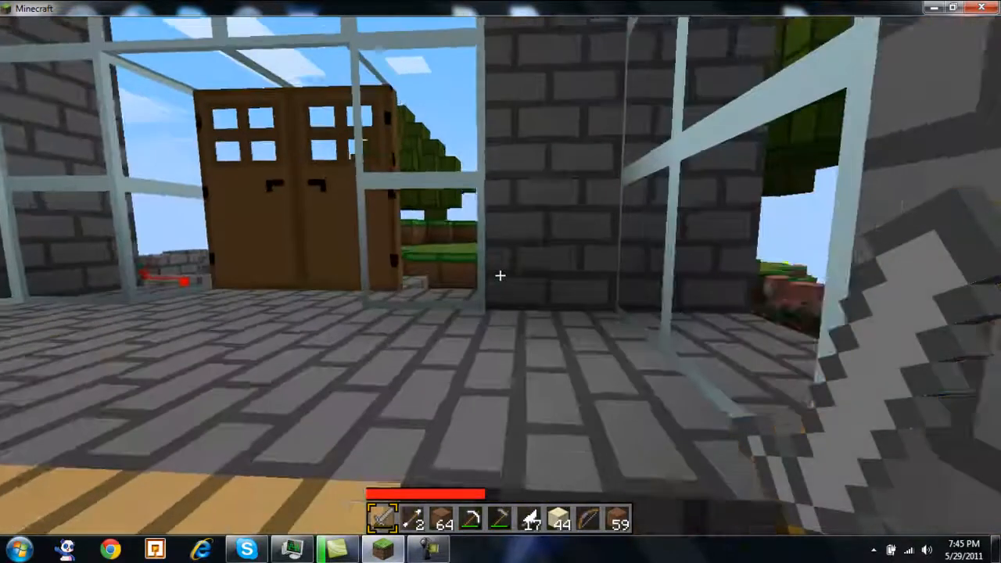
mouse_move(500, 282)
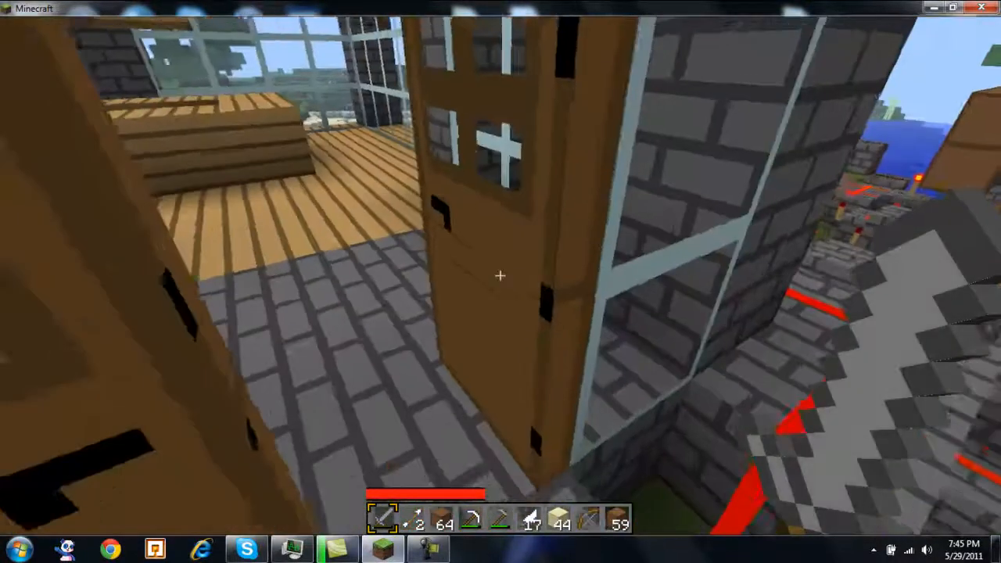
mouse_move(501, 275)
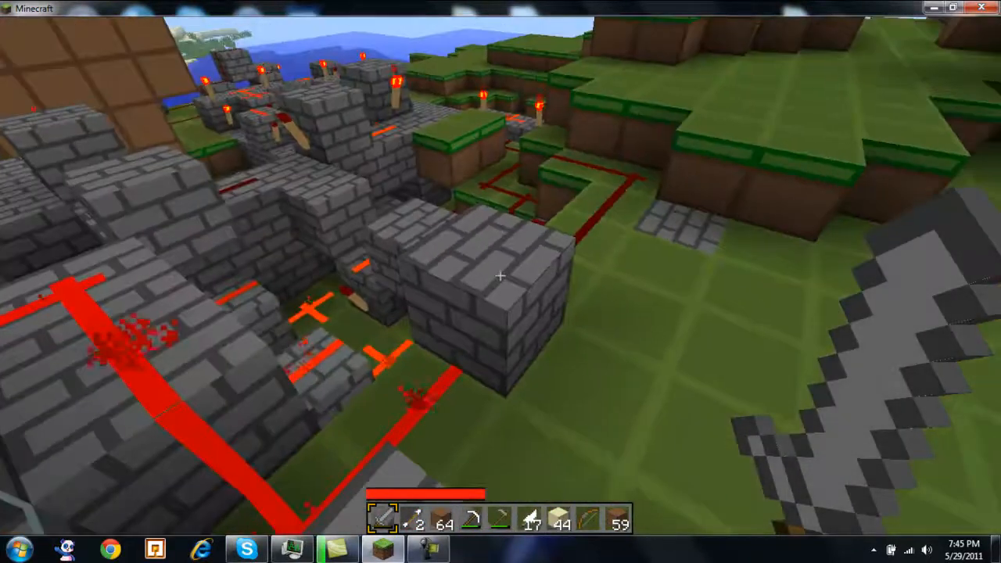
mouse_move(501, 282)
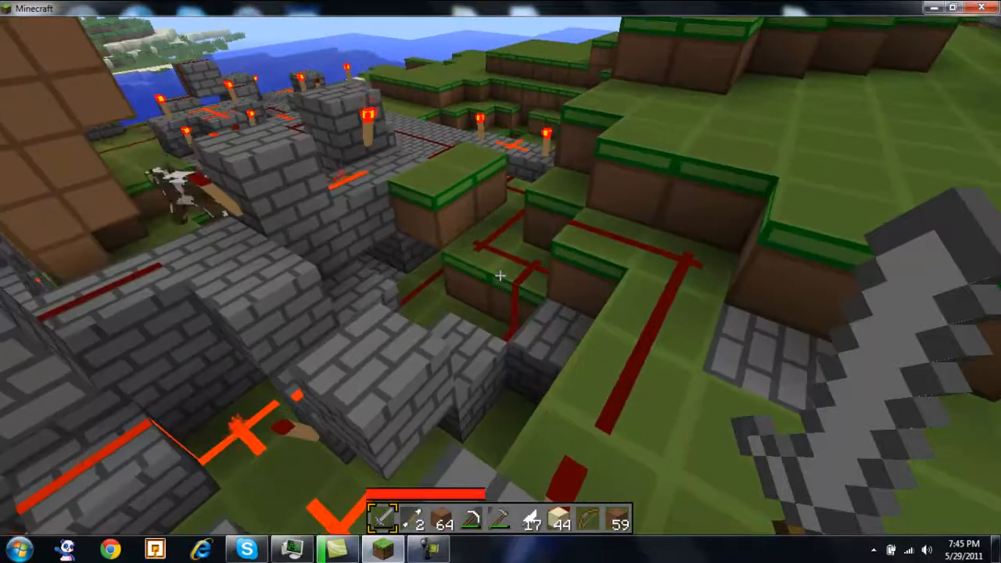
mouse_move(501, 276)
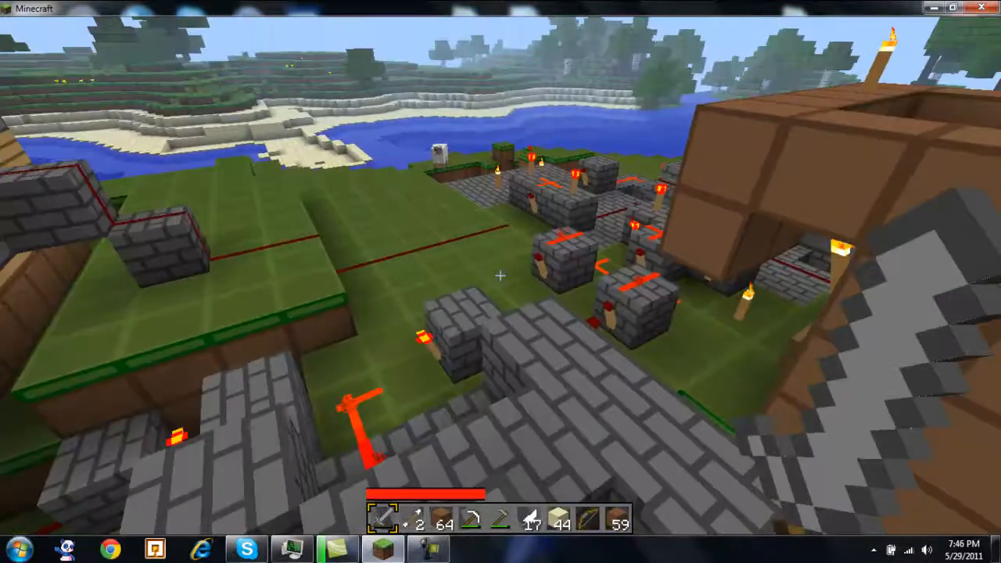
mouse_move(500, 281)
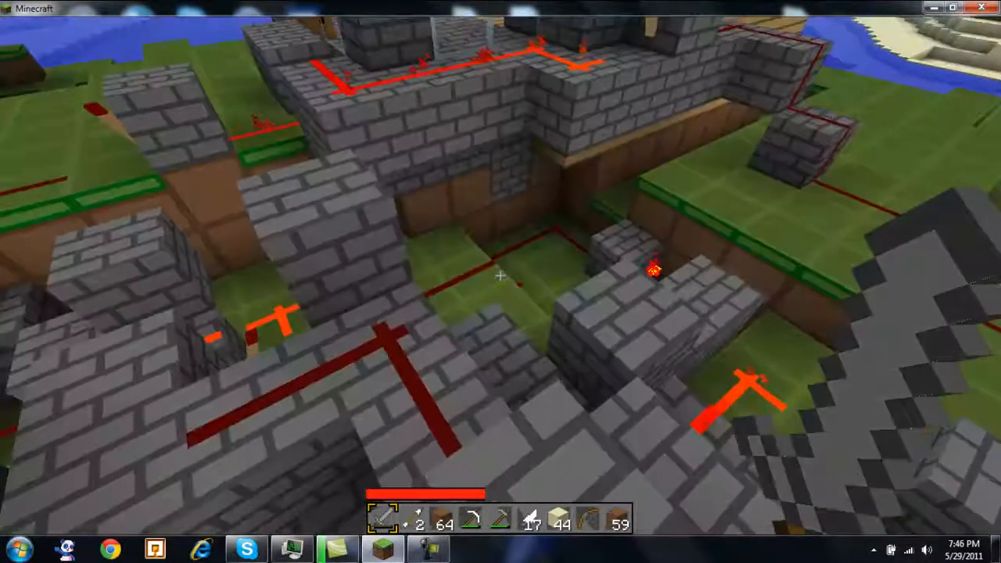
mouse_move(500, 274)
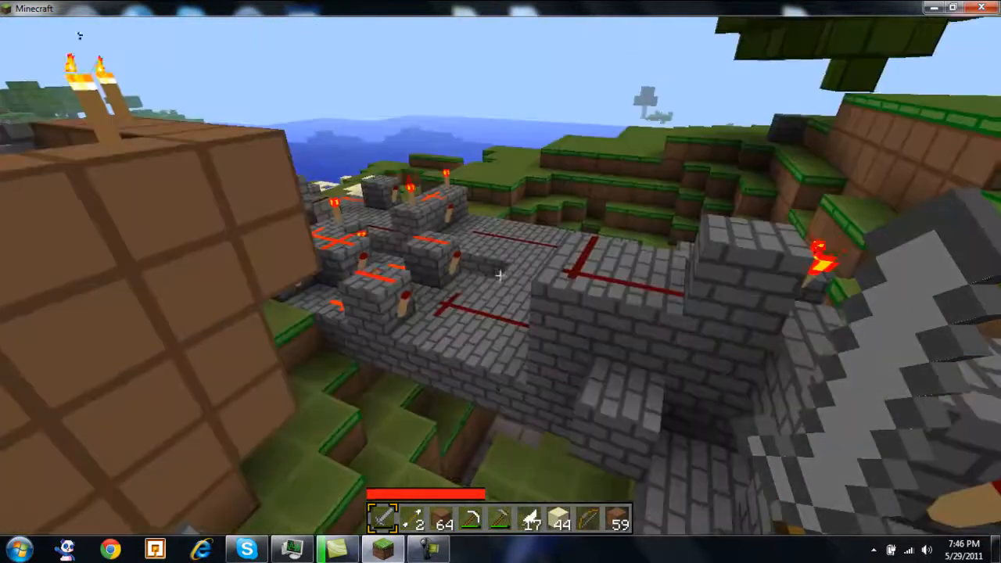
mouse_move(500, 278)
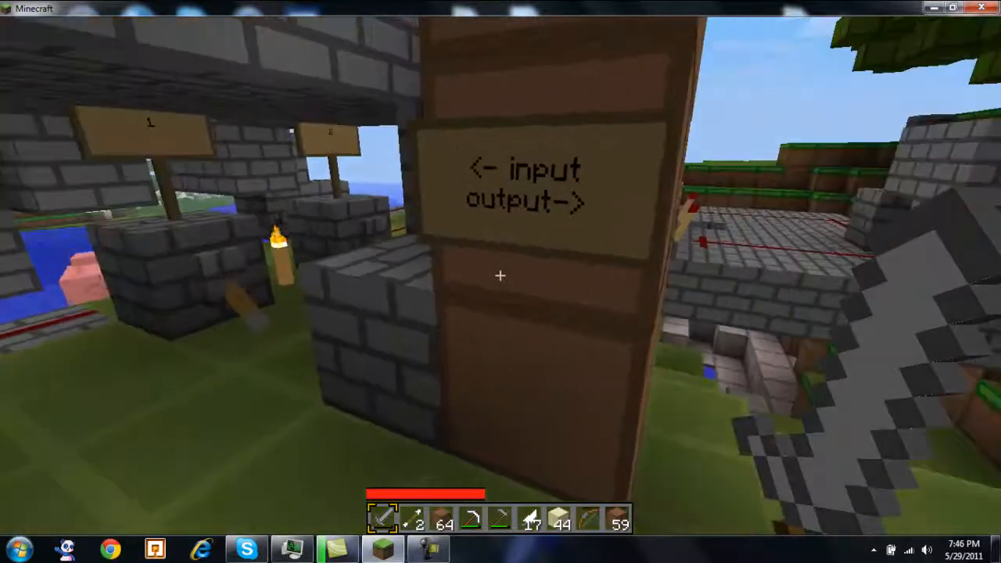
mouse_move(500, 275)
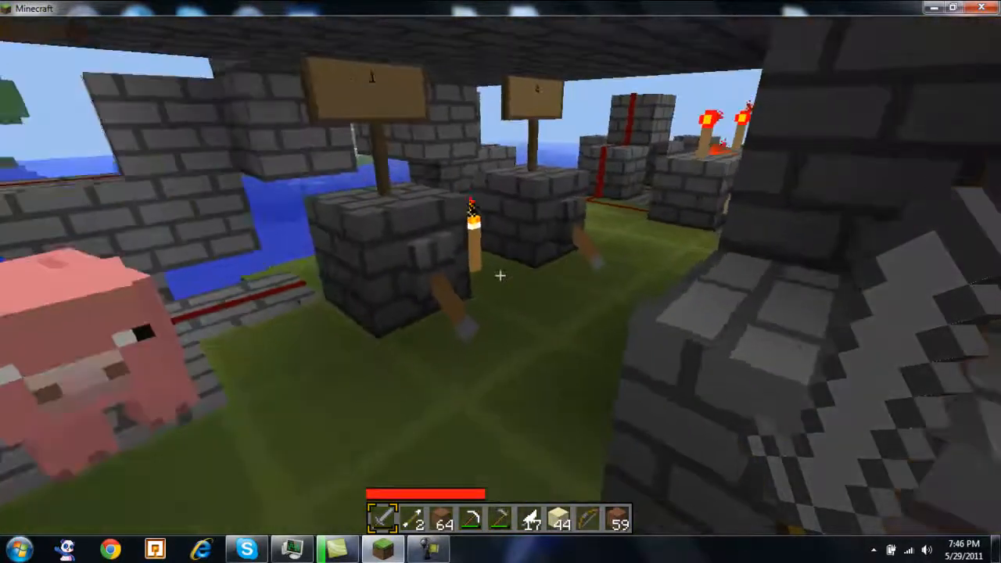
mouse_move(501, 275)
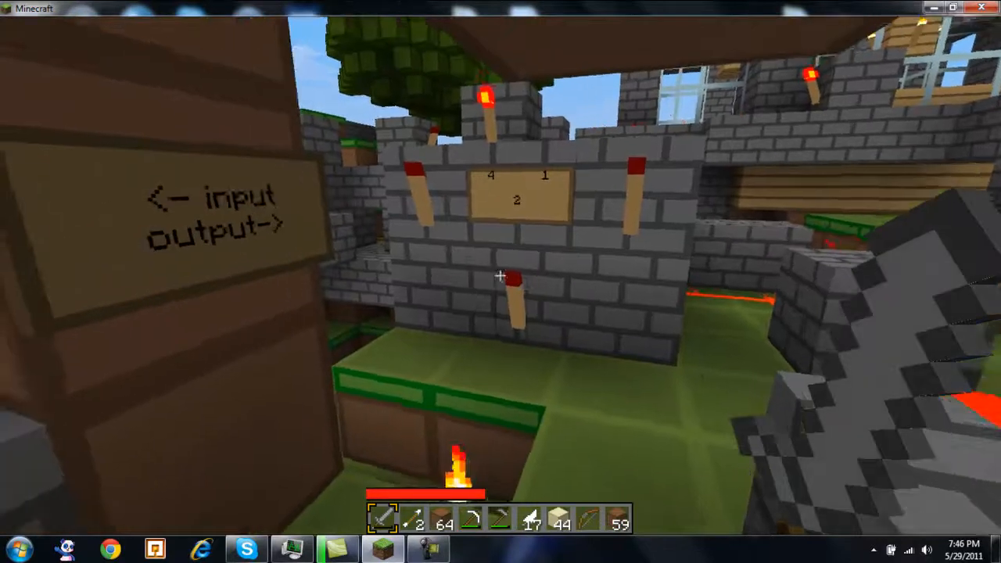
mouse_move(501, 281)
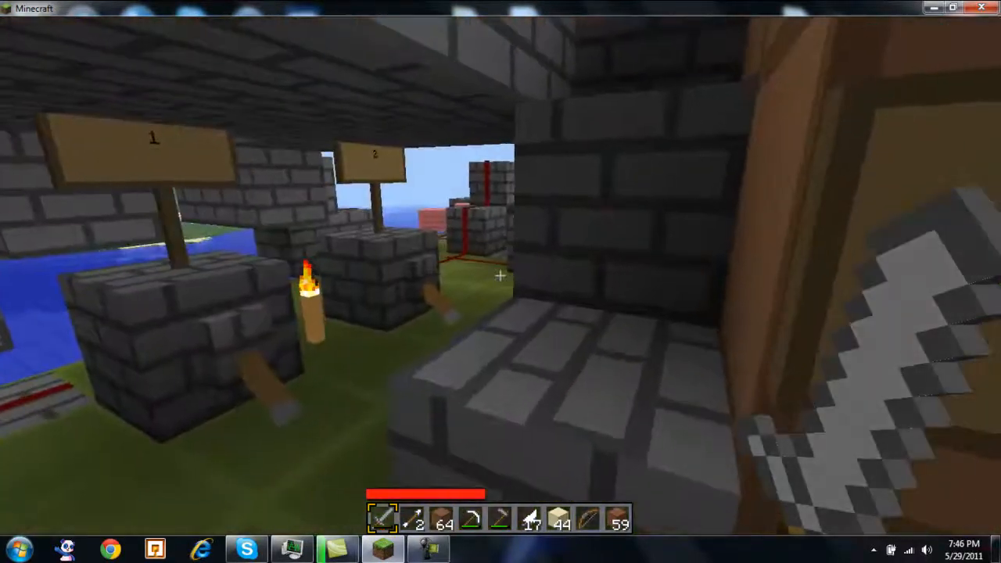
mouse_move(501, 275)
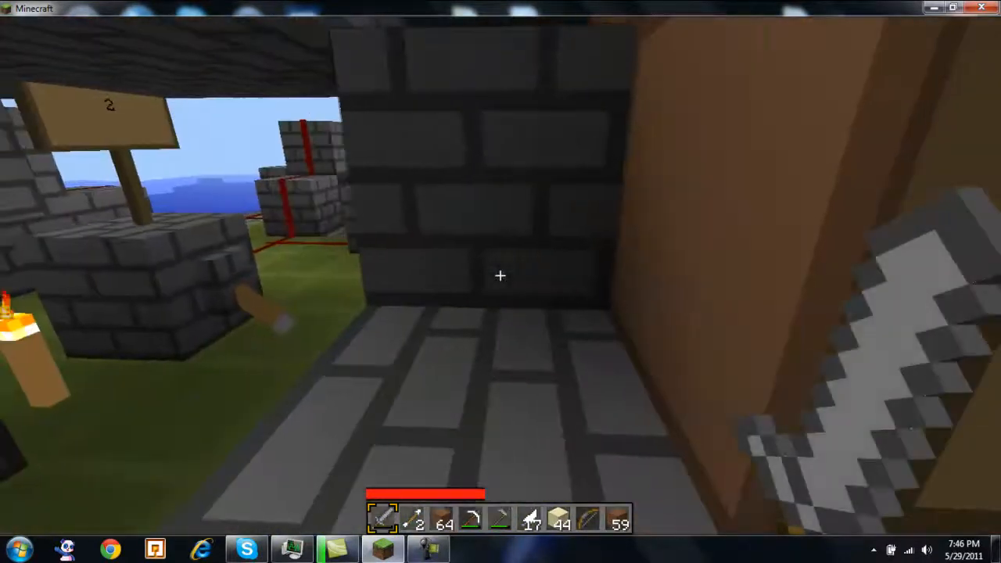
mouse_move(500, 276)
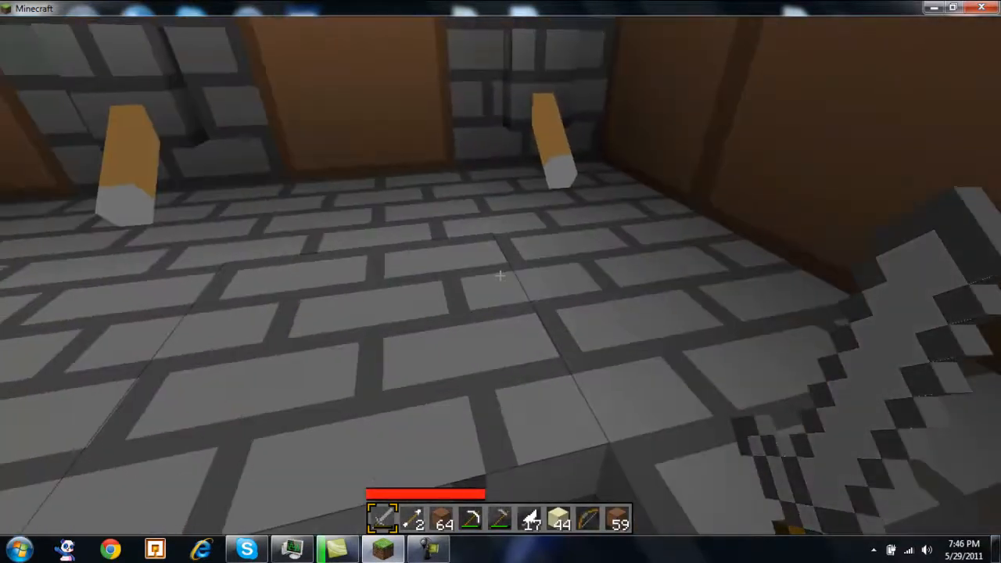
mouse_move(501, 282)
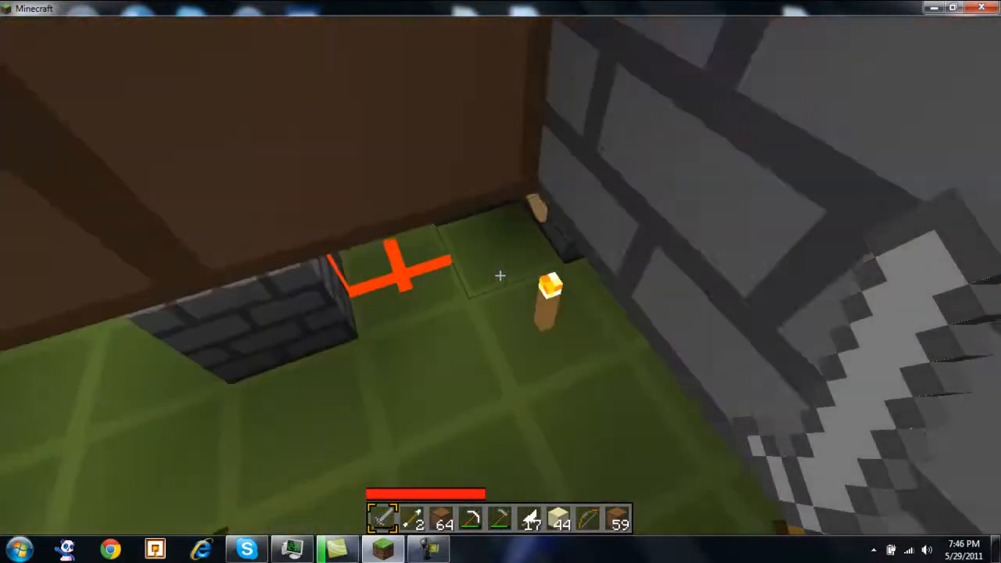
mouse_move(501, 276)
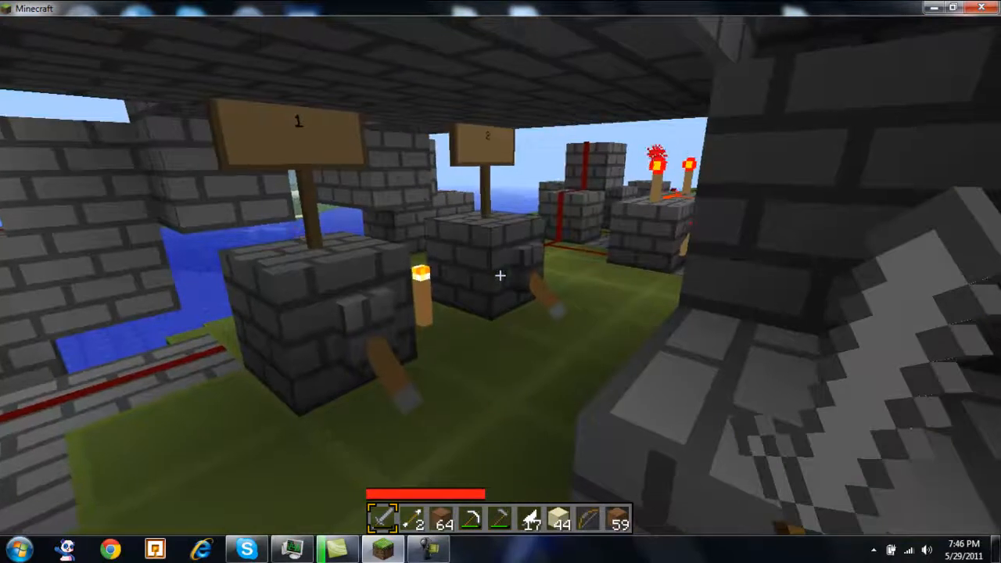
mouse_move(501, 282)
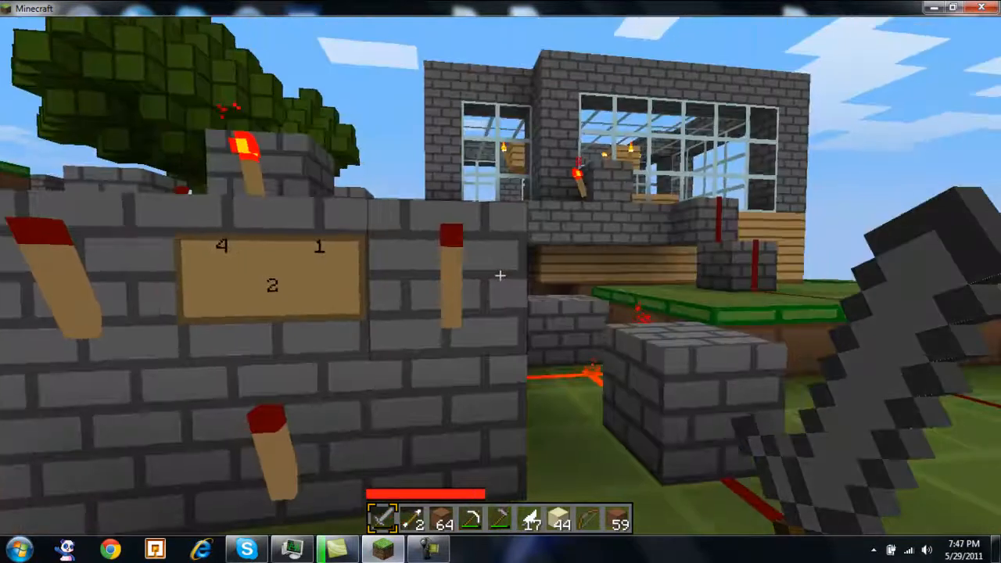
mouse_move(500, 275)
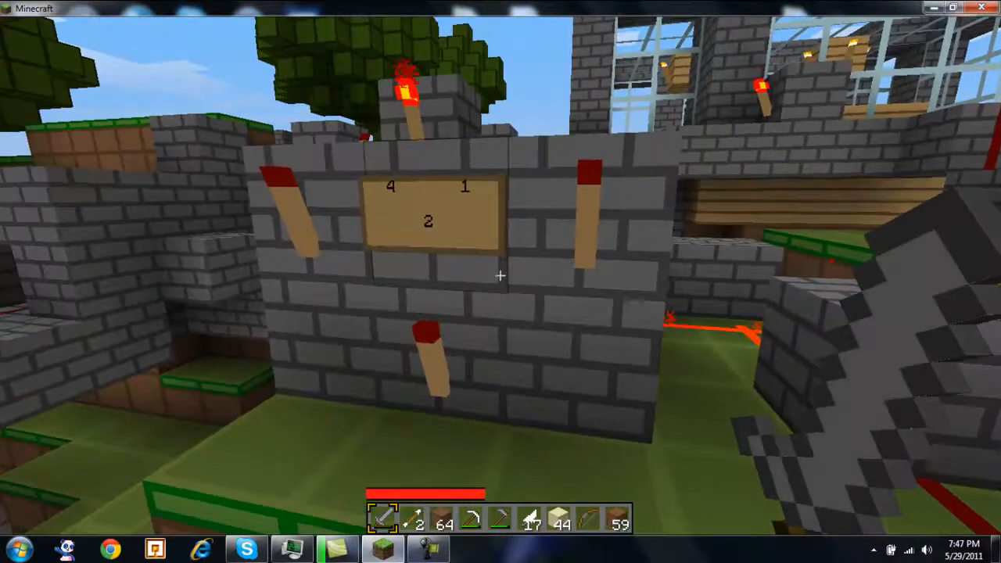
mouse_move(501, 275)
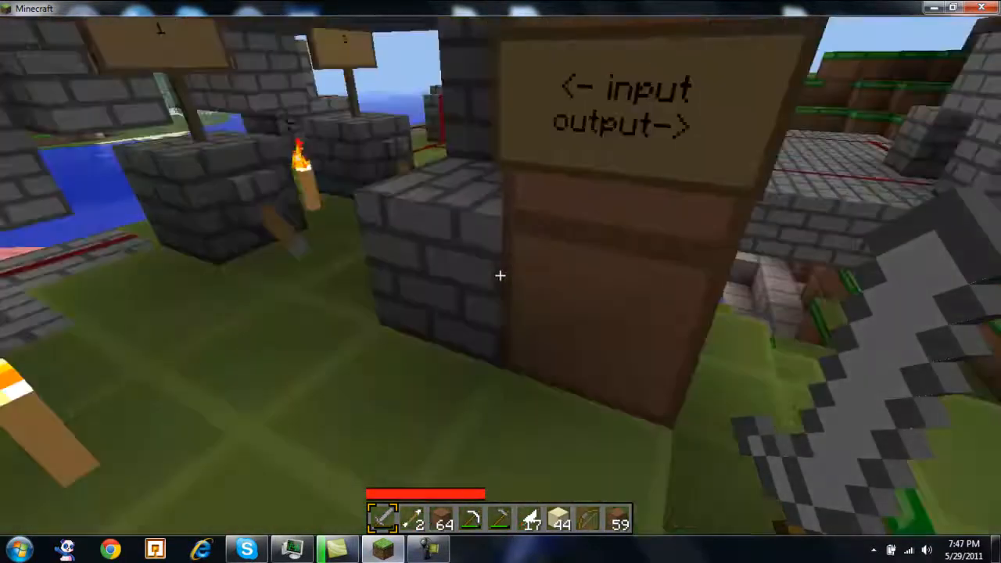
mouse_move(501, 276)
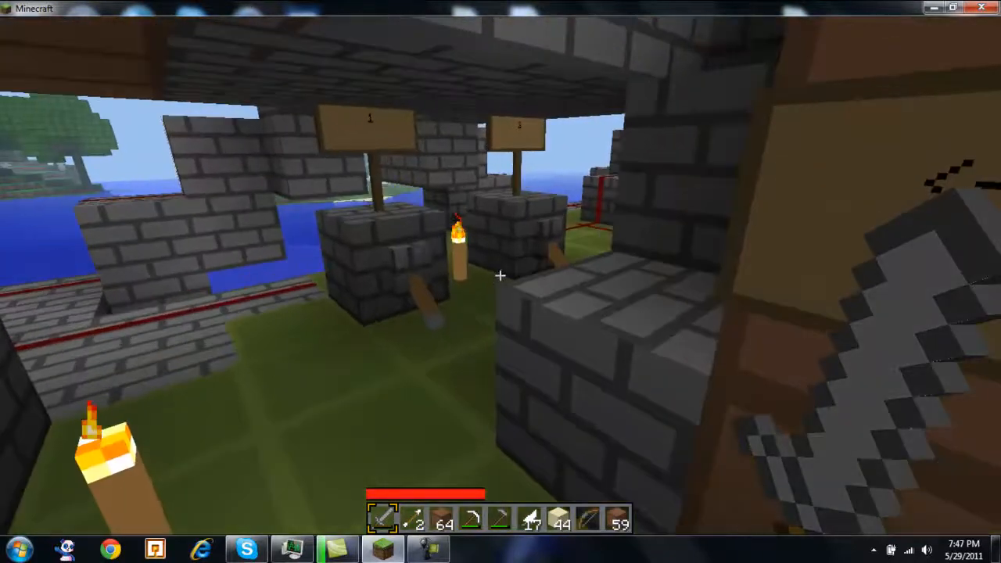
mouse_move(501, 281)
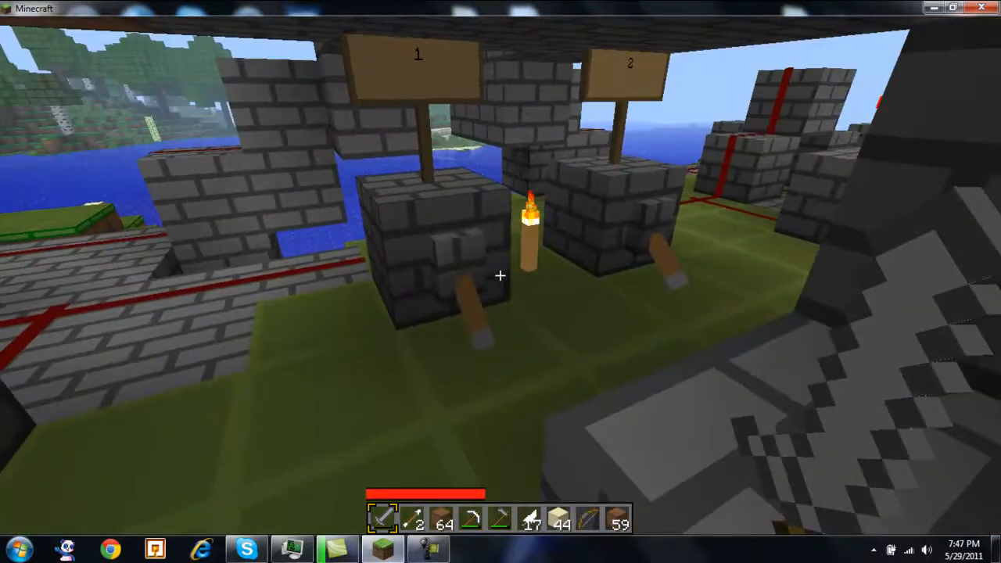
mouse_move(500, 276)
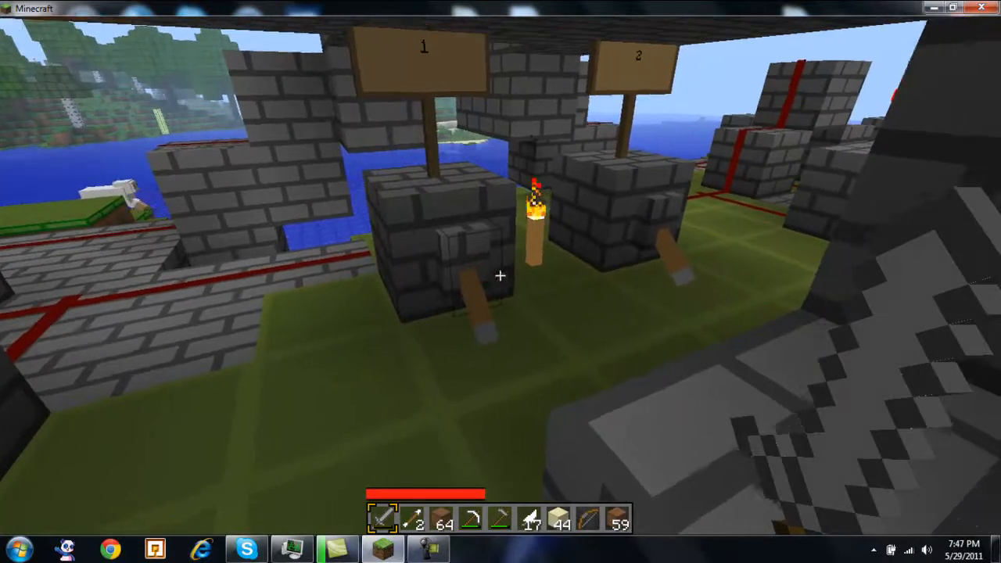
mouse_move(501, 276)
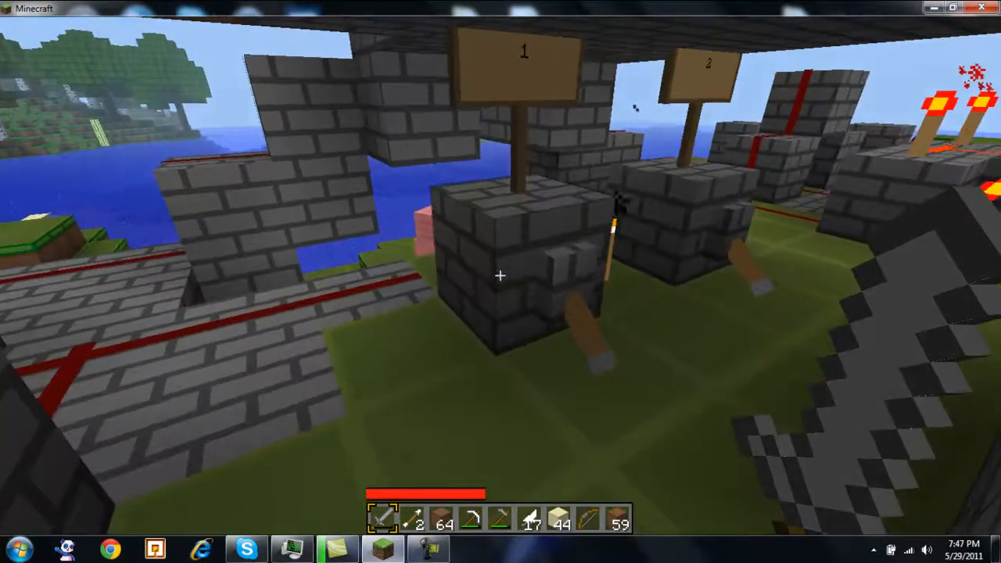
mouse_move(501, 276)
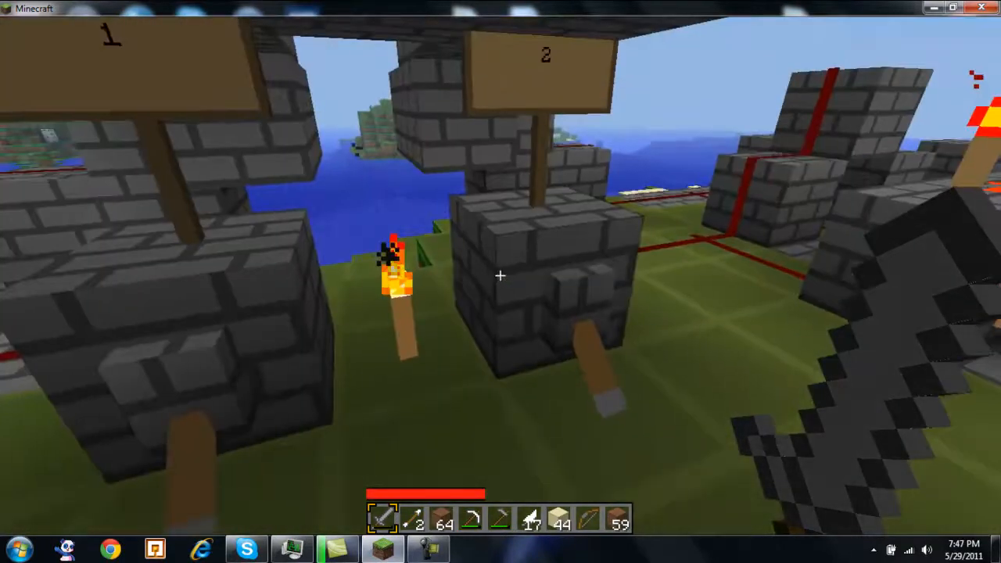
mouse_move(501, 282)
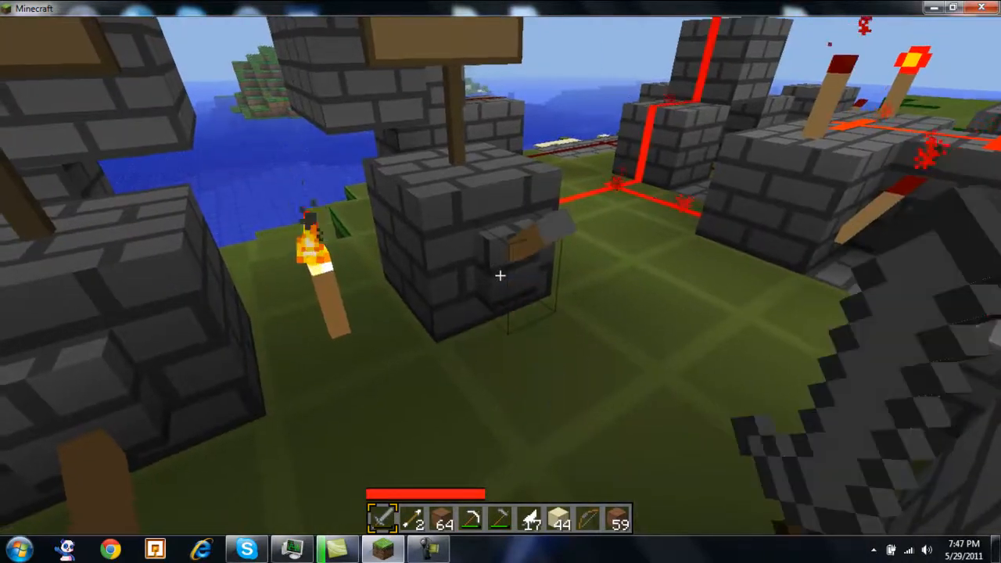
mouse_move(501, 275)
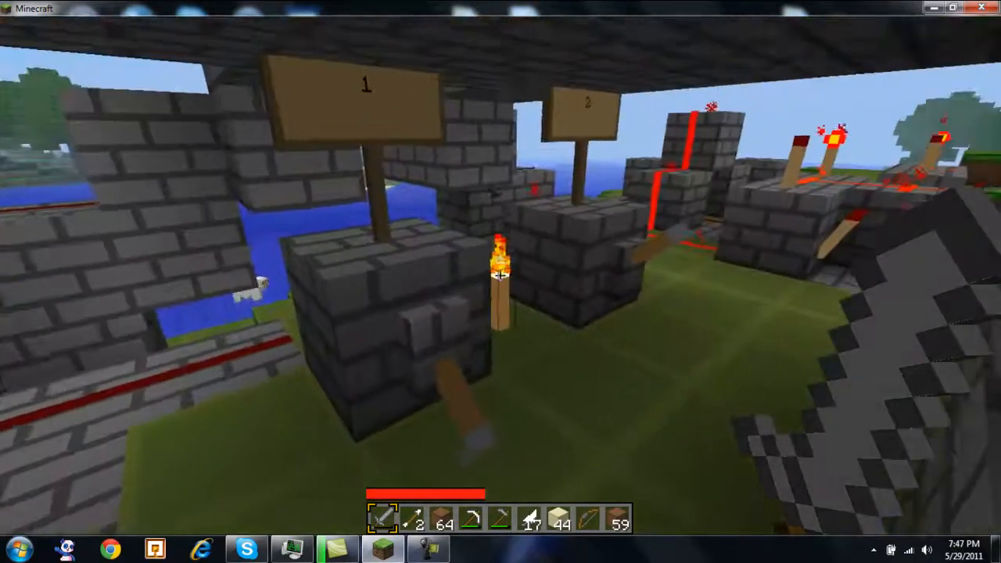
mouse_move(500, 282)
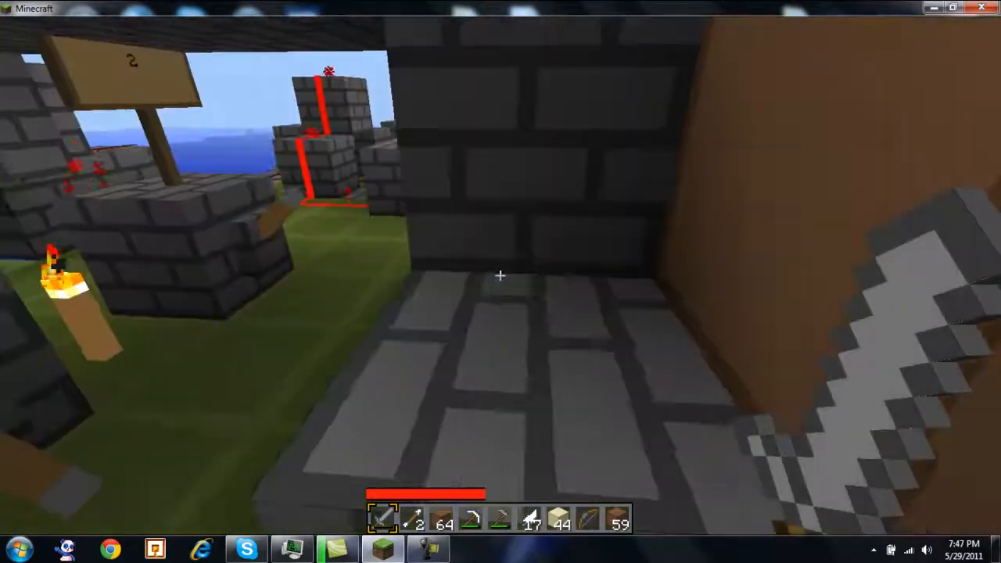
mouse_move(501, 275)
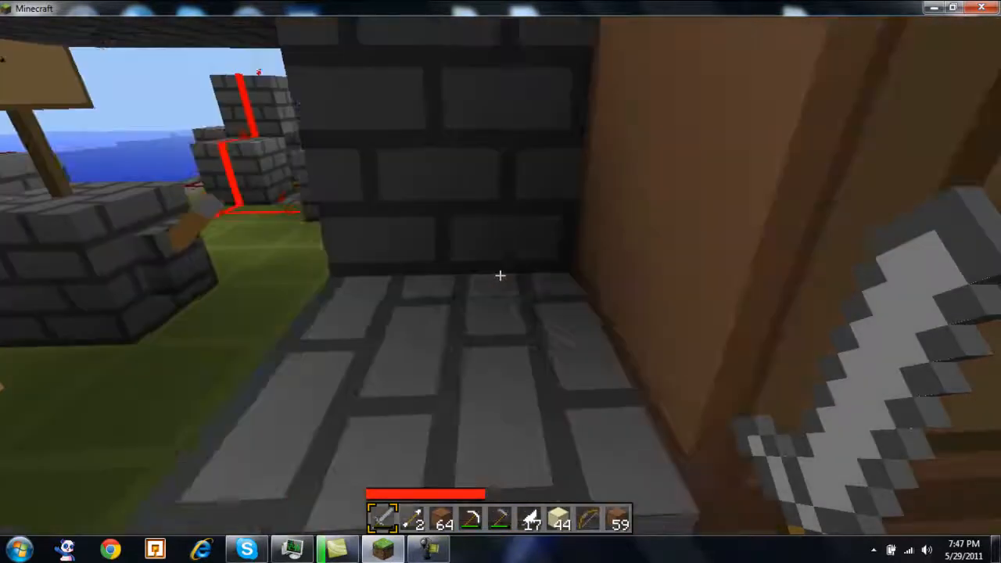
mouse_move(501, 276)
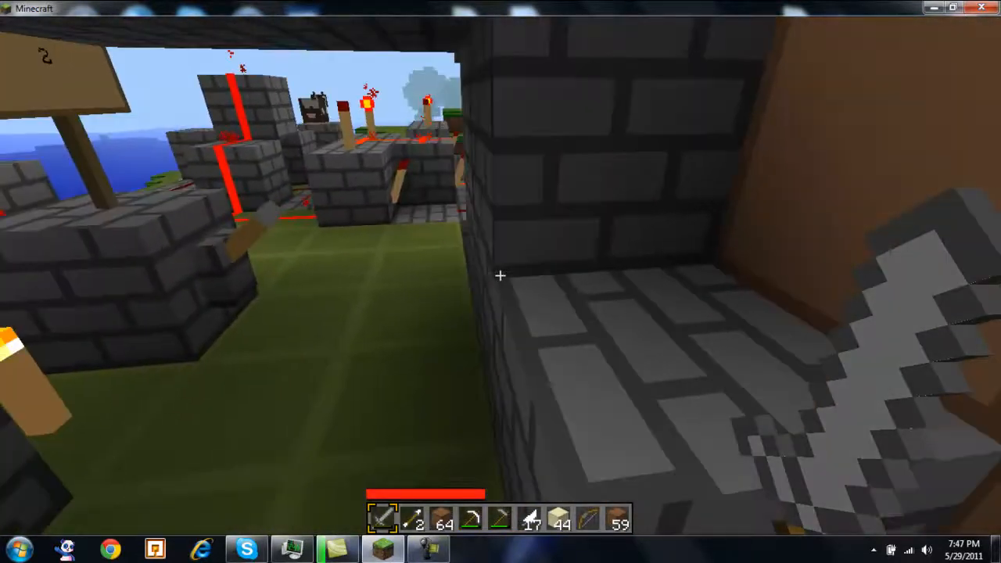
mouse_move(501, 281)
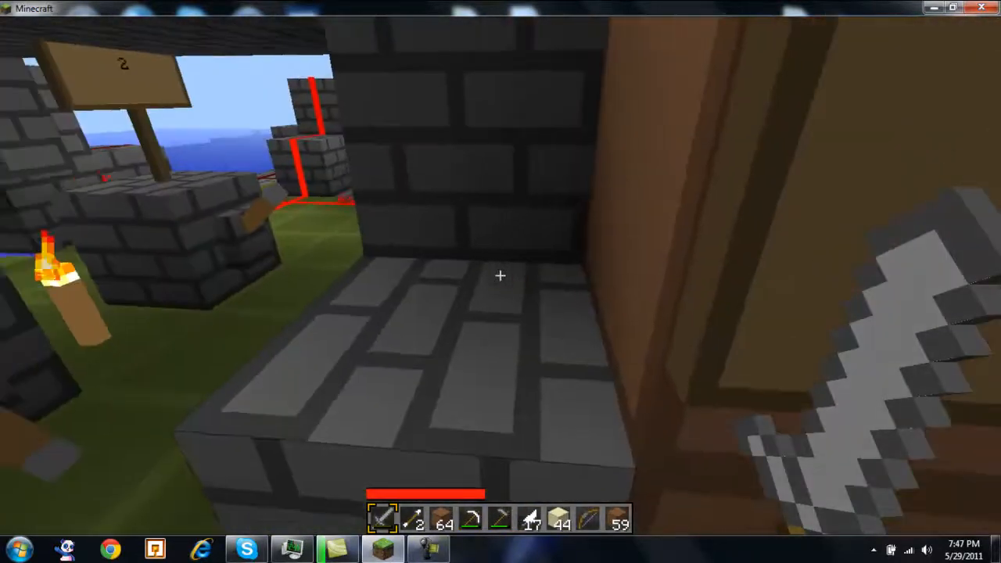
mouse_move(501, 276)
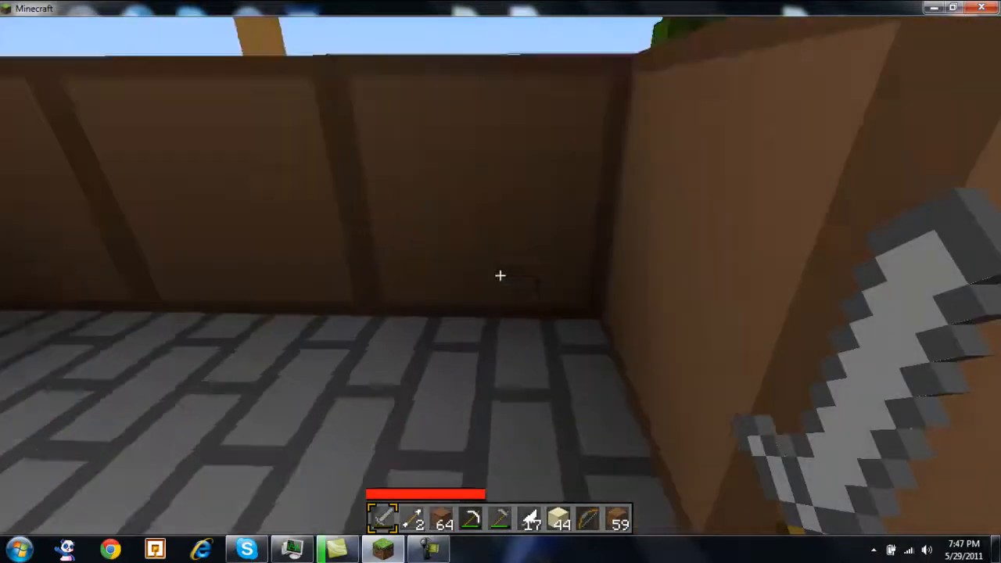
mouse_move(501, 275)
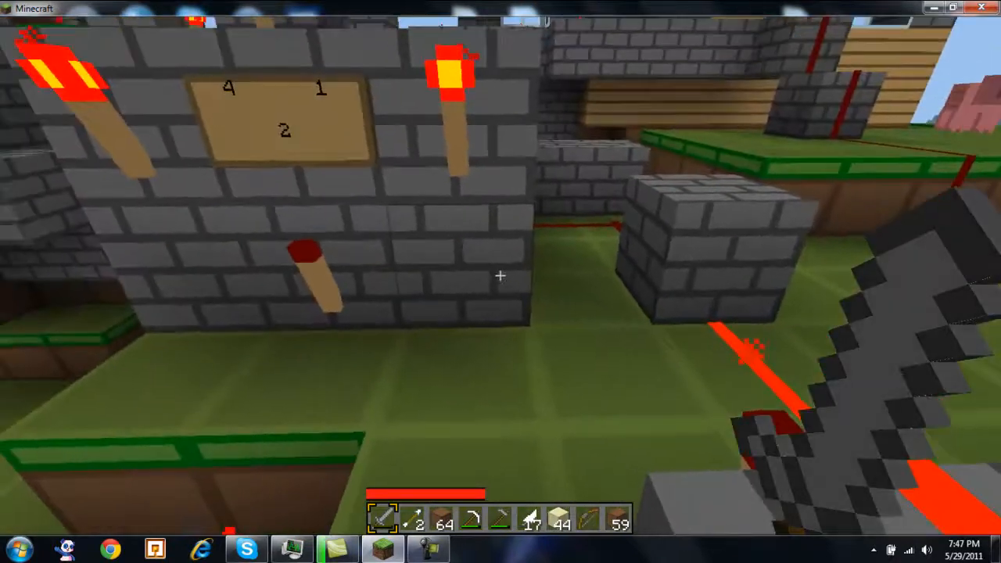
mouse_move(501, 275)
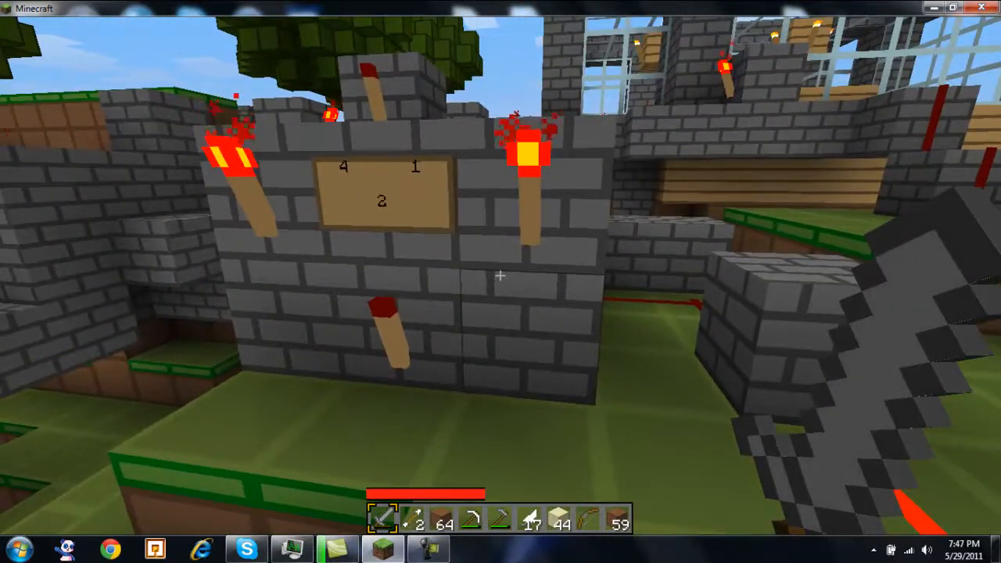
mouse_move(501, 282)
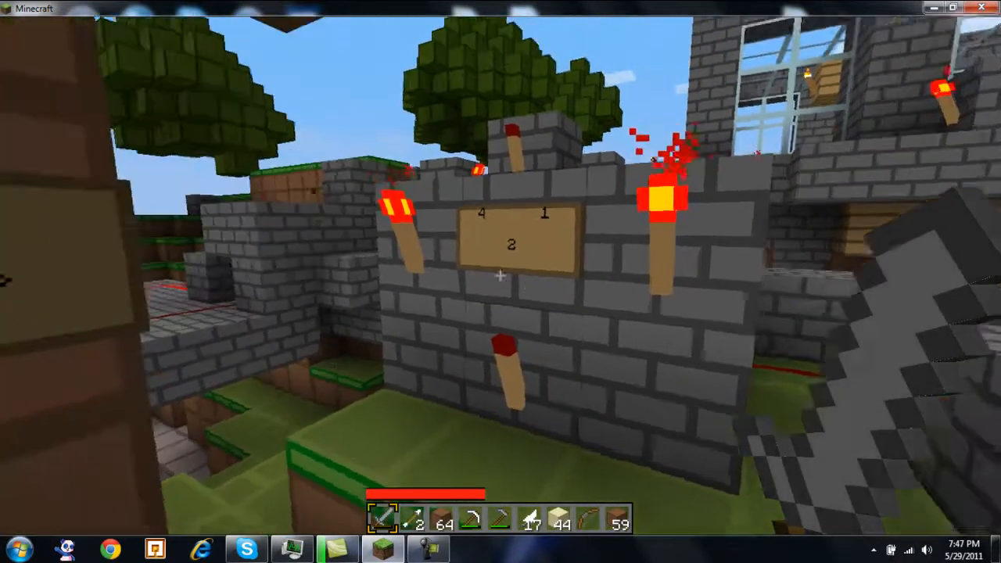
mouse_move(501, 276)
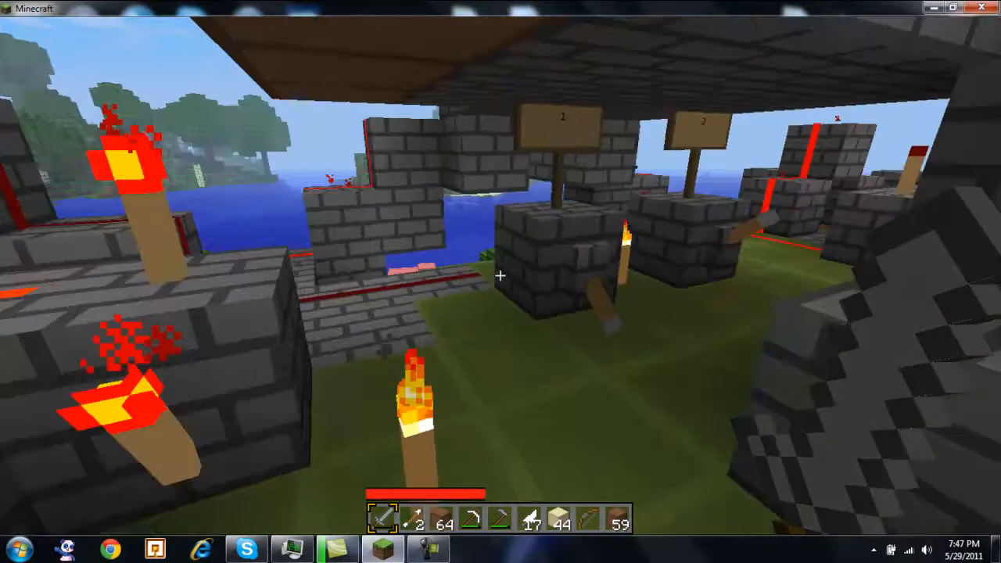
mouse_move(500, 282)
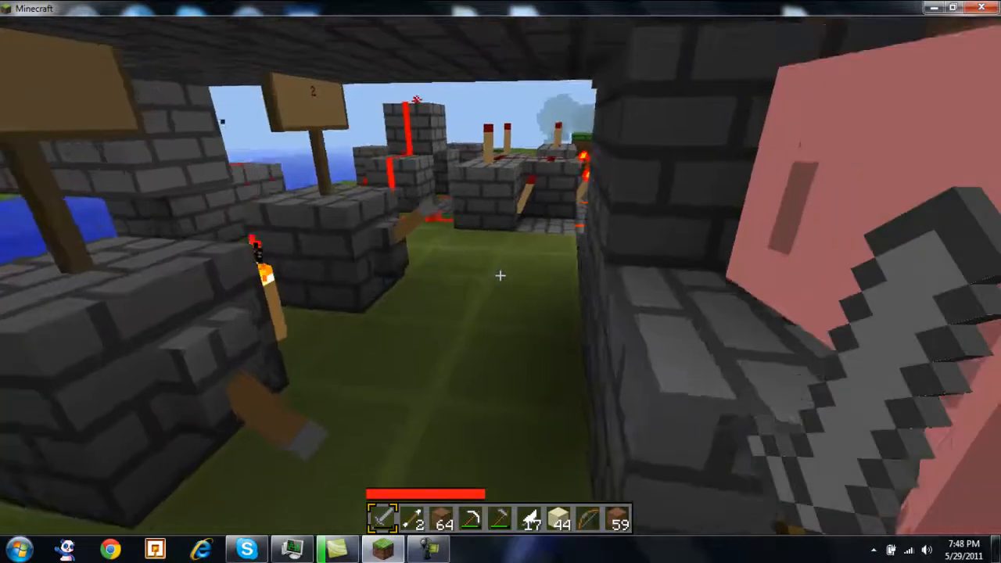
mouse_move(501, 281)
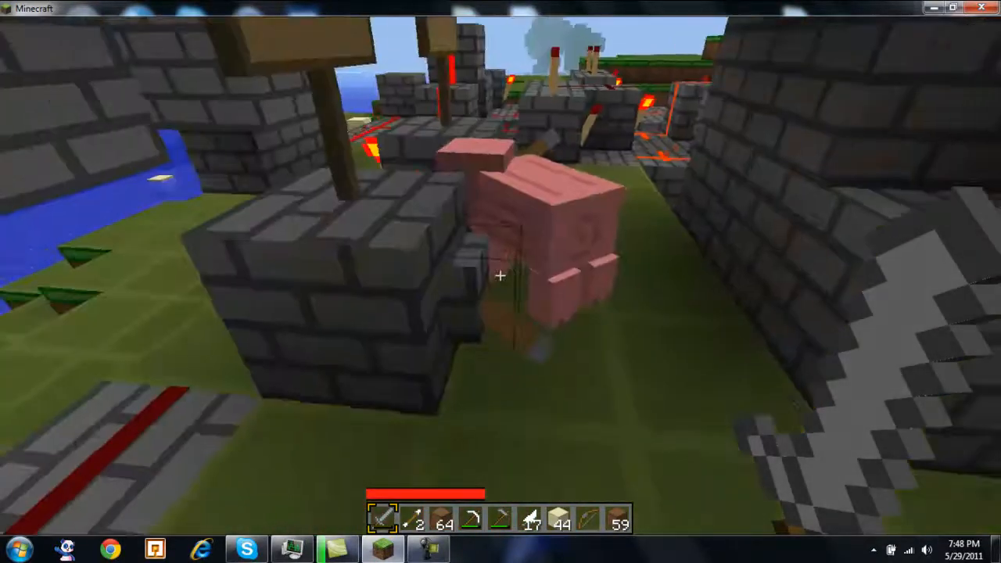
mouse_move(501, 276)
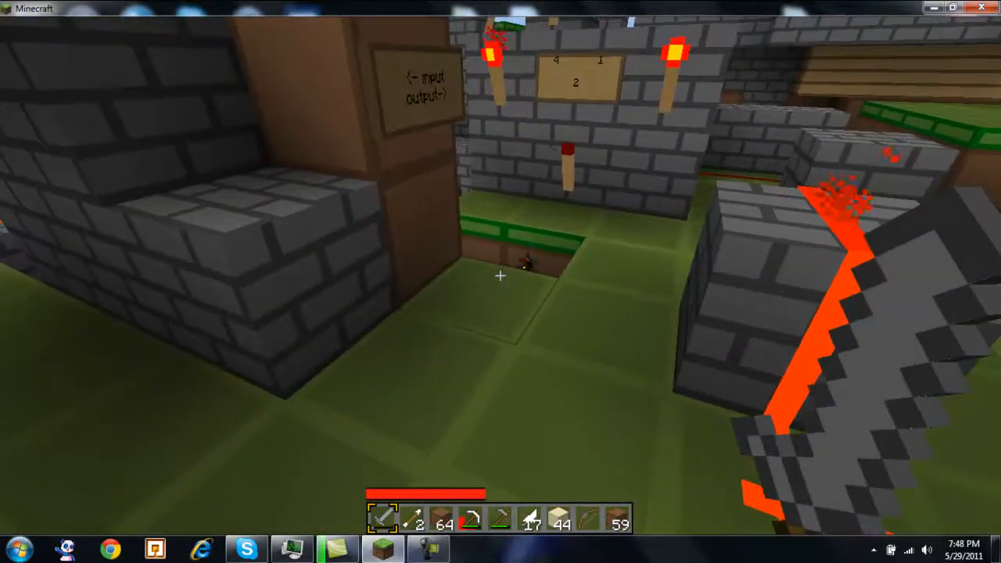
mouse_move(500, 275)
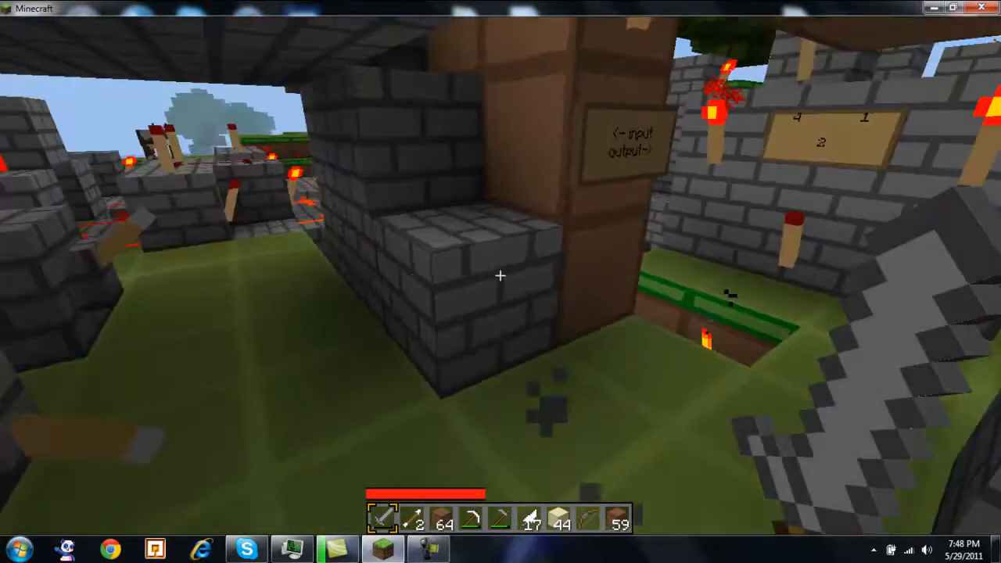
mouse_move(501, 282)
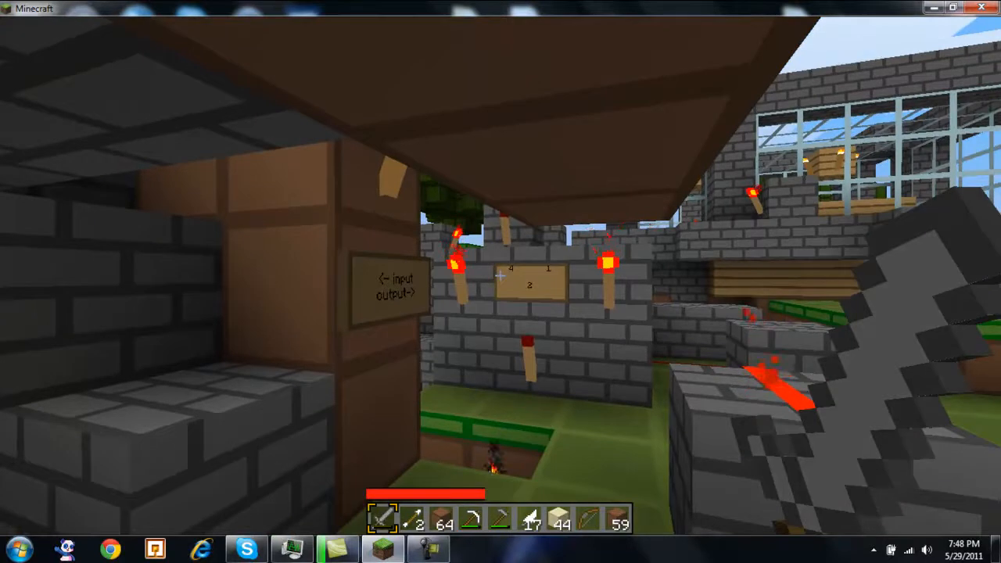
mouse_move(501, 282)
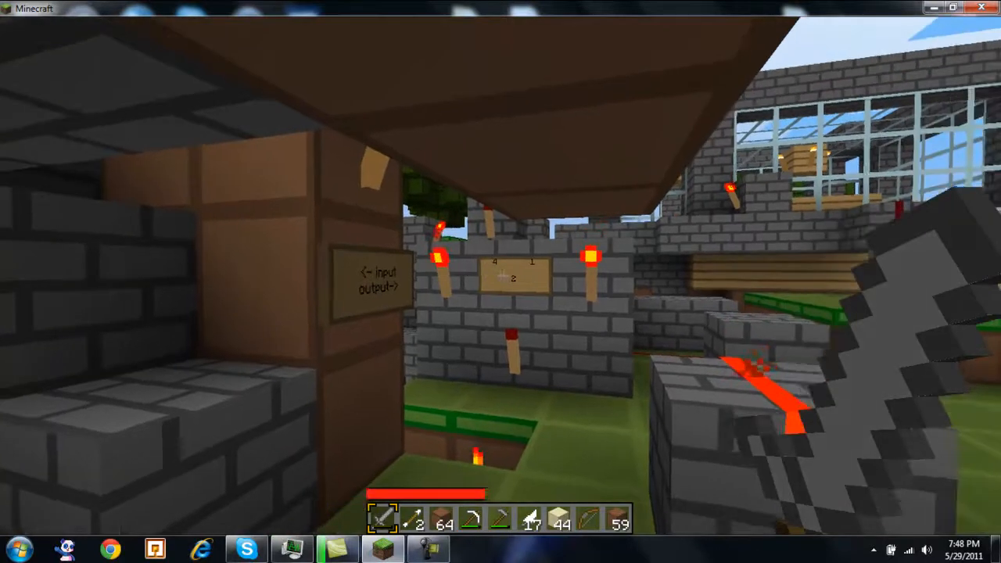
mouse_move(501, 282)
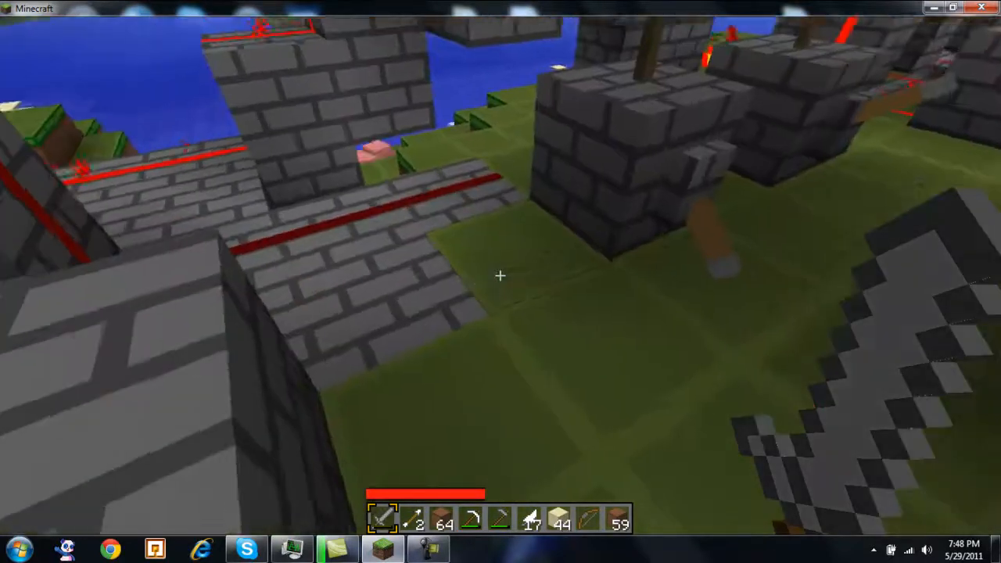
mouse_move(501, 275)
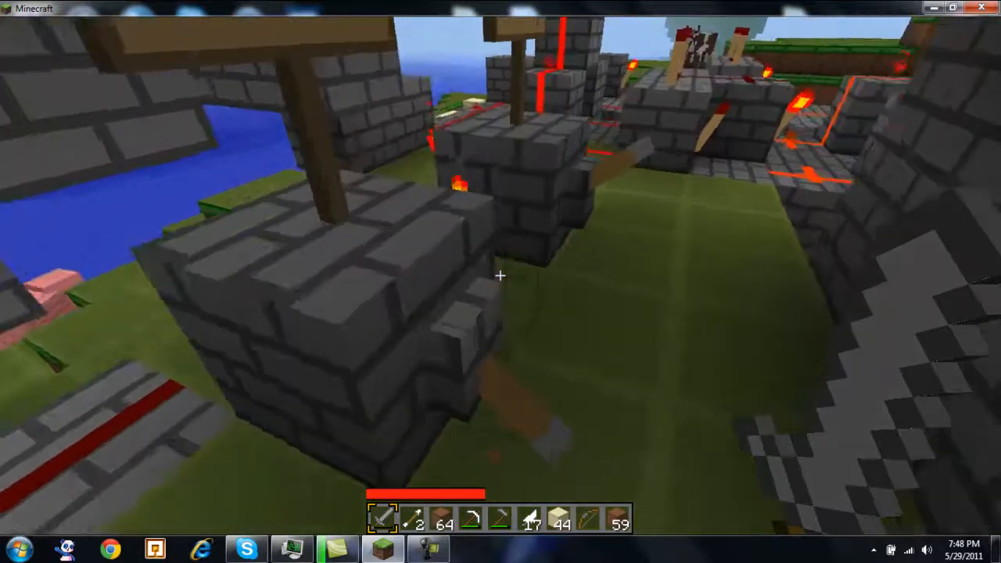
mouse_move(501, 276)
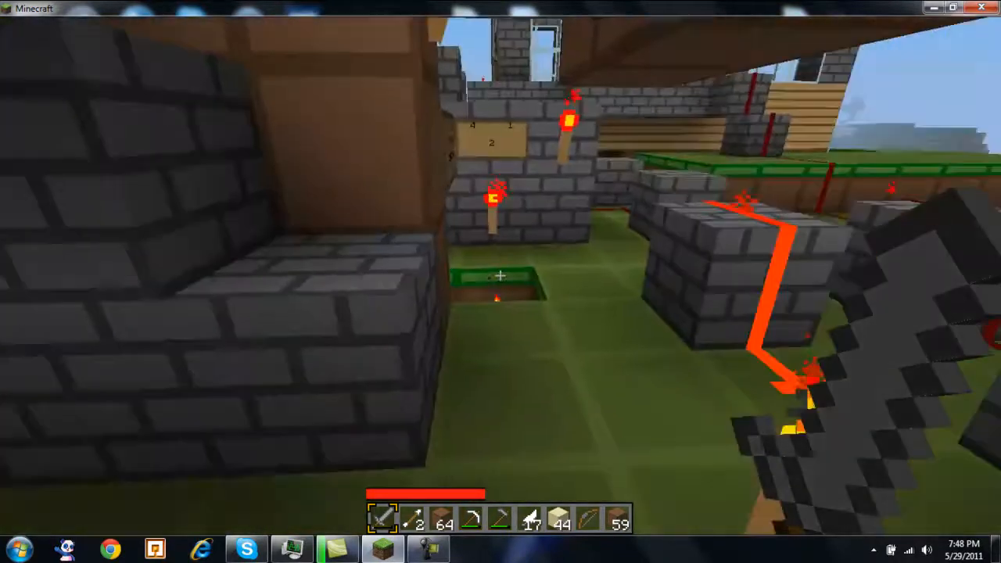
mouse_move(500, 282)
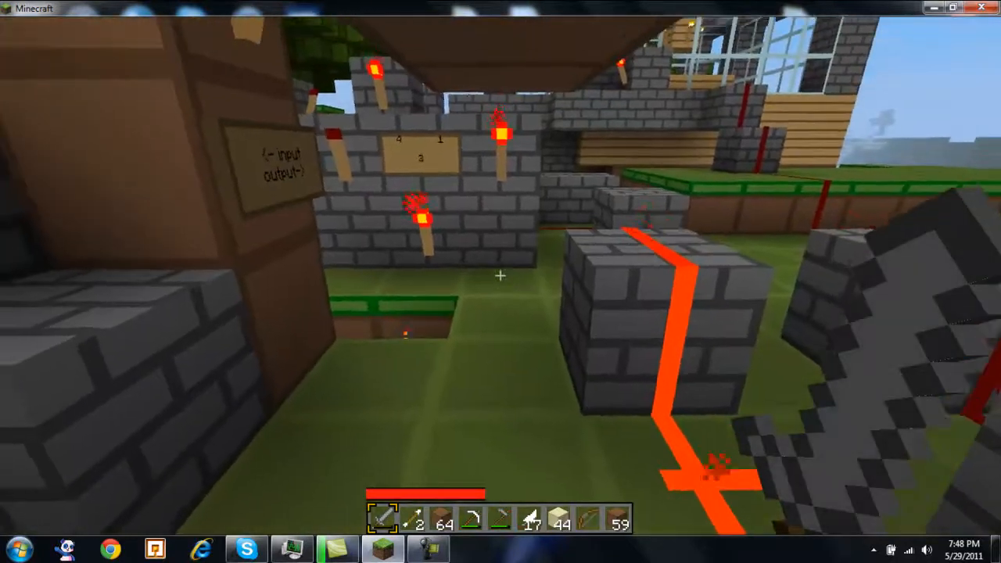
mouse_move(500, 276)
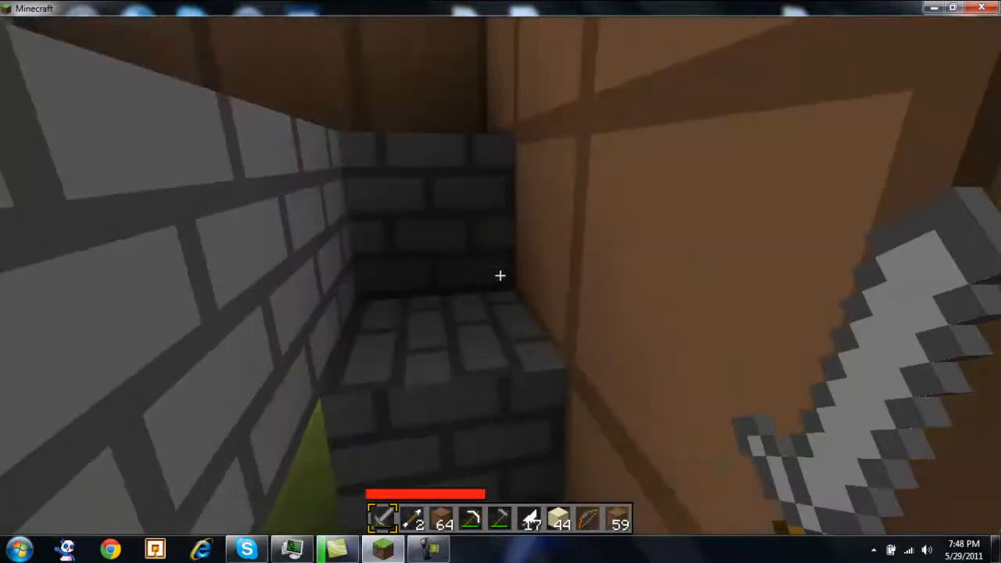
mouse_move(501, 275)
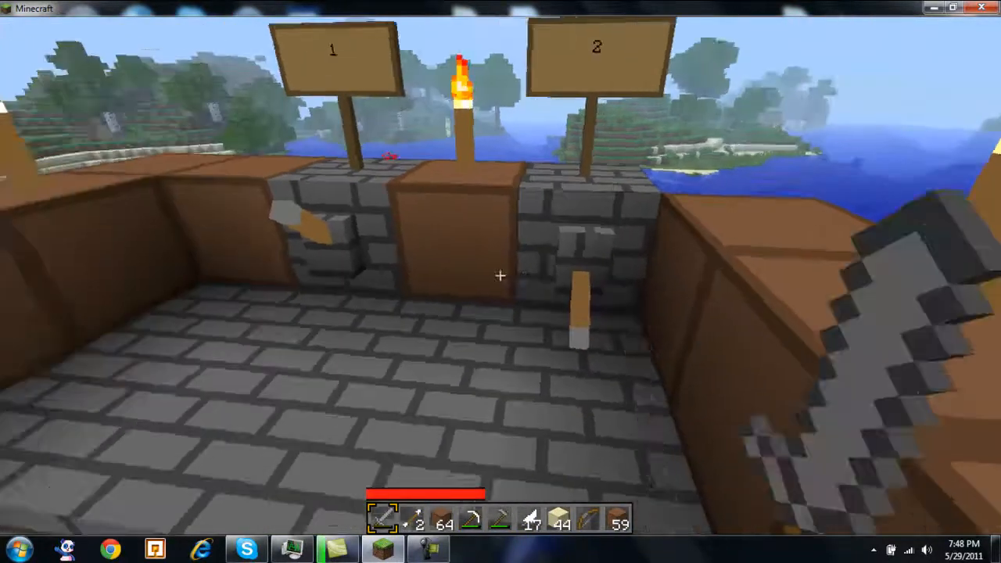
mouse_move(501, 275)
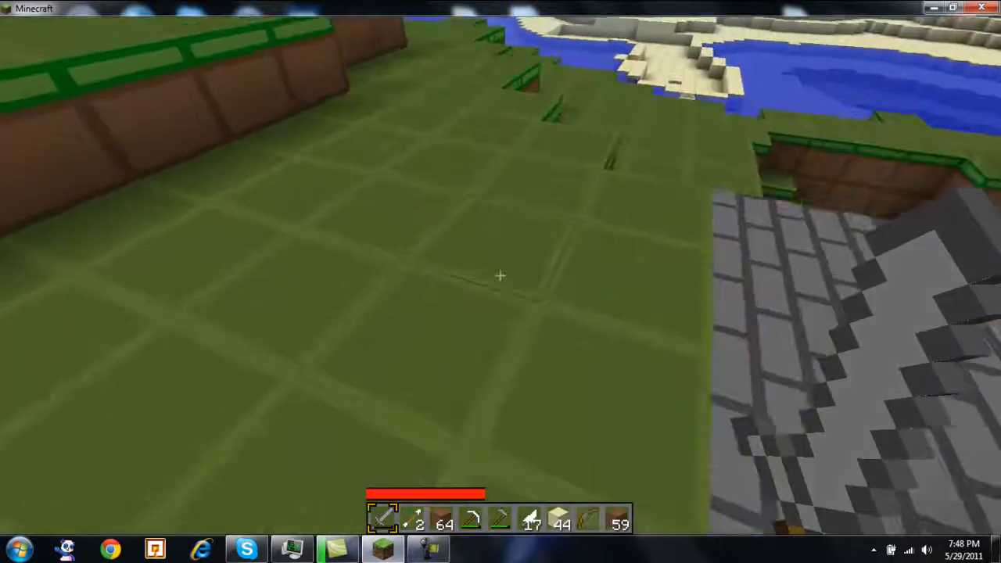
View the levers under signs 1 and 2, then walk out onto the grass toward the water
left_click(500, 275)
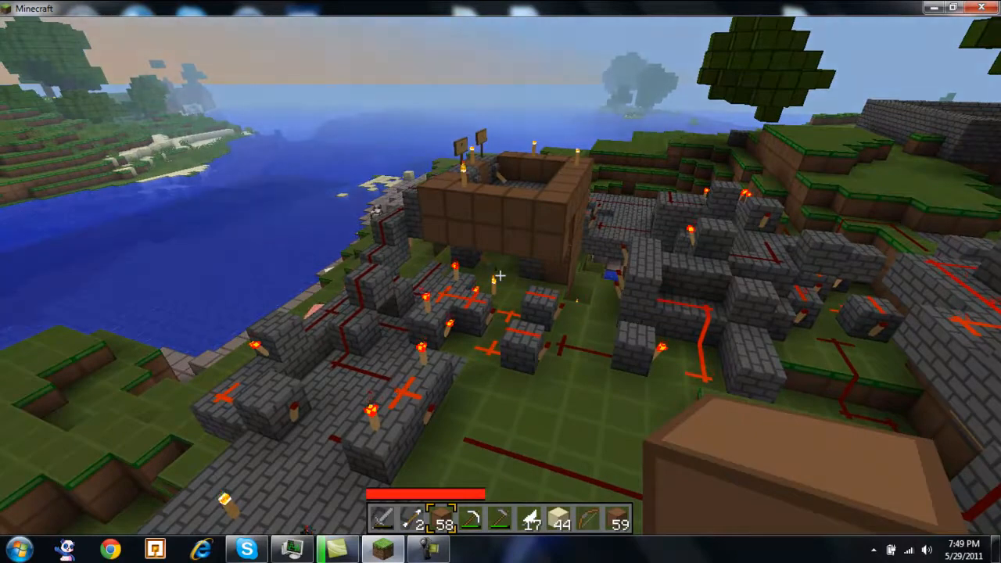
mouse_move(501, 282)
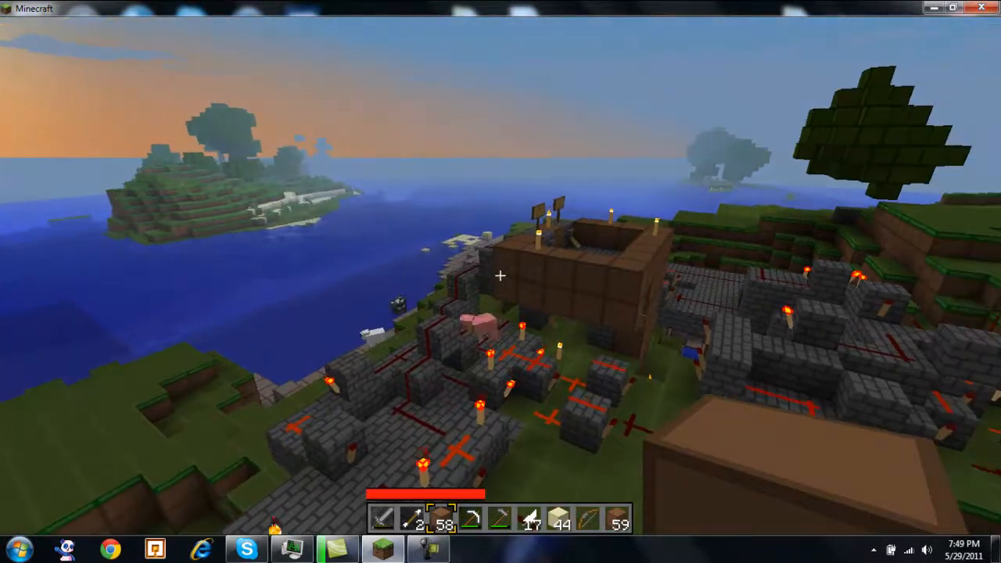
mouse_move(501, 275)
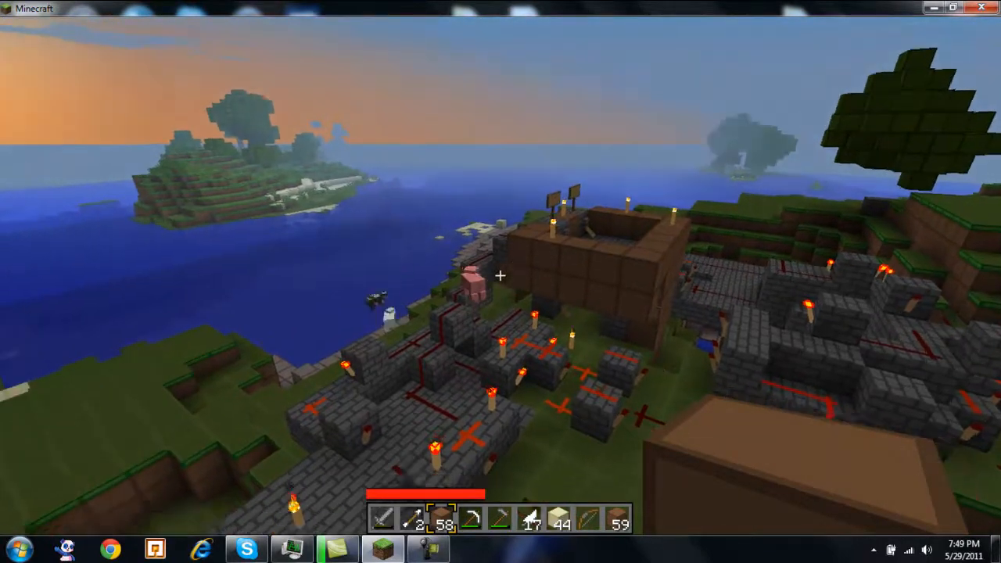
mouse_move(500, 282)
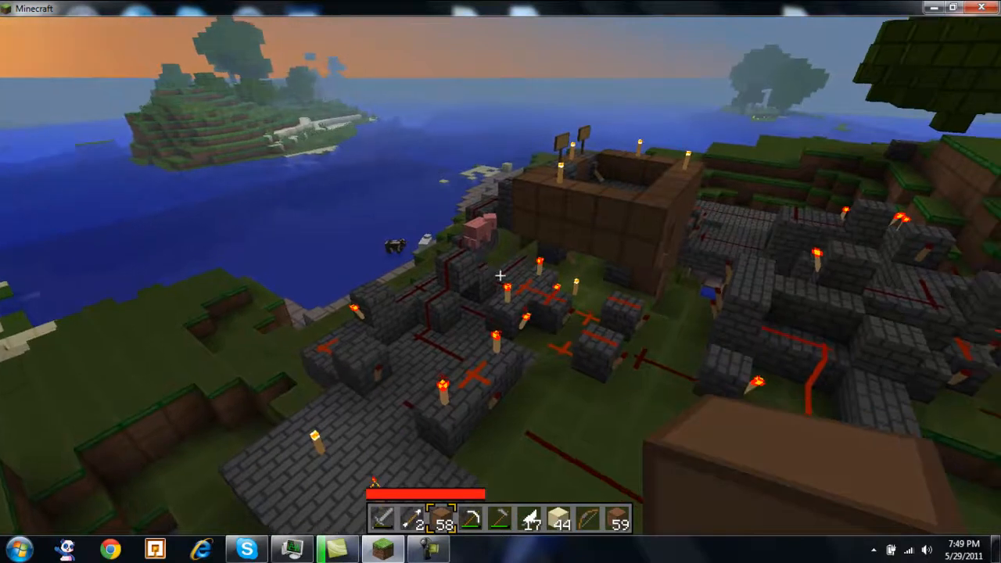
mouse_move(500, 282)
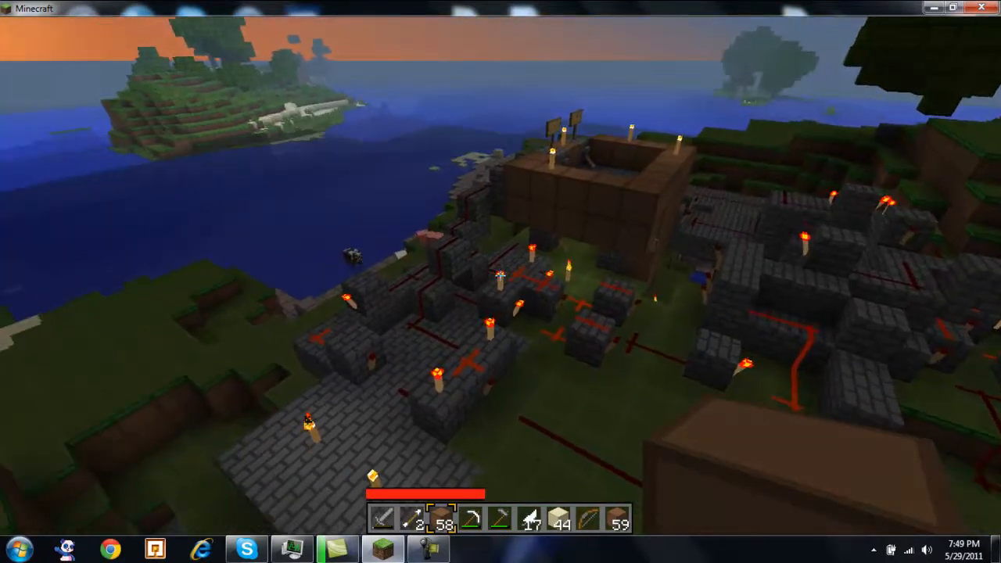
mouse_move(501, 281)
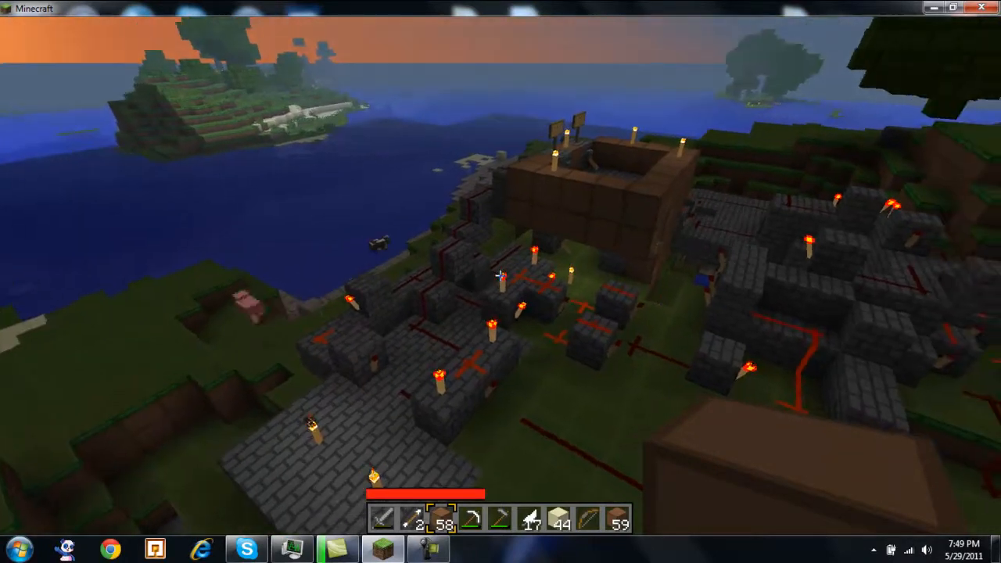
mouse_move(501, 273)
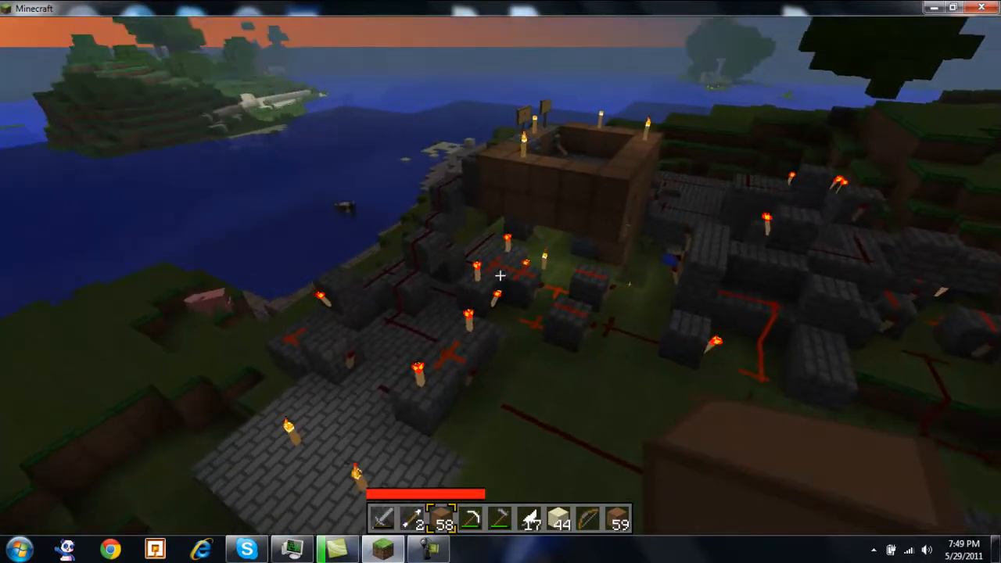
mouse_move(500, 281)
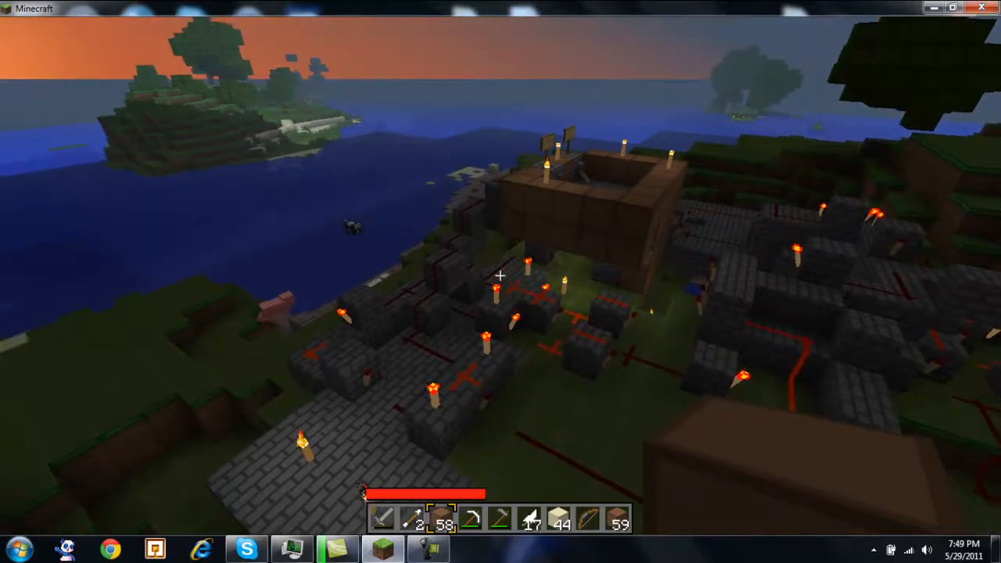
mouse_move(500, 282)
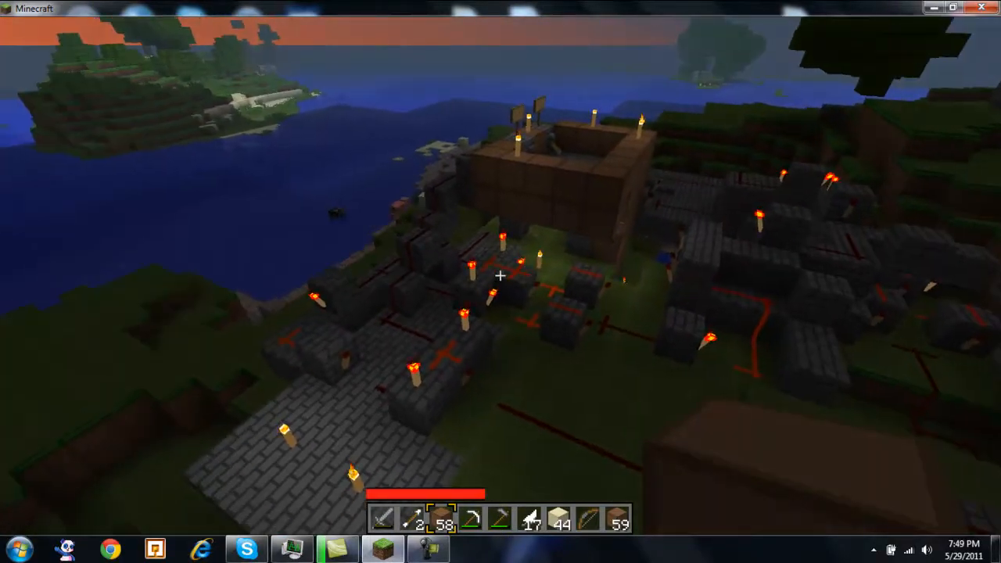
mouse_move(501, 276)
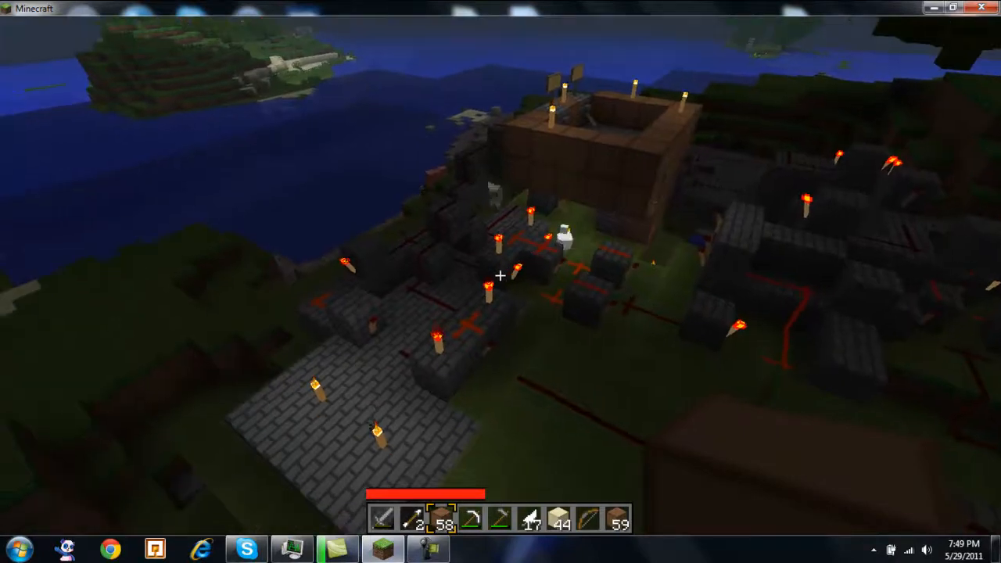
mouse_move(501, 282)
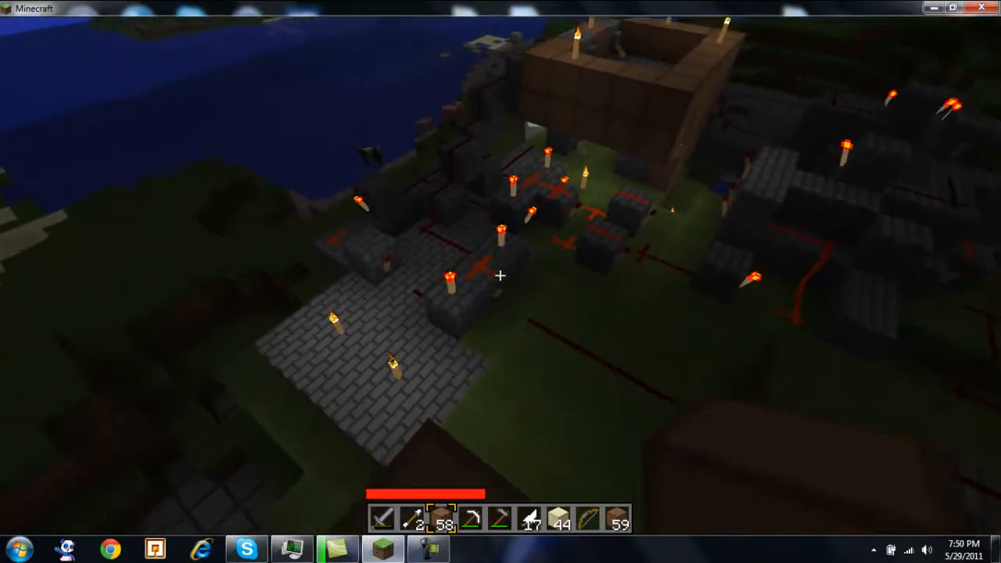
mouse_move(501, 275)
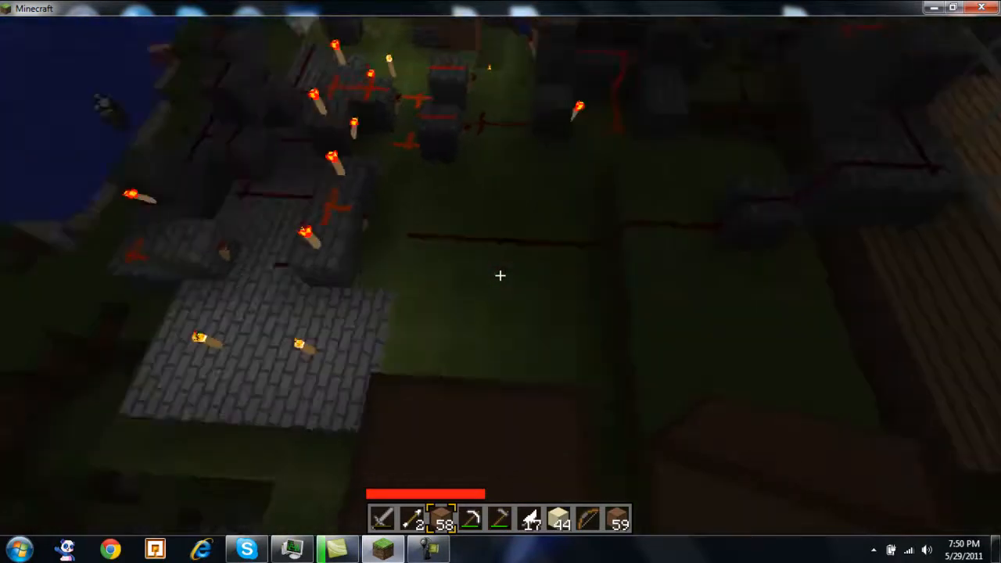
mouse_move(501, 276)
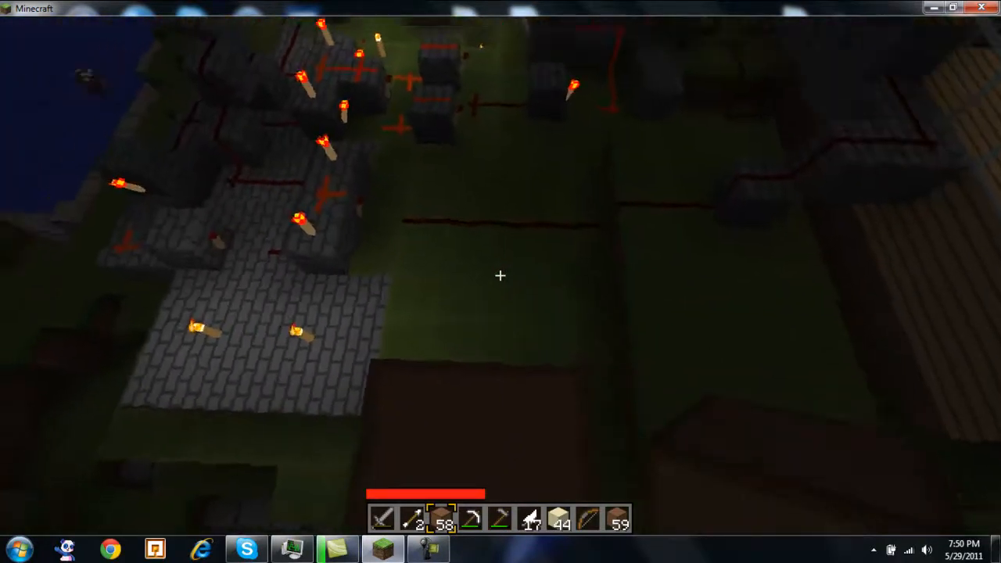
mouse_move(500, 276)
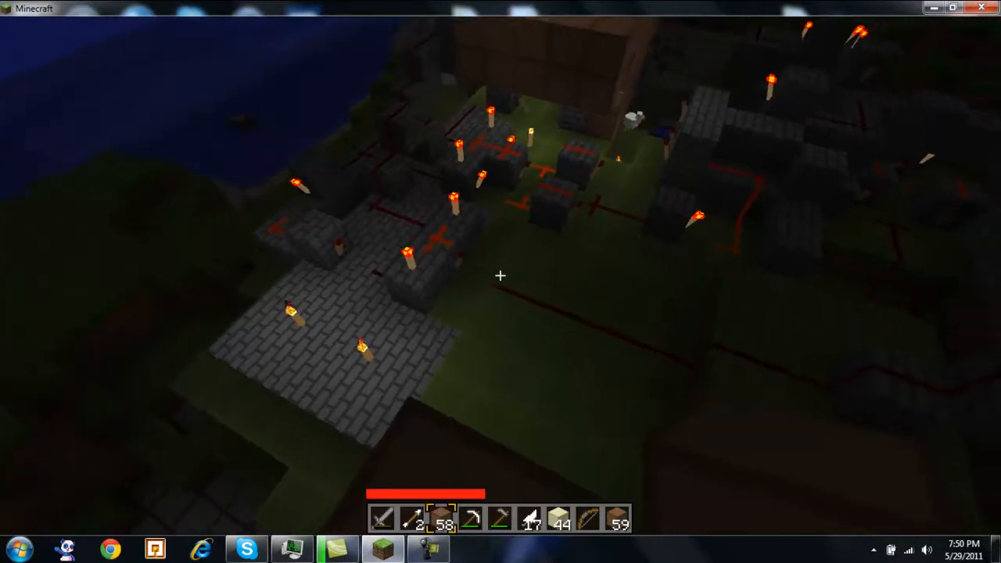
mouse_move(501, 276)
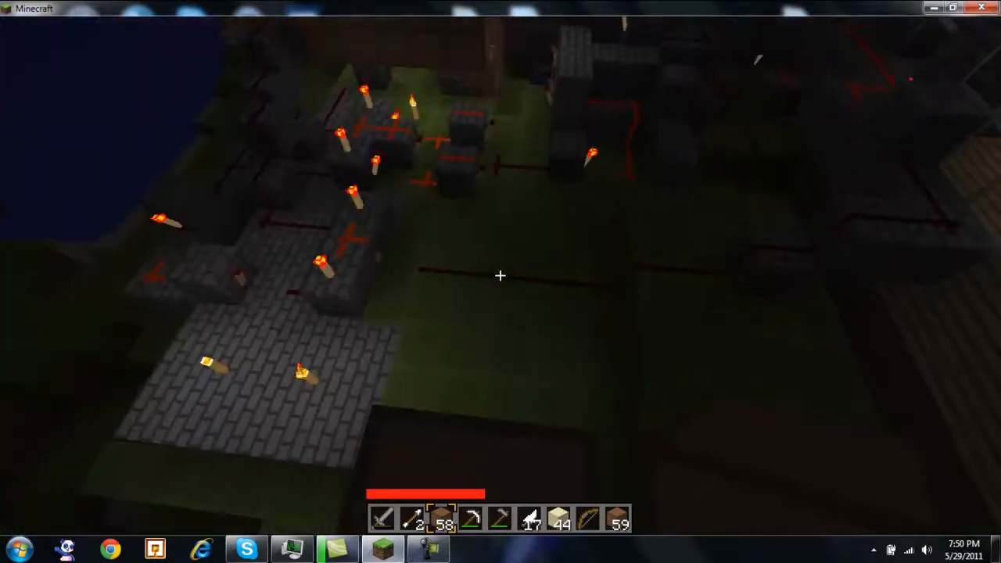
key("Escape")
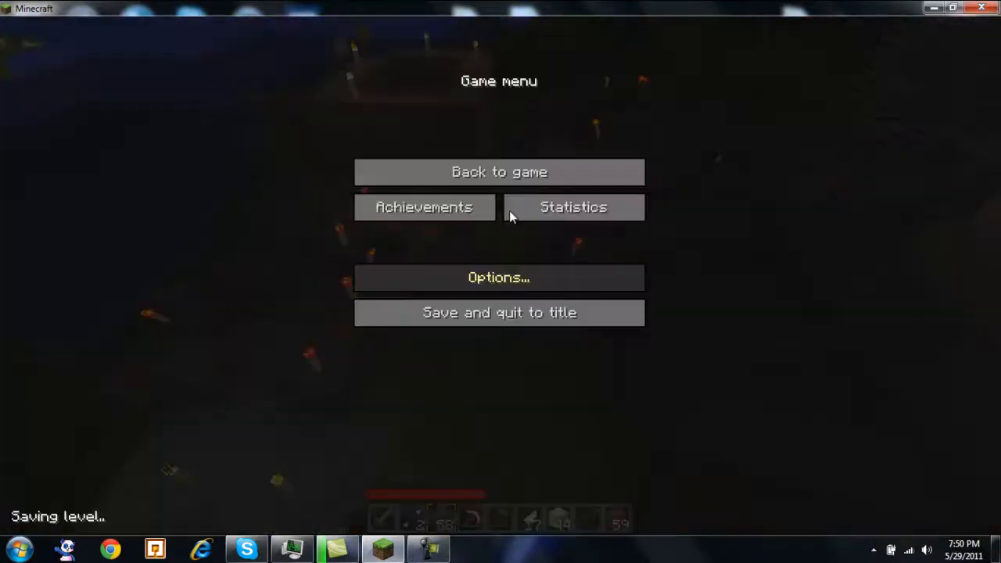
left_click(498, 277)
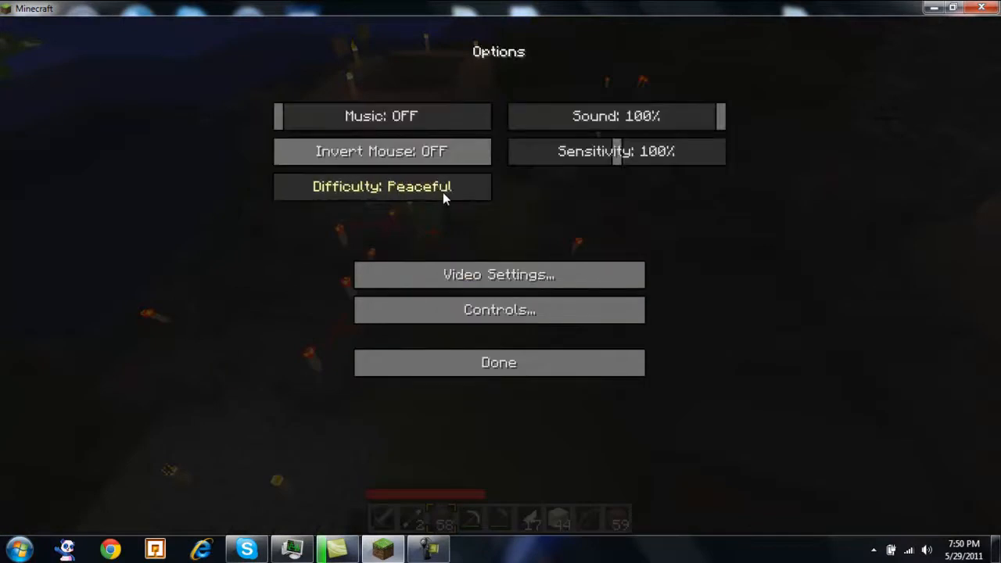
left_click(498, 362)
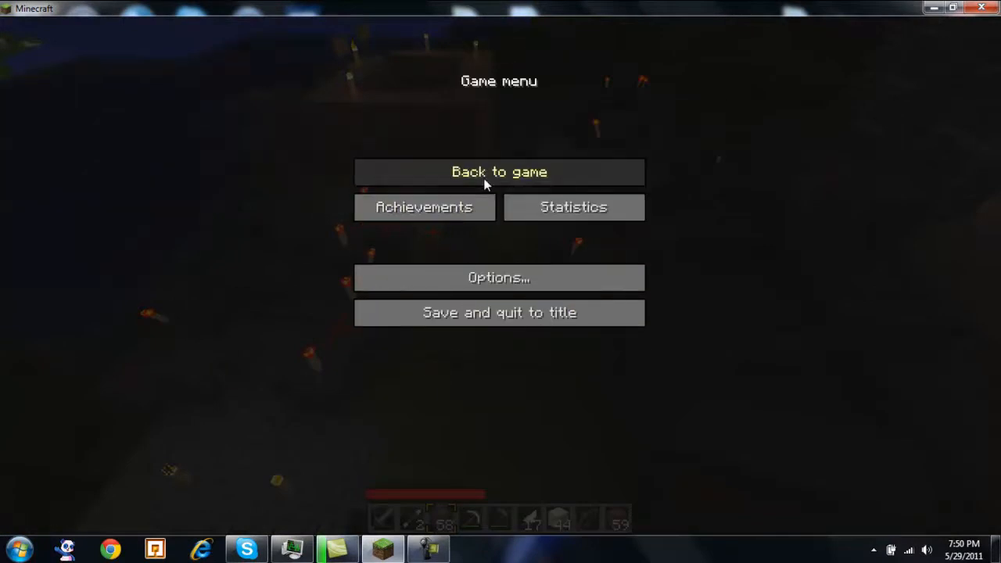
left_click(499, 171)
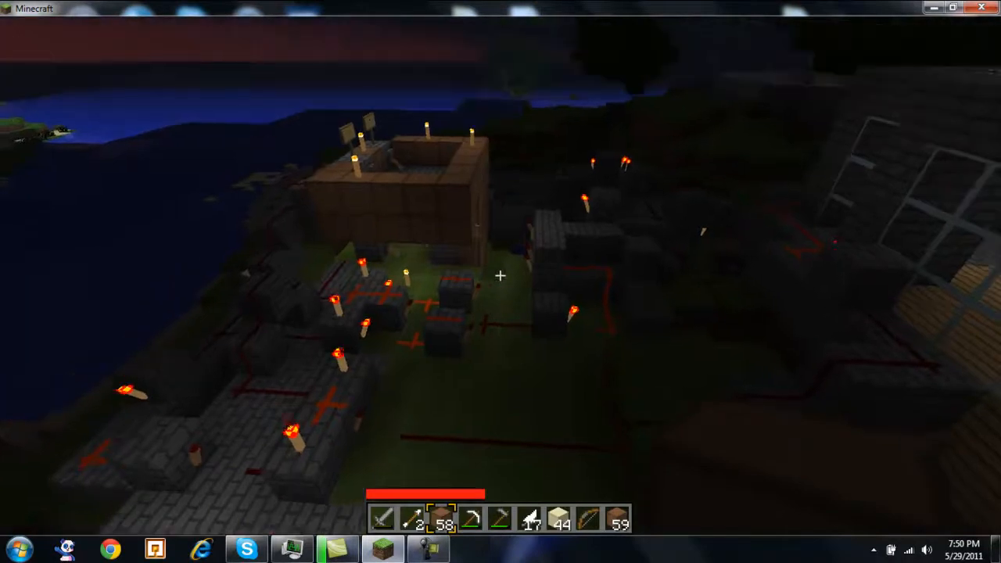
mouse_move(501, 276)
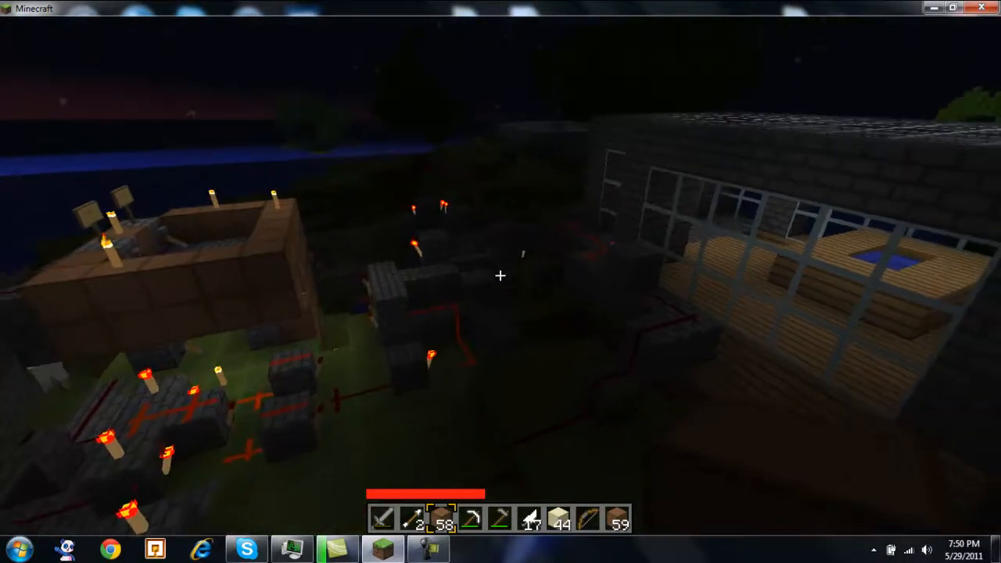
mouse_move(501, 275)
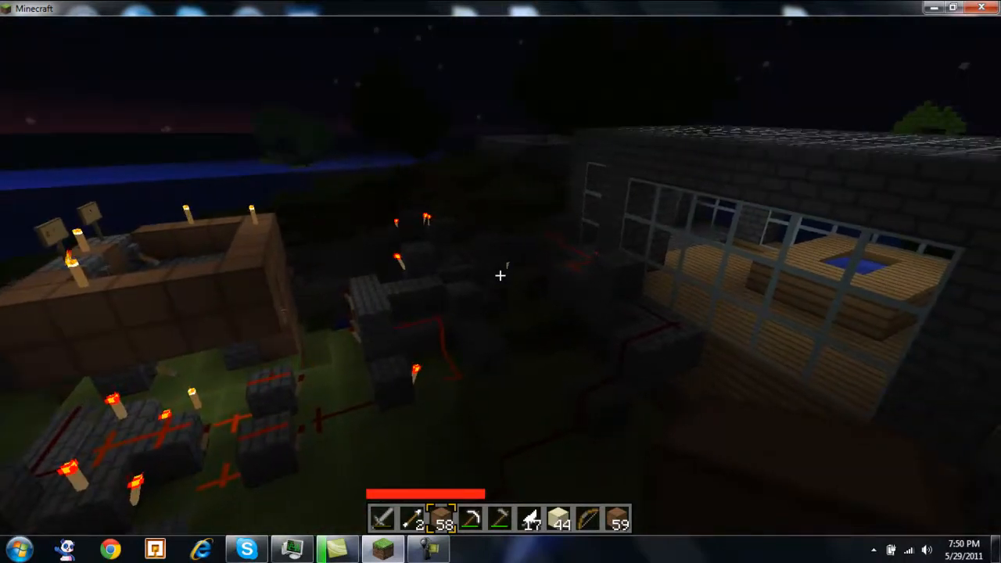
mouse_move(500, 275)
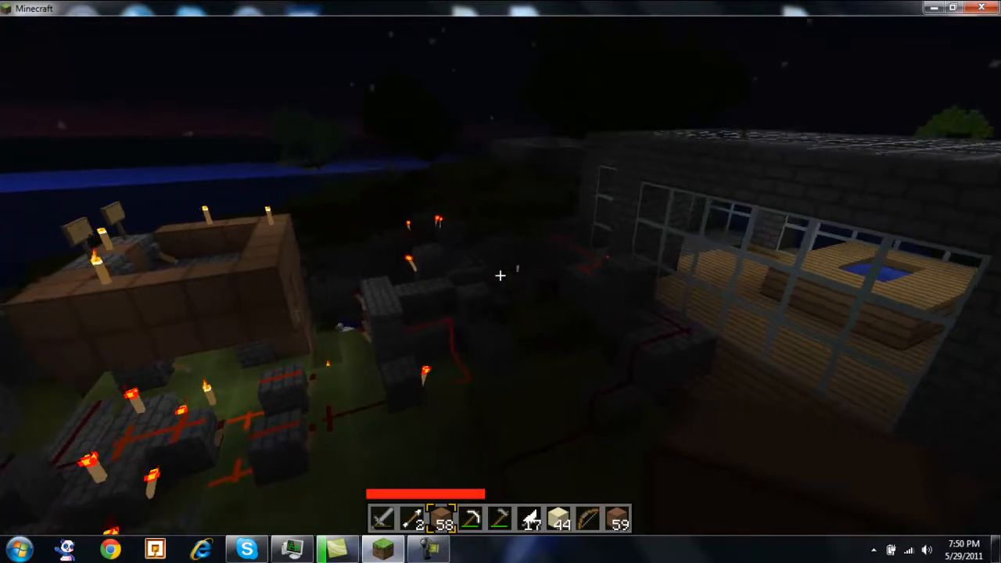
mouse_move(500, 276)
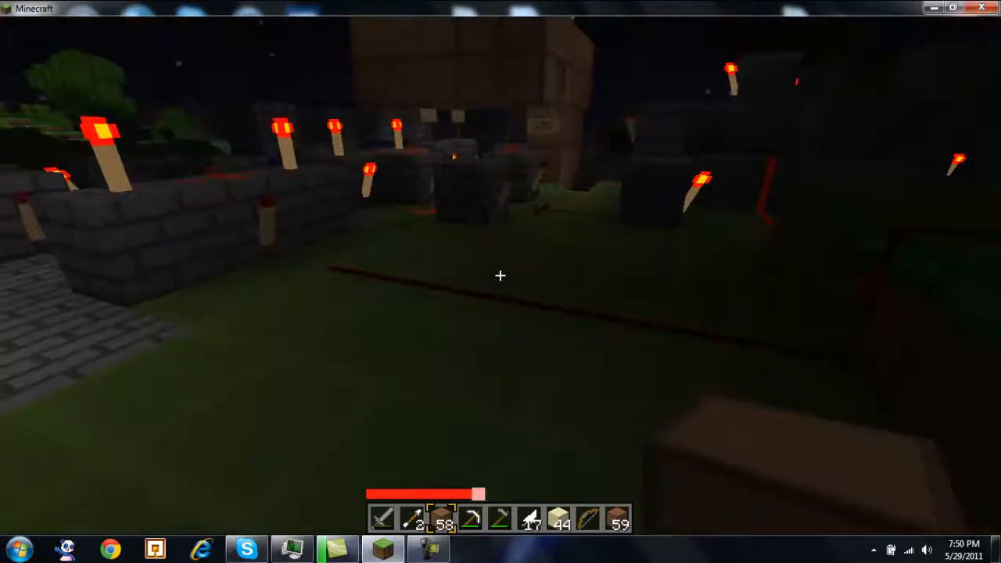
mouse_move(500, 276)
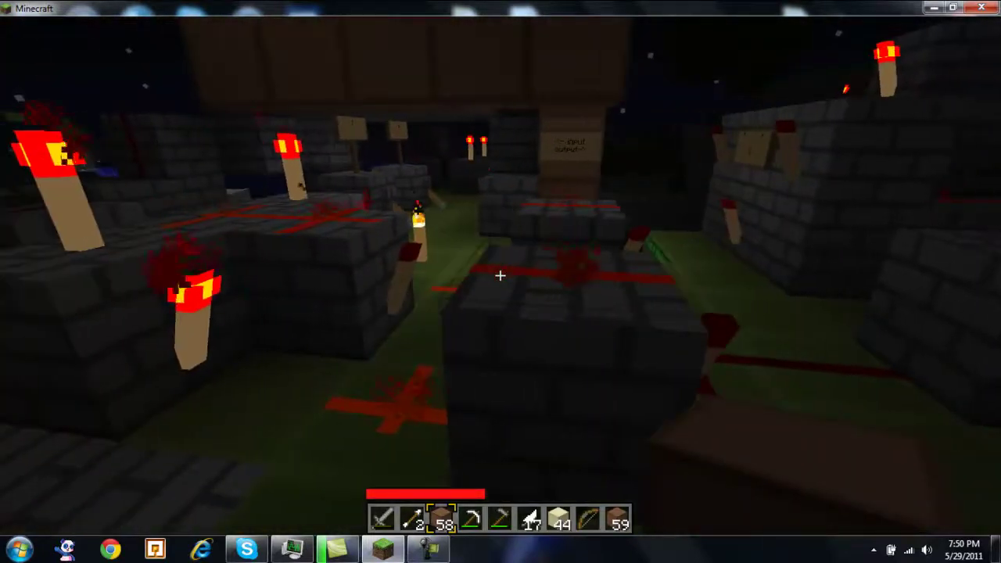
mouse_move(501, 282)
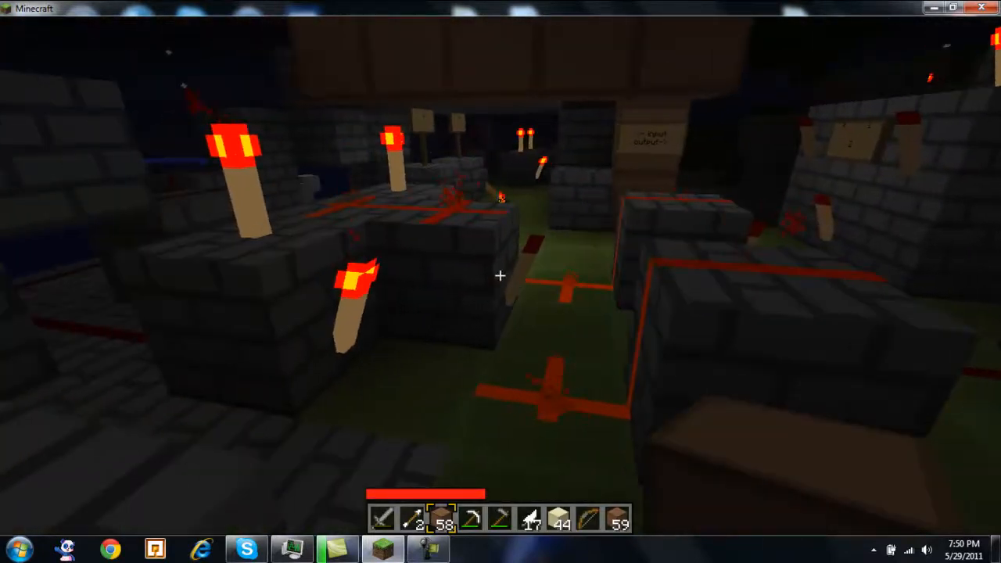
mouse_move(501, 275)
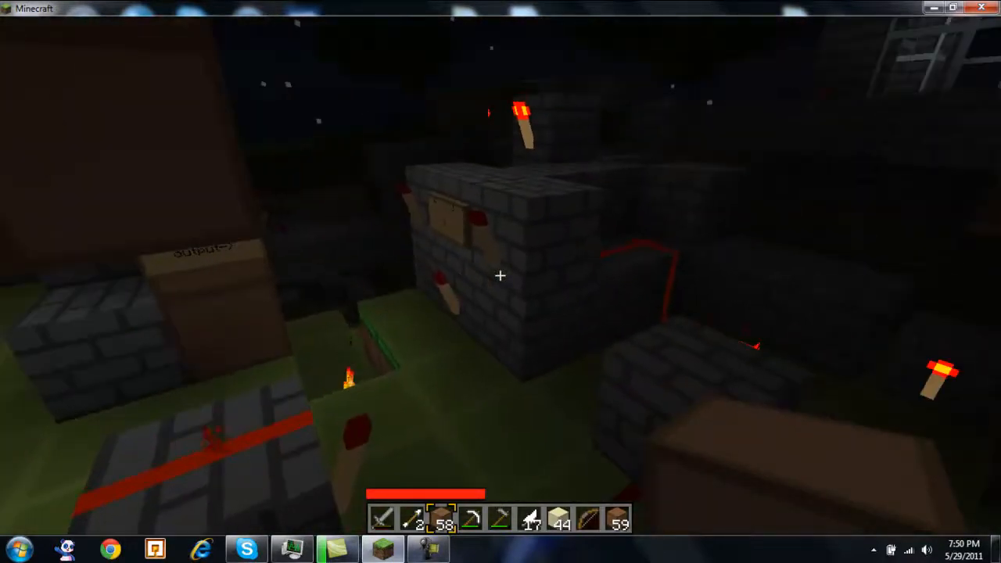
mouse_move(501, 276)
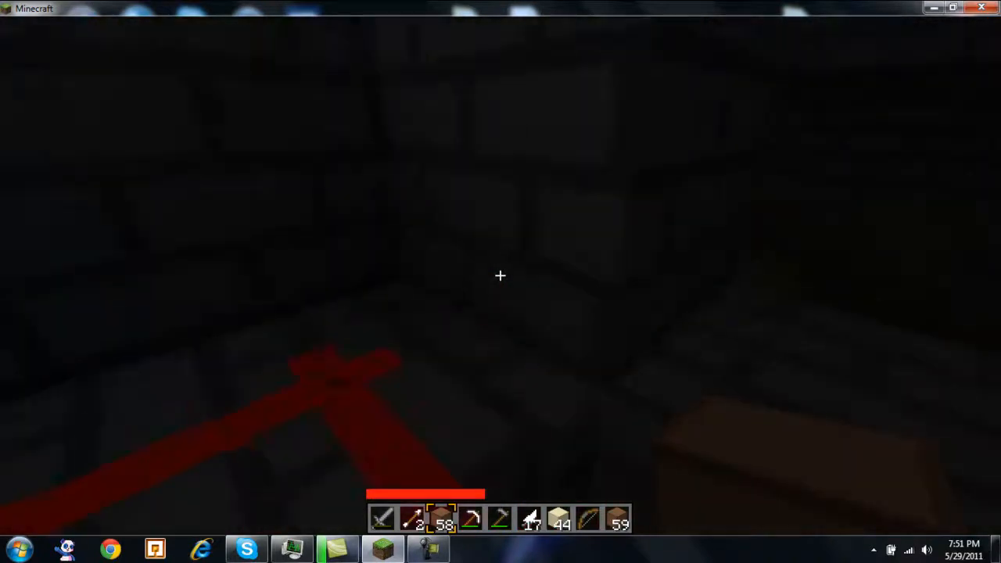
mouse_move(501, 276)
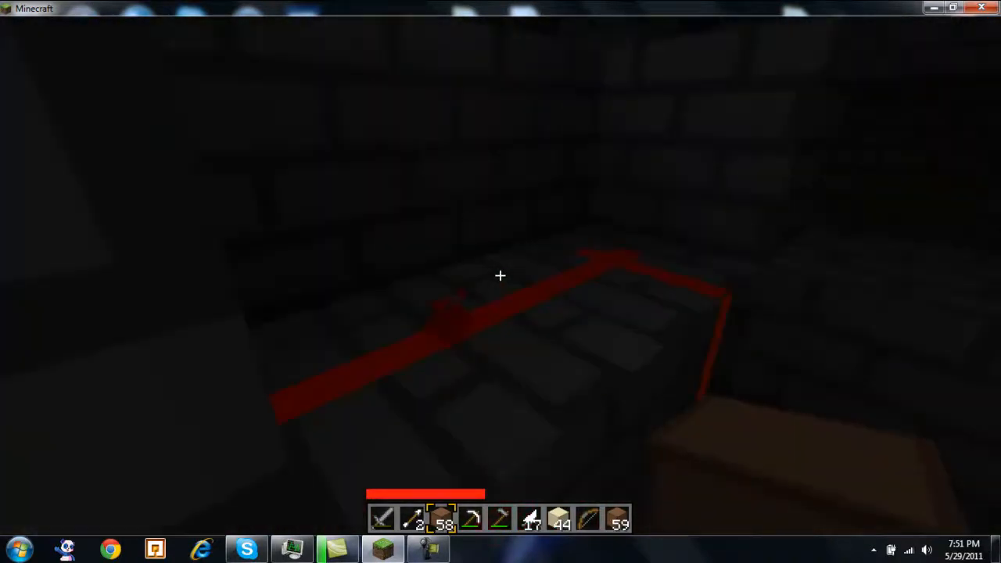
mouse_move(501, 275)
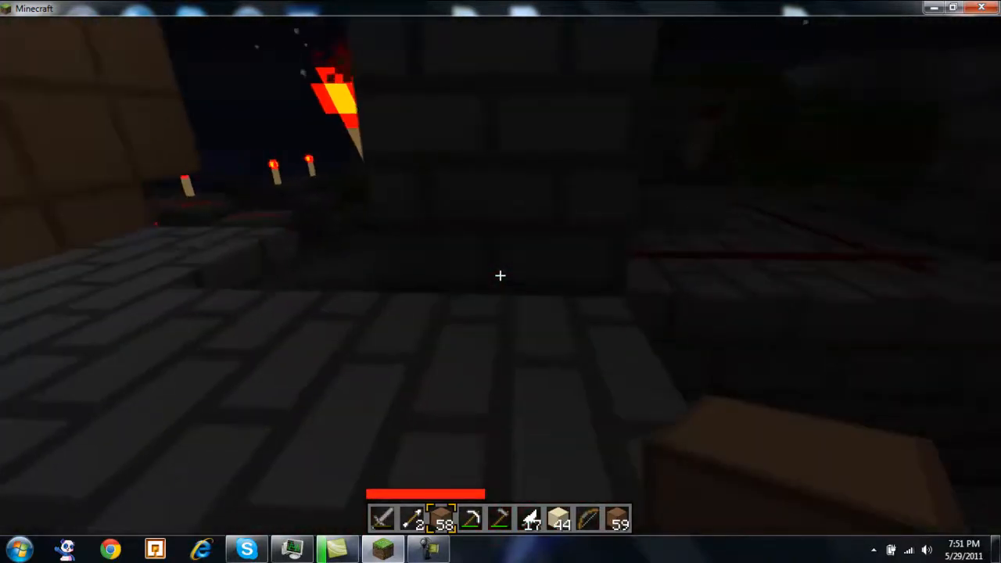
mouse_move(501, 276)
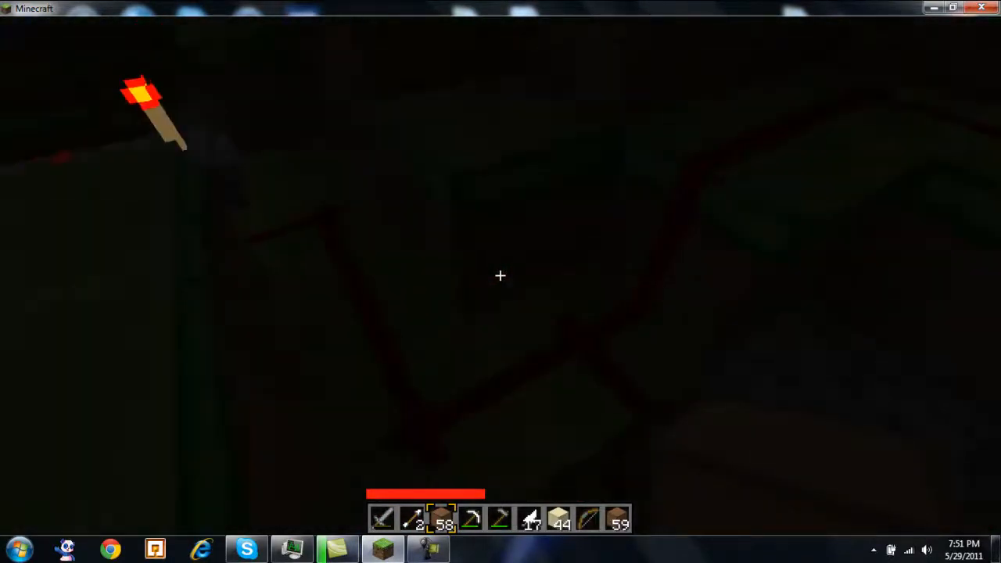
mouse_move(501, 276)
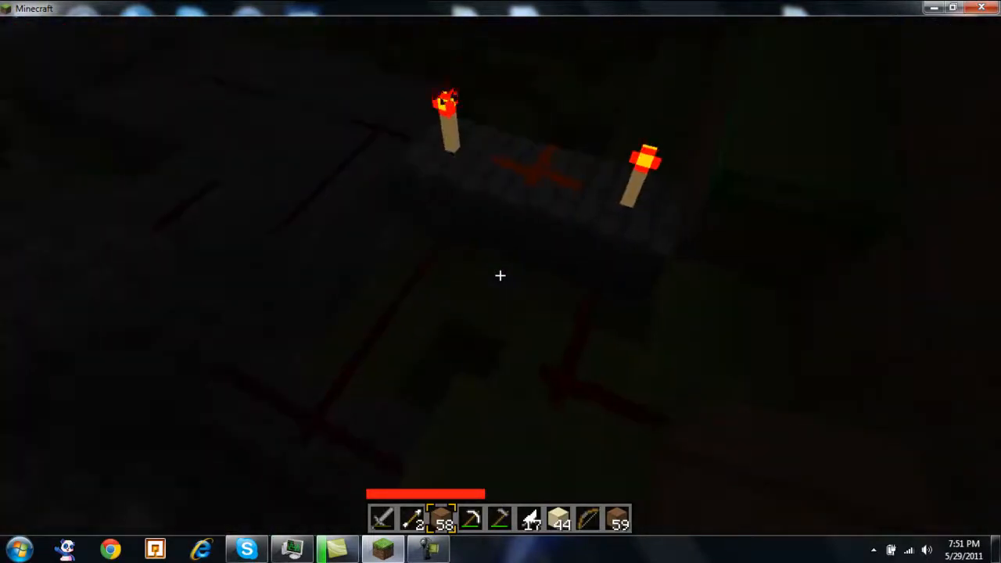
mouse_move(500, 276)
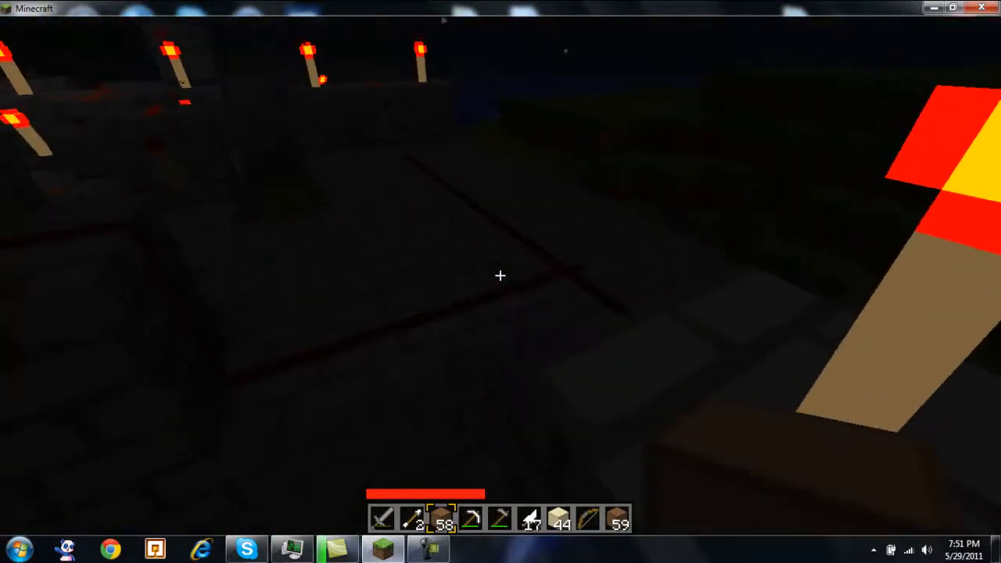
mouse_move(501, 276)
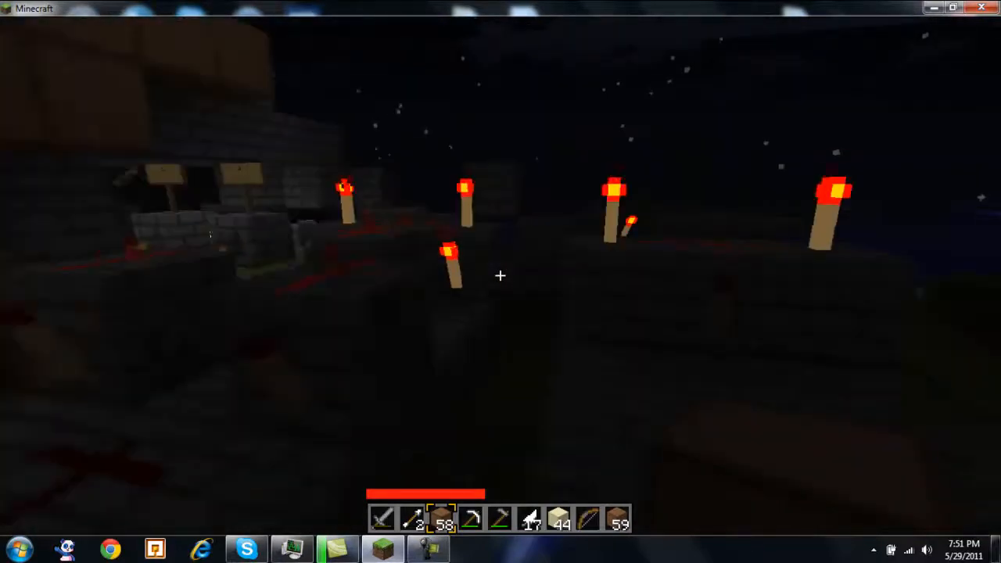
mouse_move(501, 275)
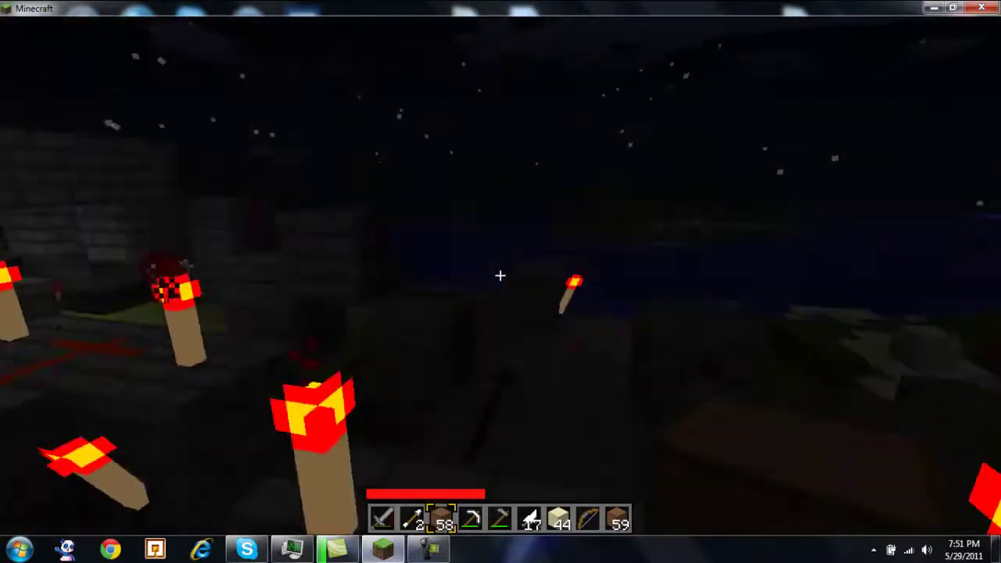
mouse_move(501, 276)
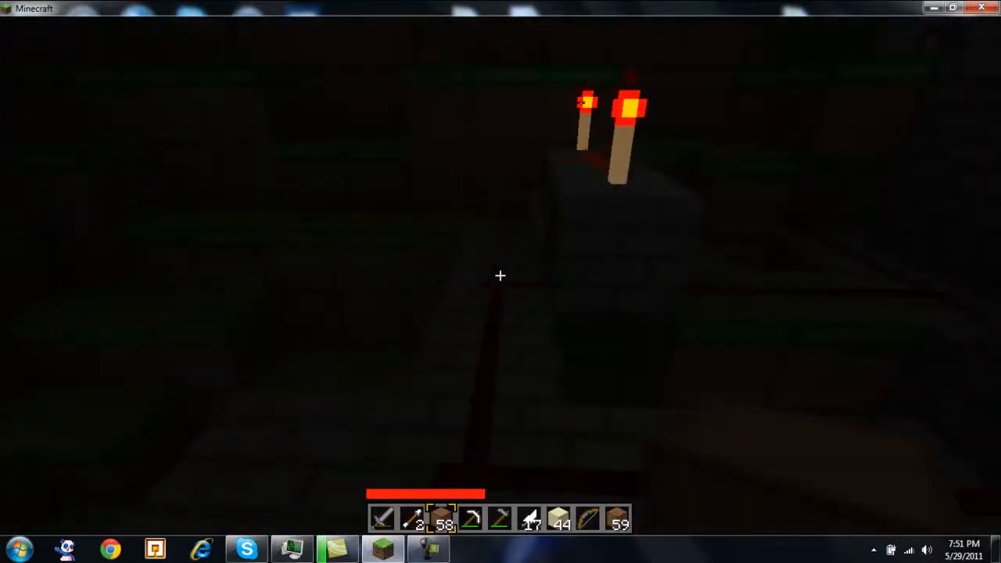
mouse_move(500, 275)
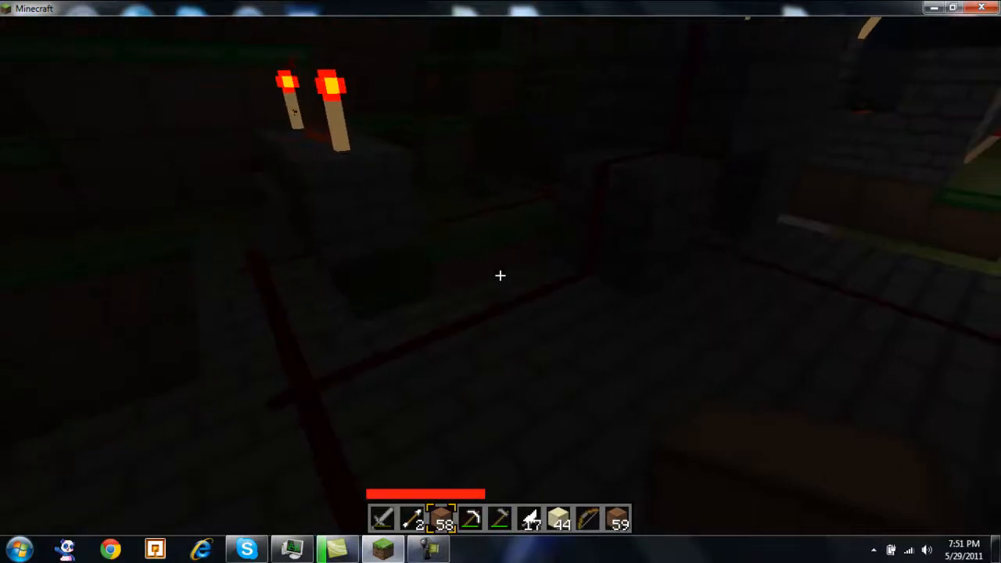
mouse_move(501, 276)
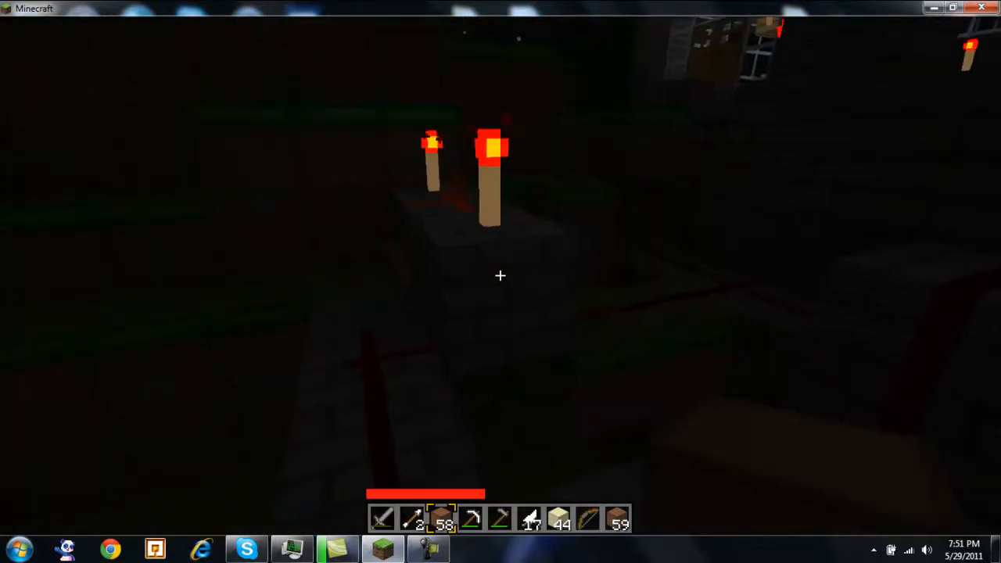
mouse_move(500, 275)
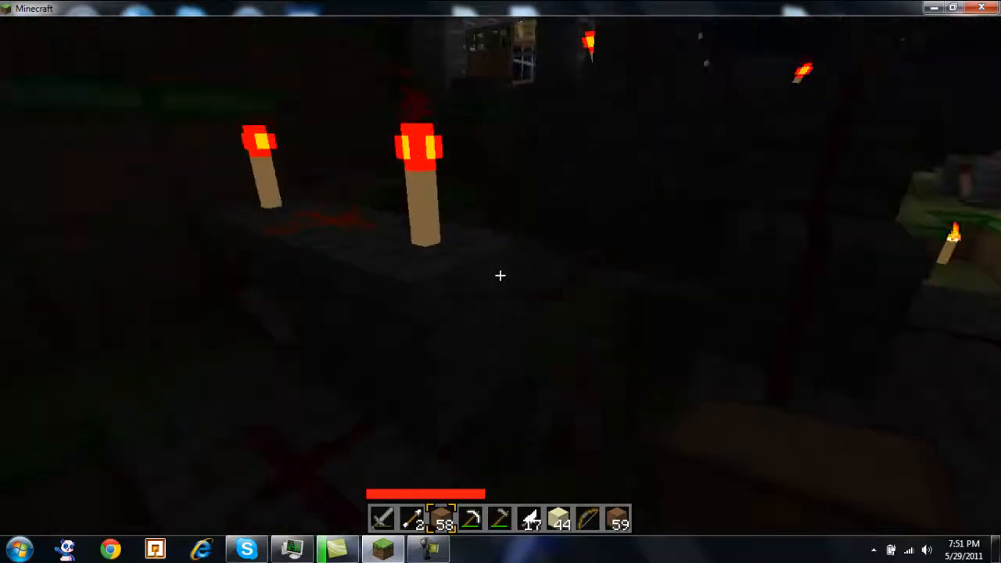
mouse_move(501, 275)
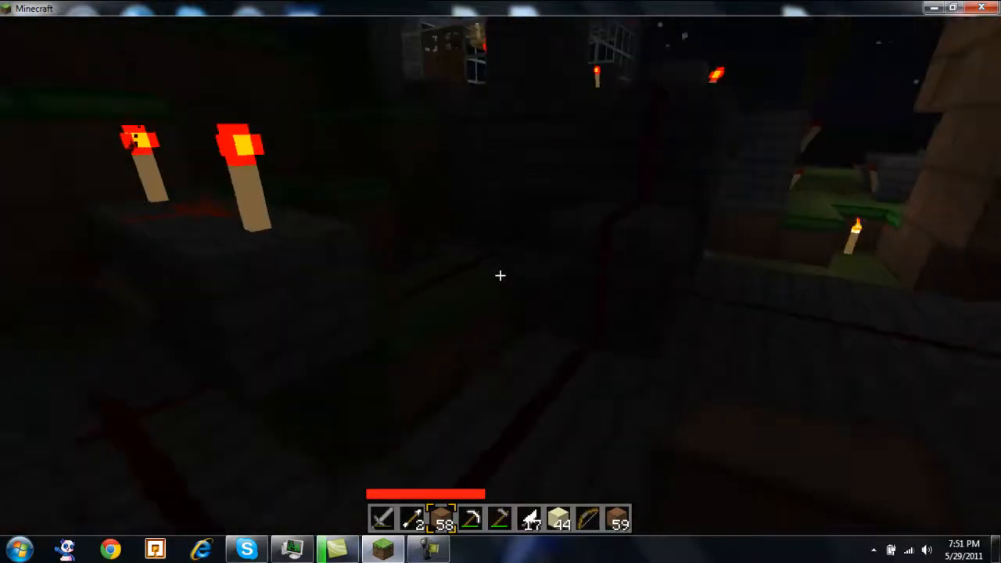
mouse_move(501, 275)
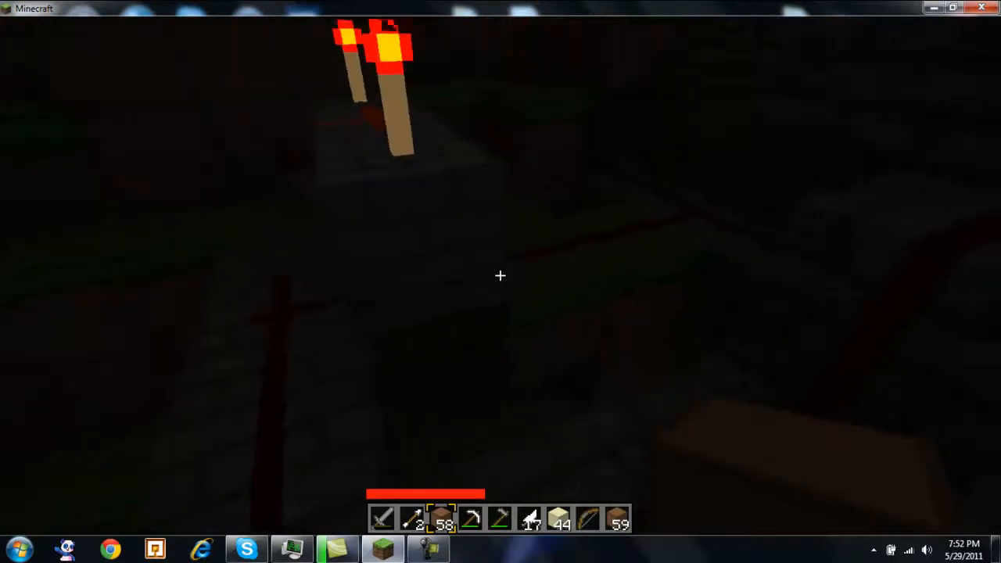
mouse_move(501, 275)
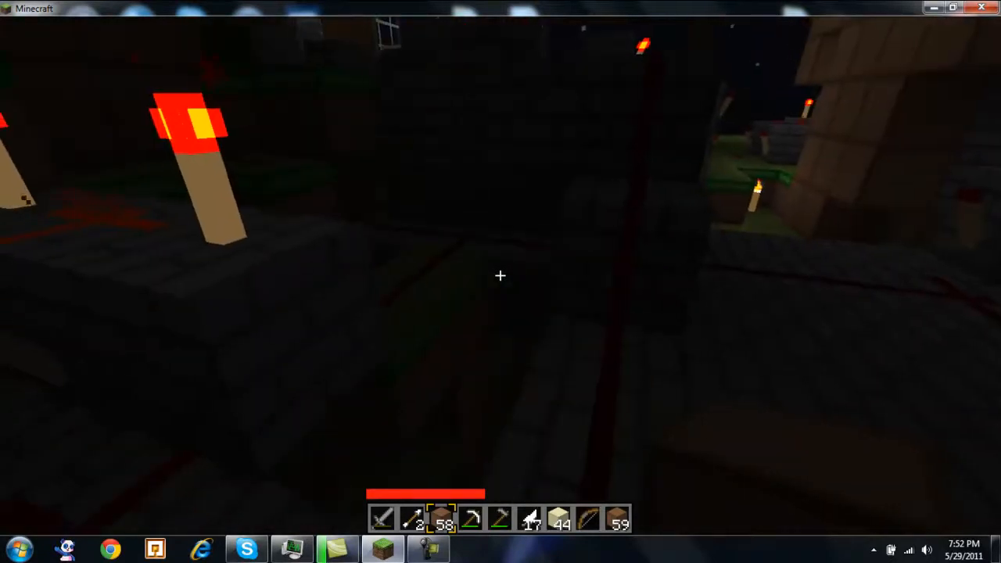
mouse_move(500, 276)
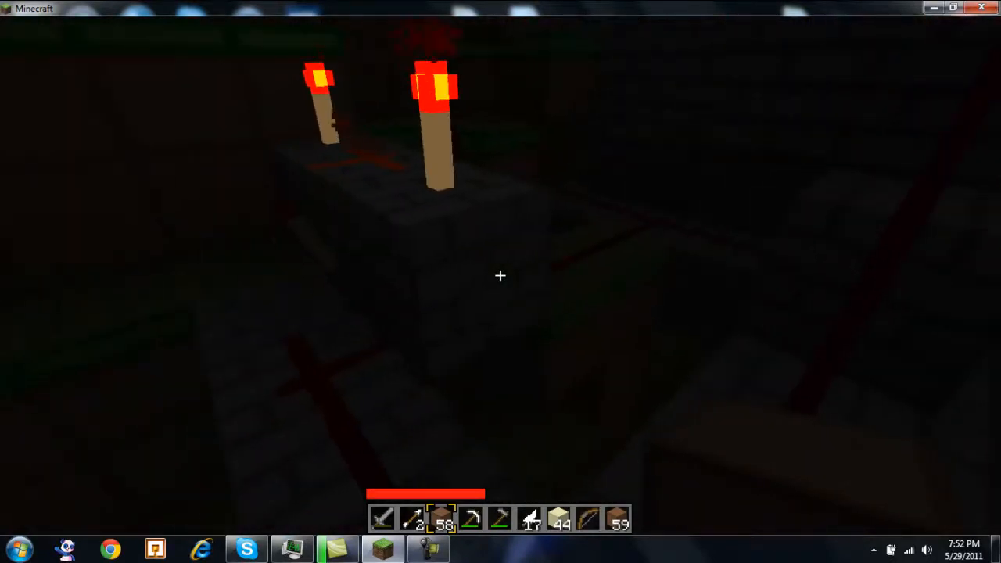
mouse_move(501, 276)
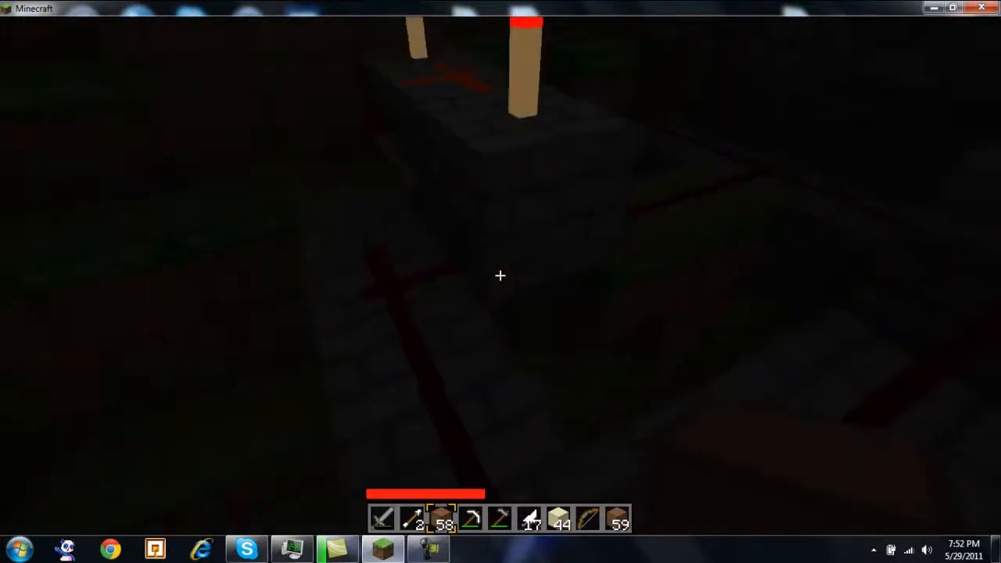
mouse_move(500, 275)
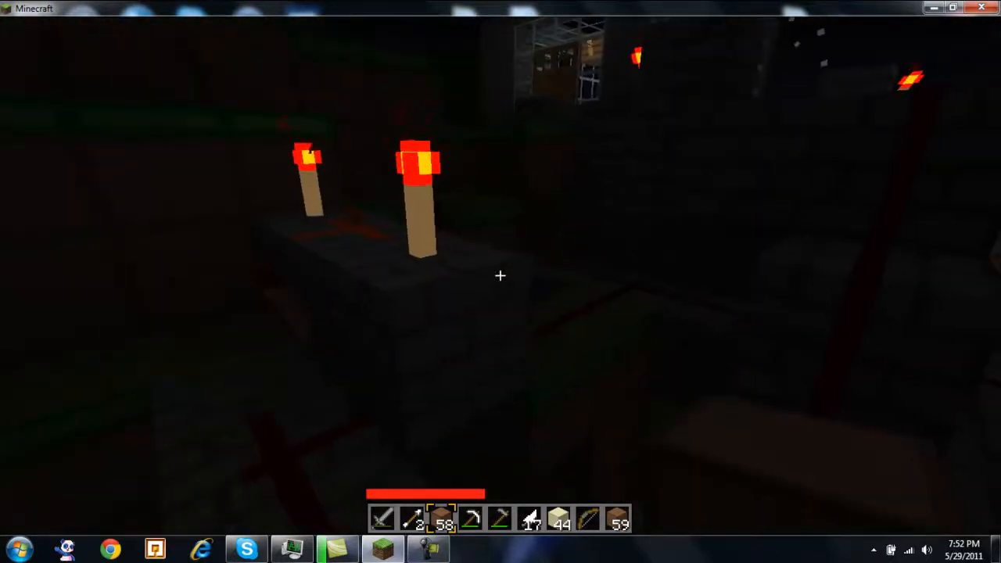
mouse_move(500, 276)
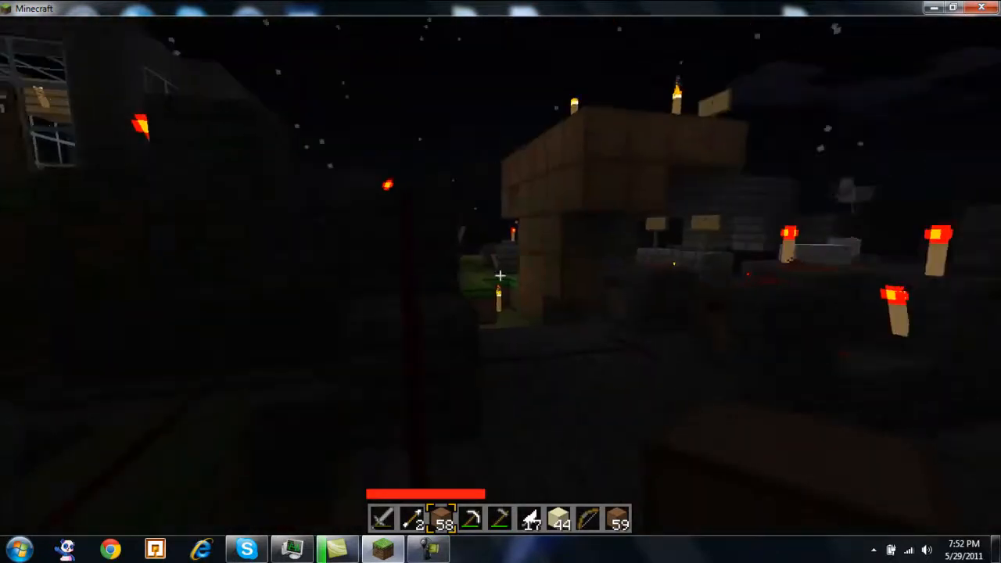
mouse_move(501, 282)
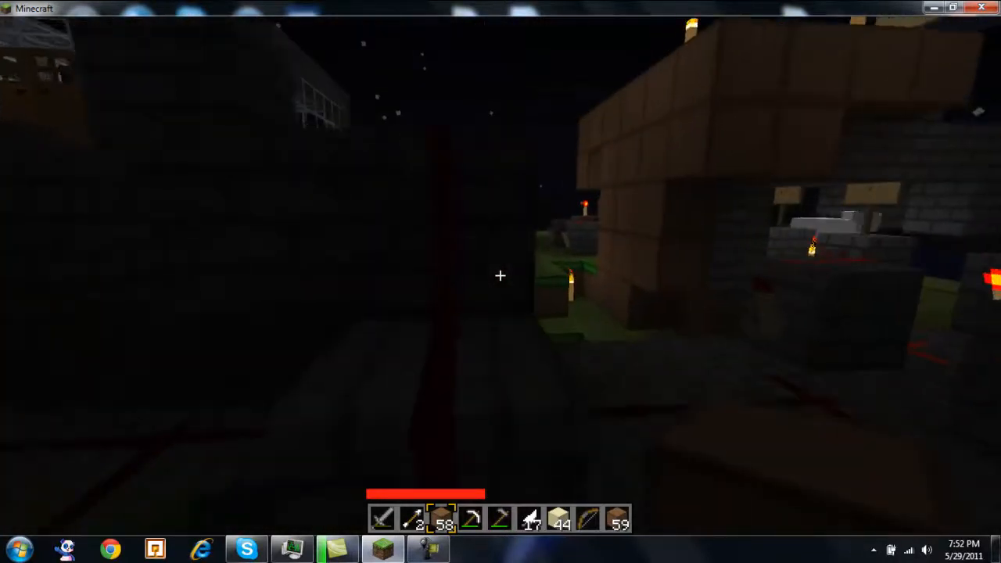
mouse_move(501, 275)
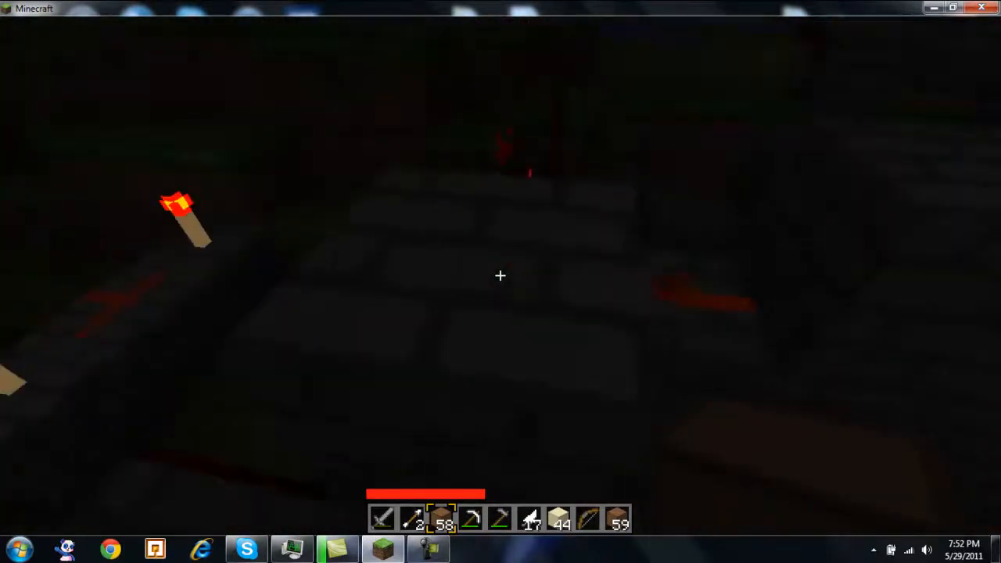
mouse_move(501, 276)
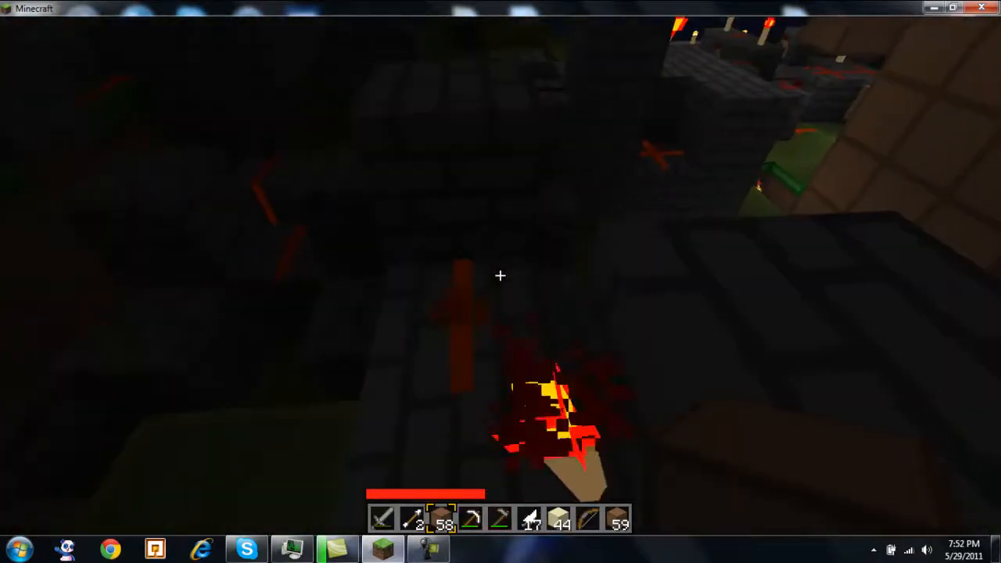
mouse_move(501, 276)
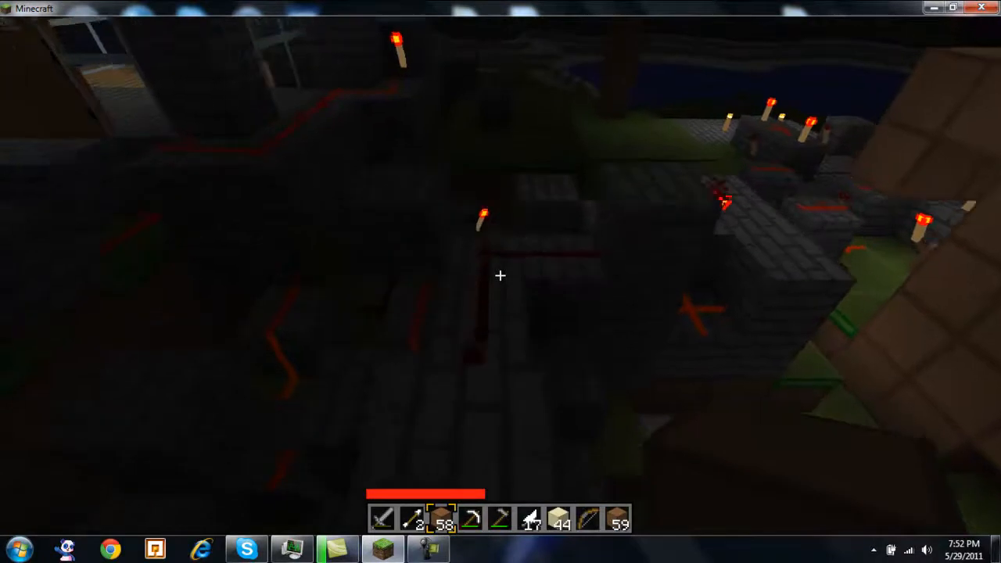
mouse_move(501, 276)
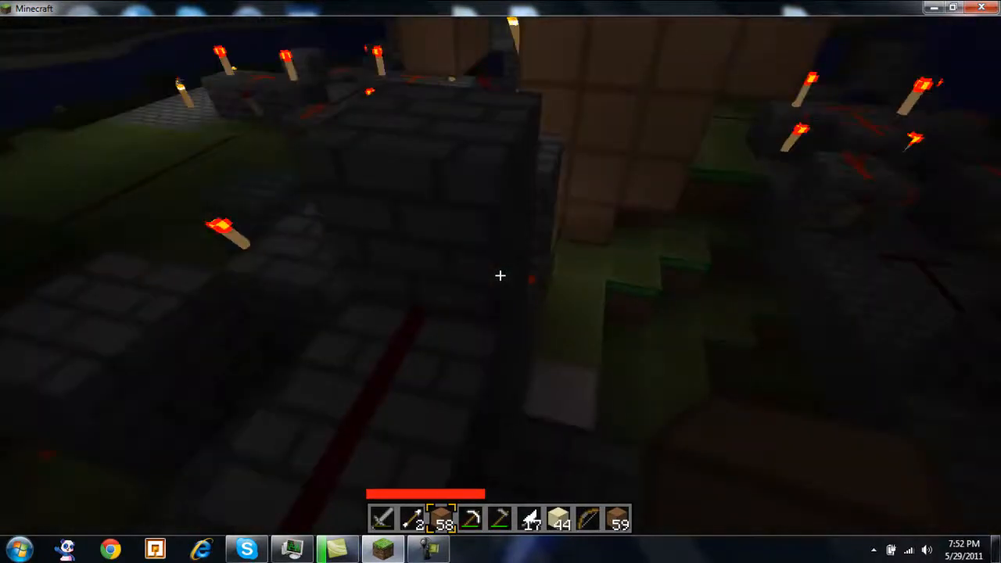
mouse_move(501, 276)
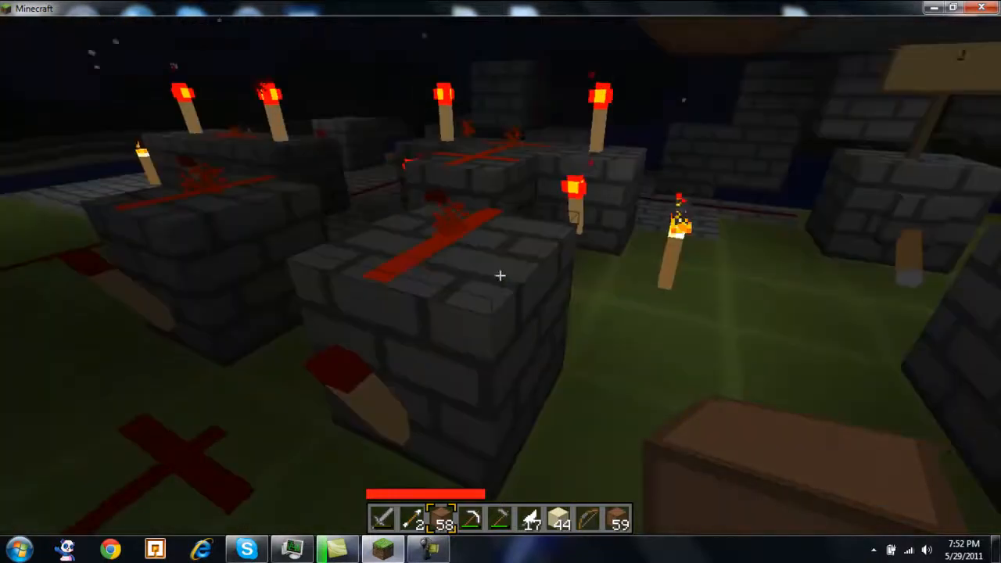
mouse_move(501, 275)
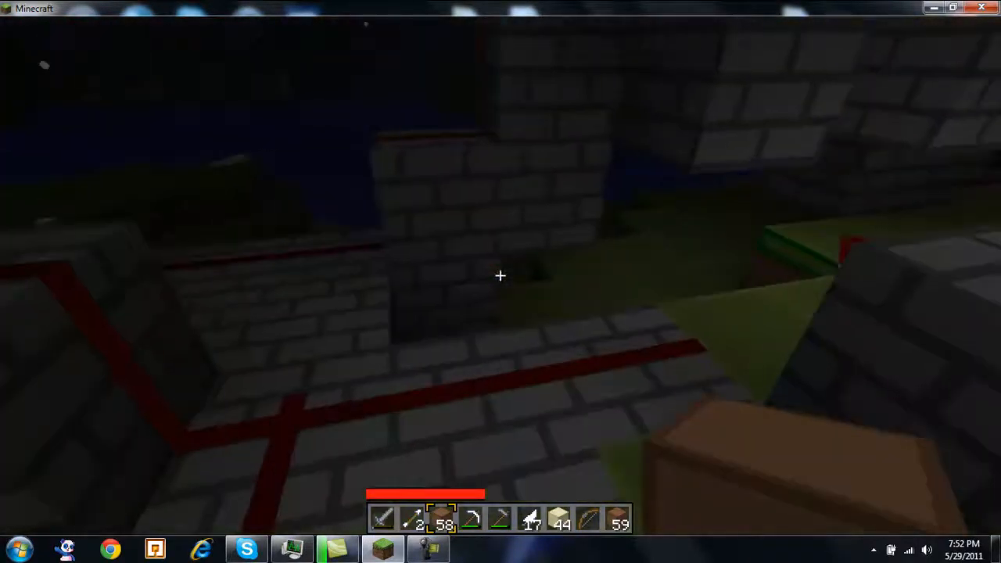
mouse_move(500, 276)
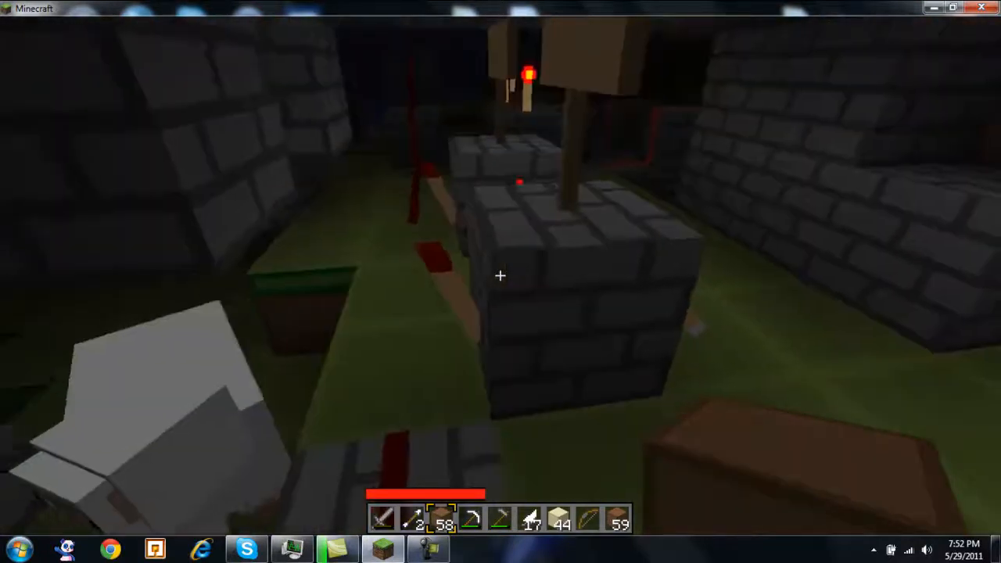
mouse_move(500, 276)
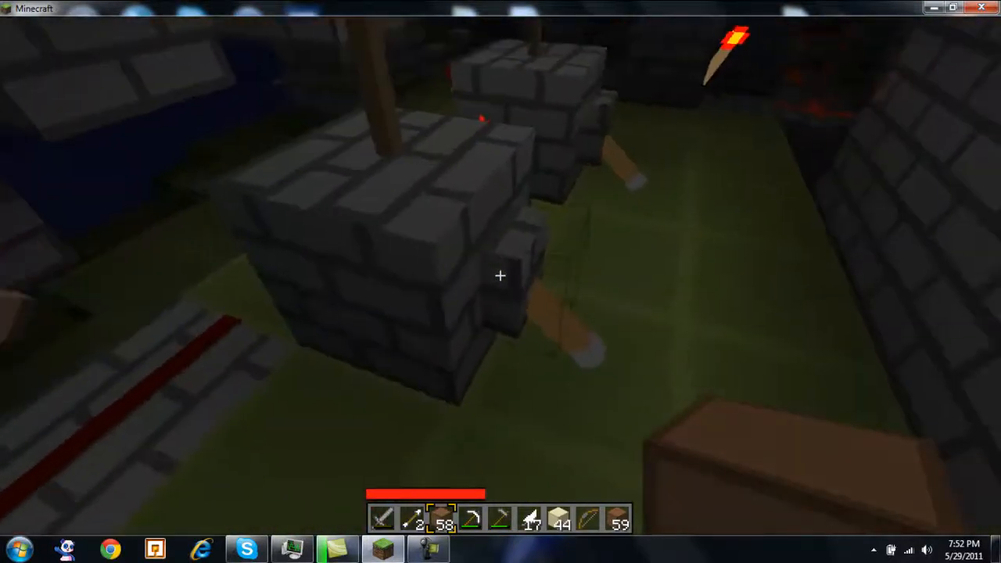
mouse_move(500, 275)
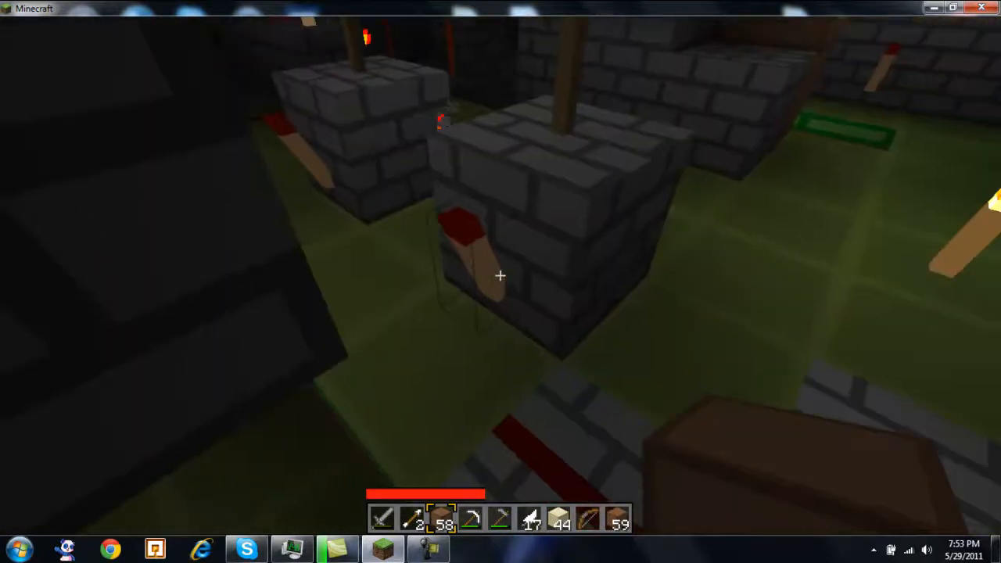
mouse_move(501, 276)
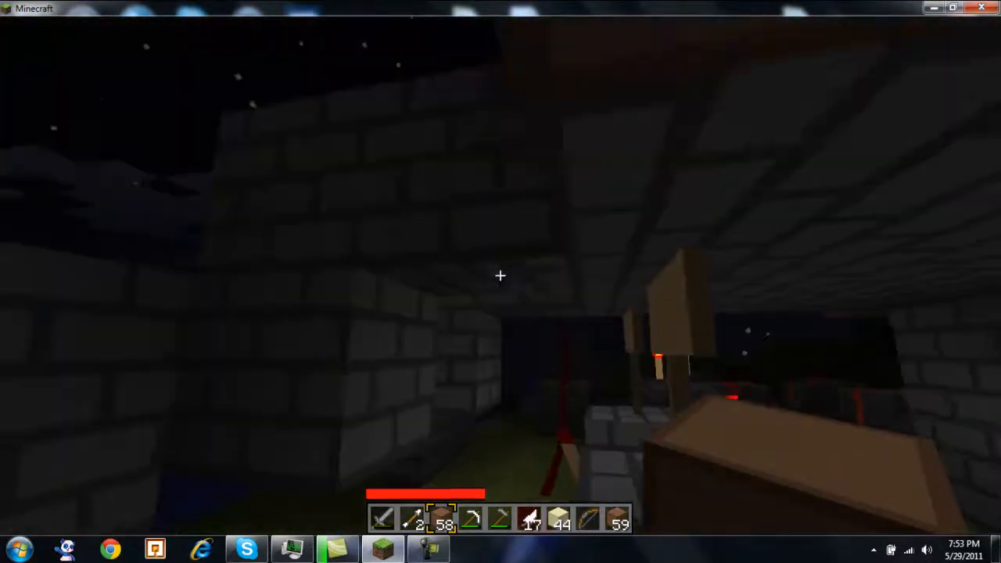
mouse_move(501, 275)
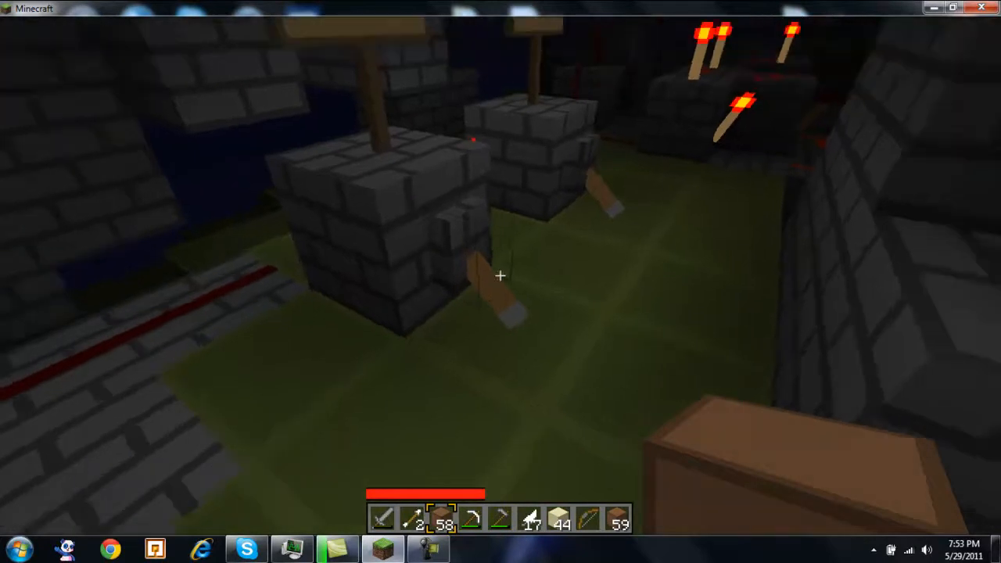
mouse_move(501, 275)
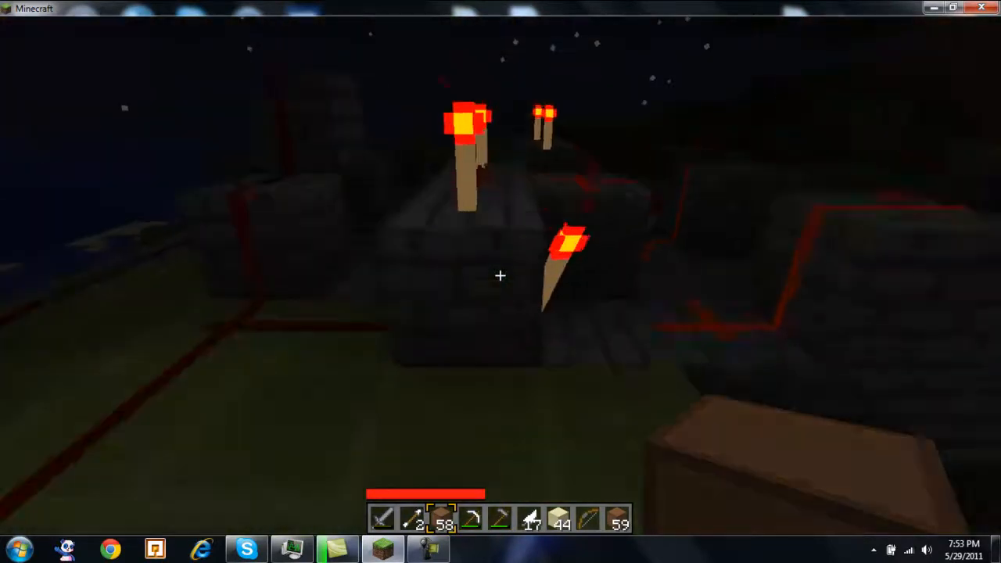
mouse_move(501, 275)
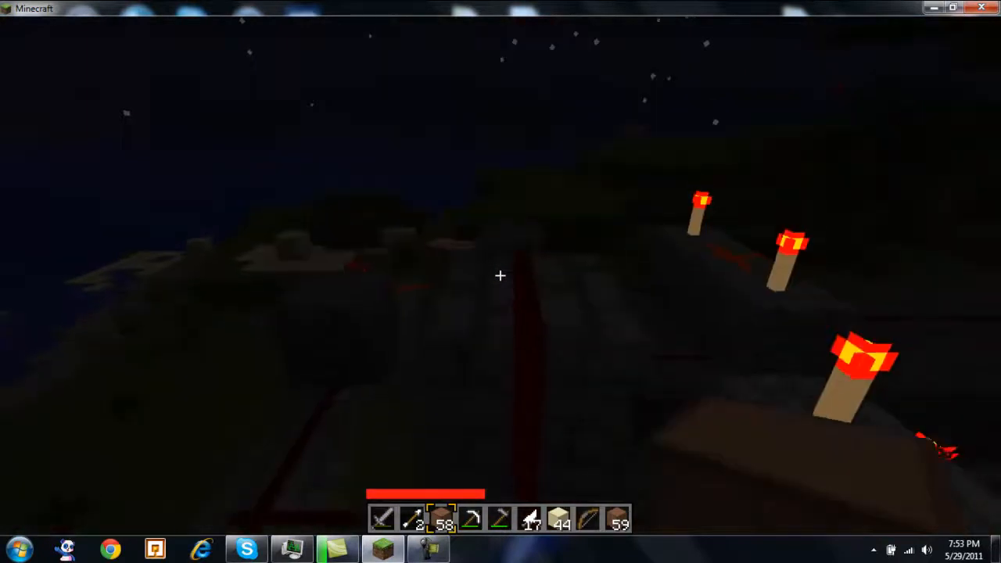
mouse_move(501, 275)
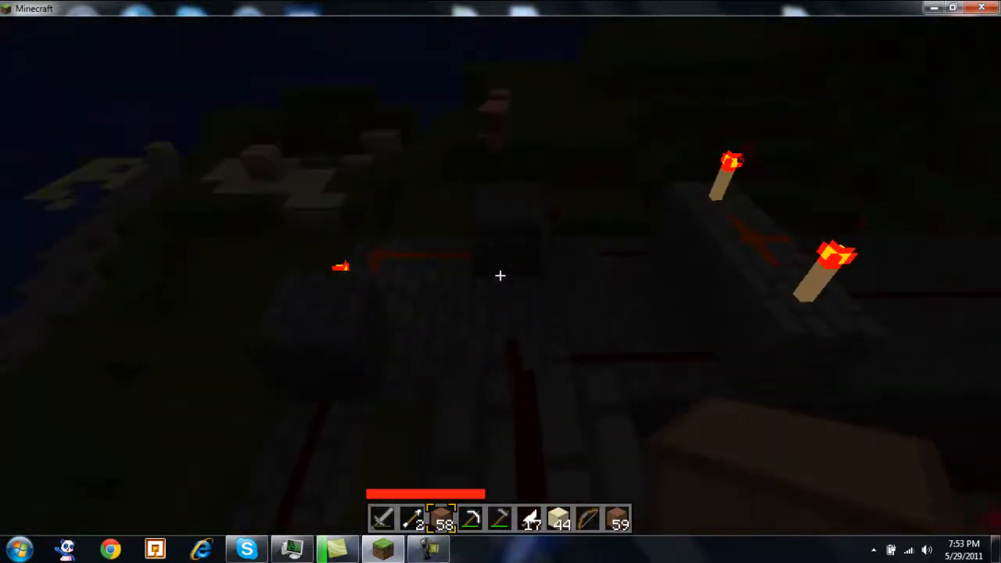
mouse_move(500, 276)
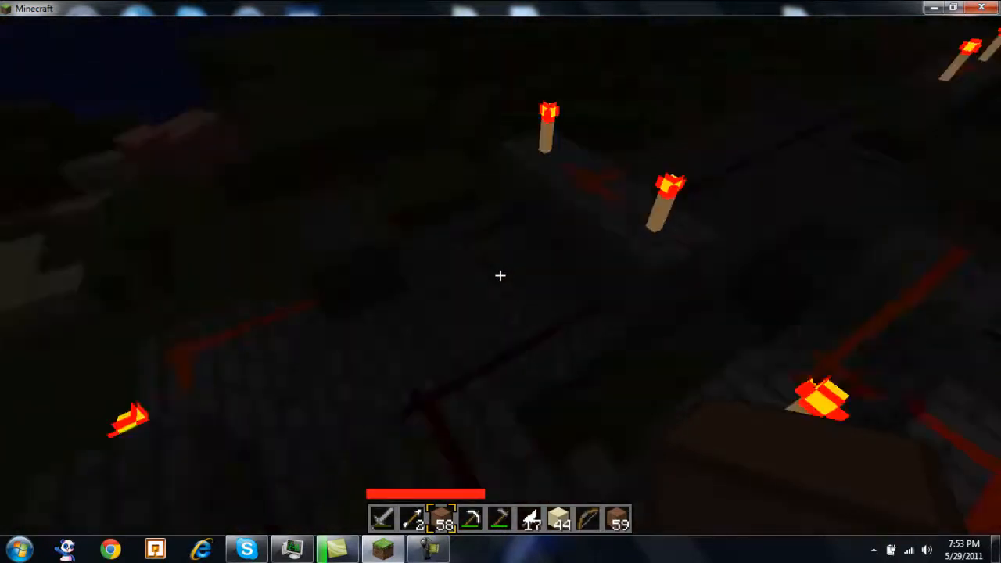
mouse_move(501, 275)
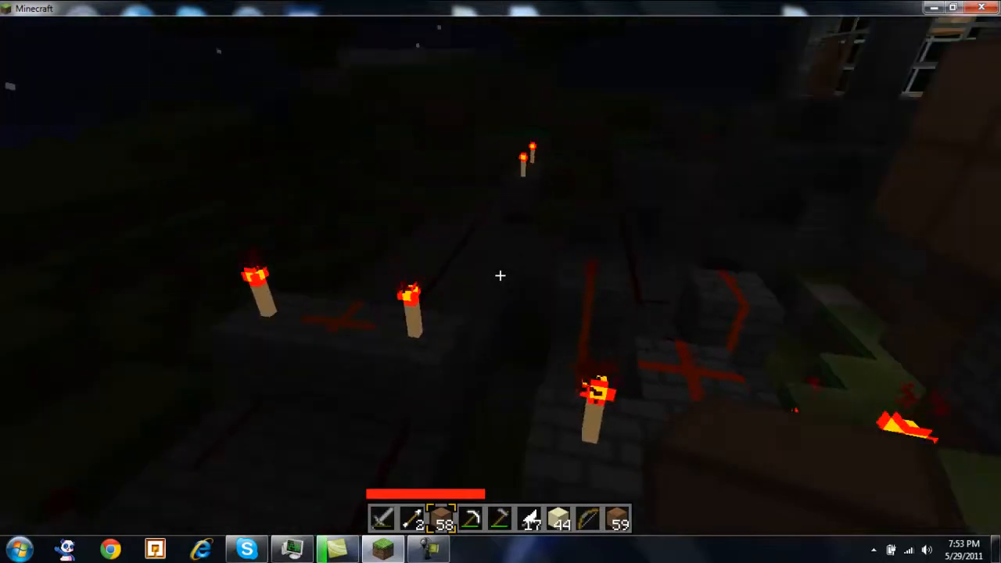
mouse_move(501, 276)
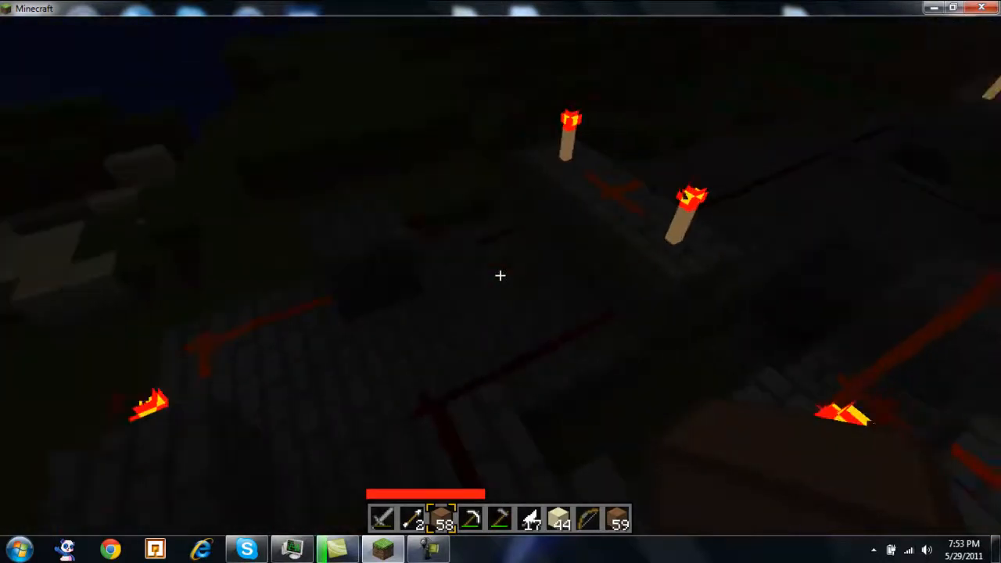
mouse_move(501, 275)
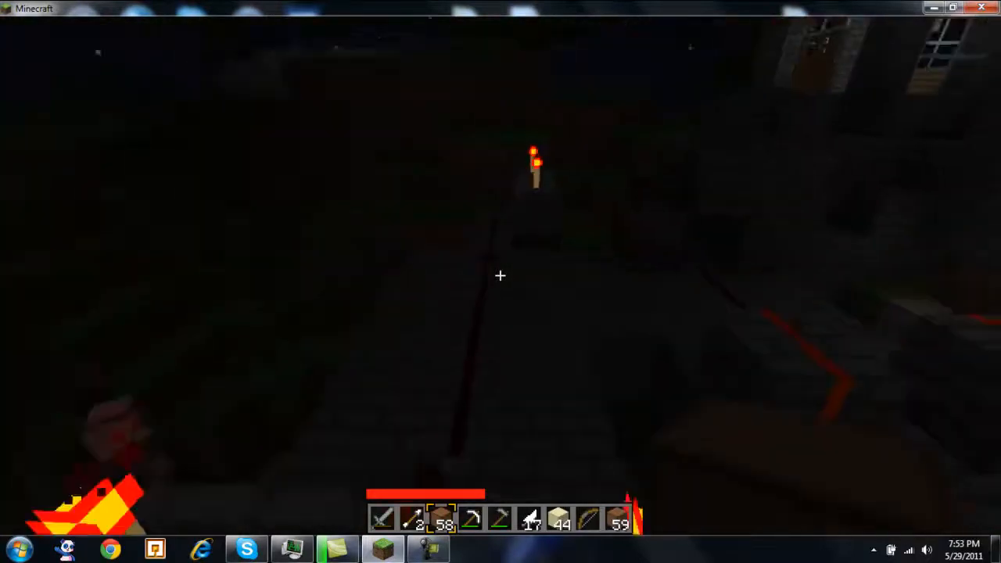
mouse_move(501, 275)
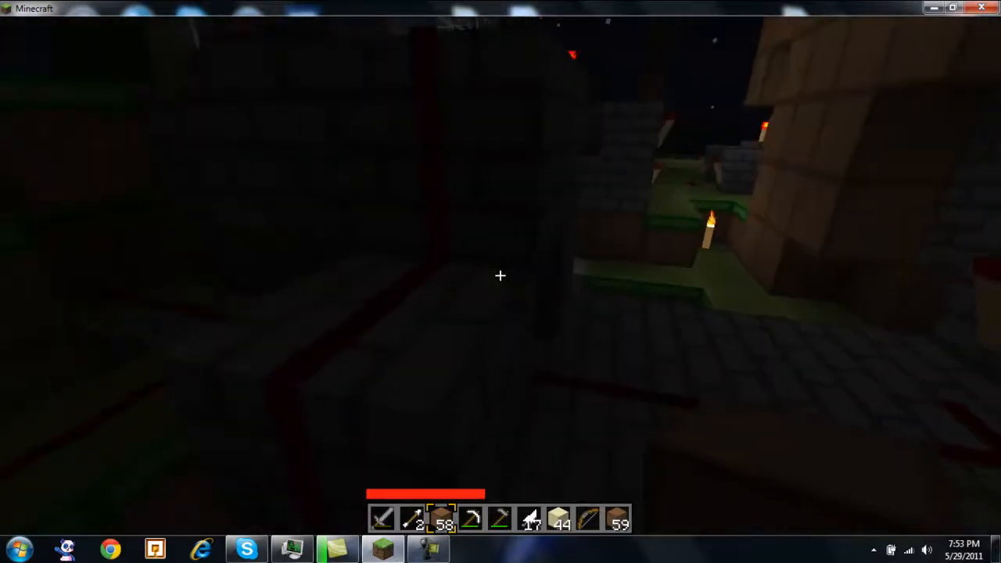
mouse_move(501, 276)
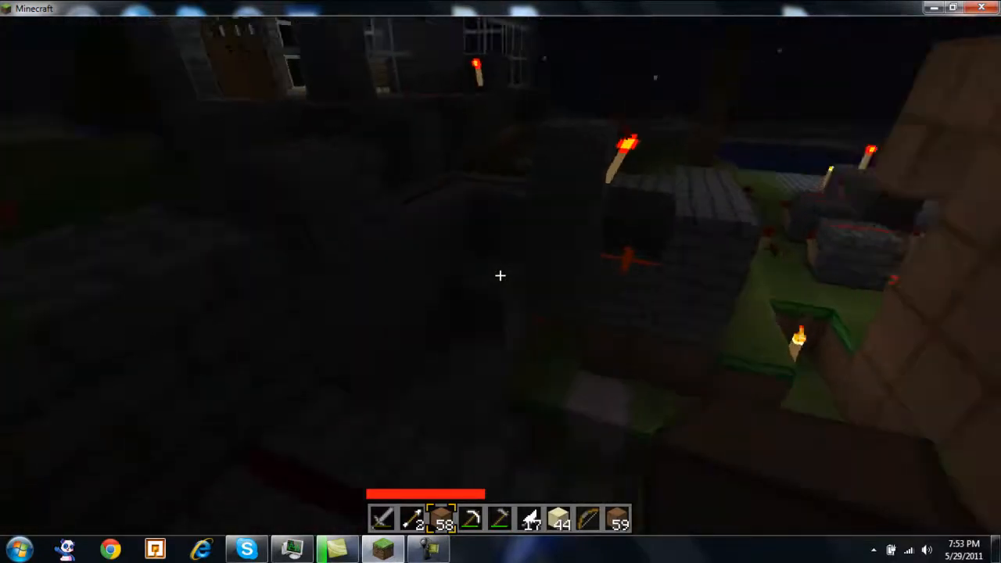
mouse_move(501, 276)
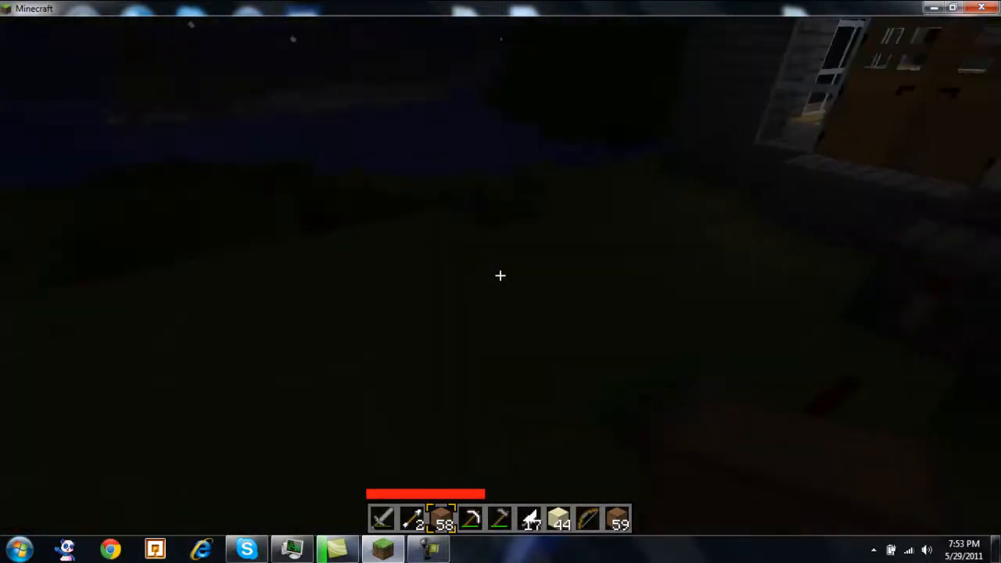
mouse_move(501, 276)
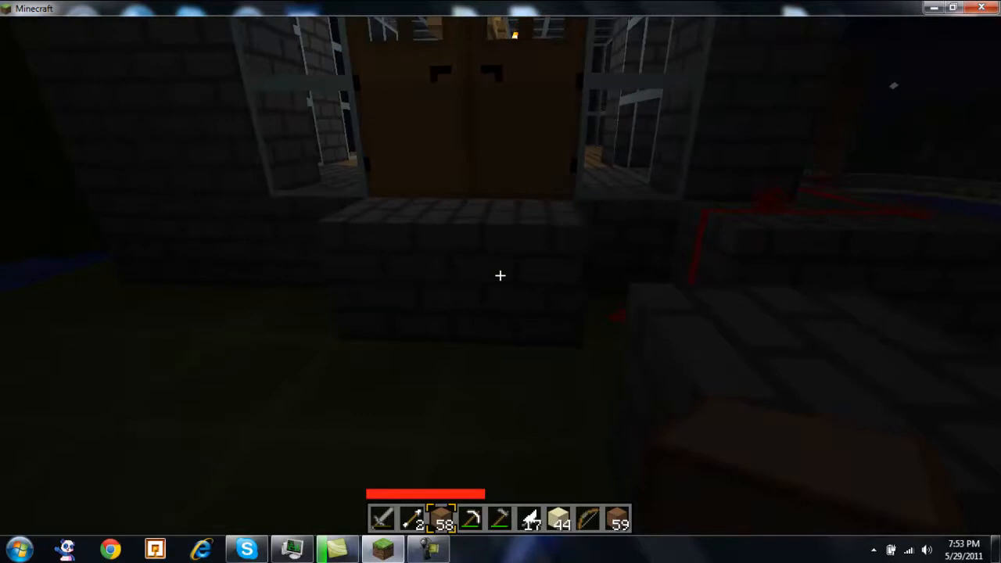
mouse_move(500, 276)
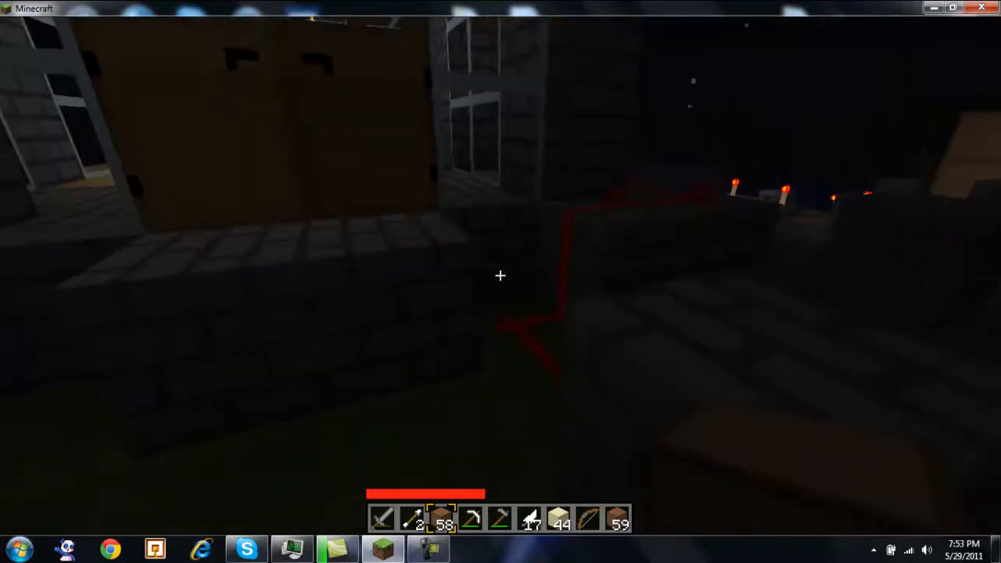
mouse_move(500, 275)
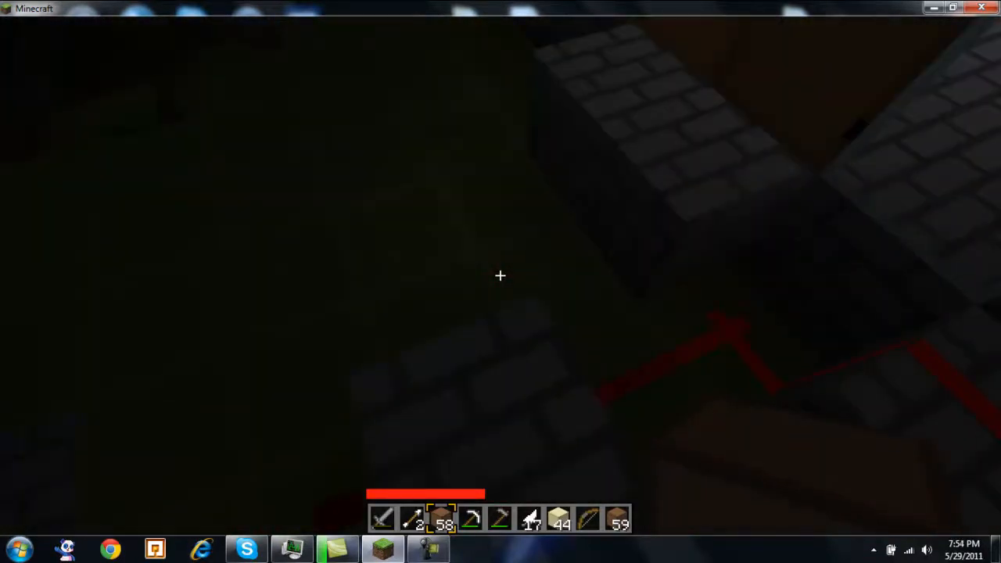
mouse_move(501, 275)
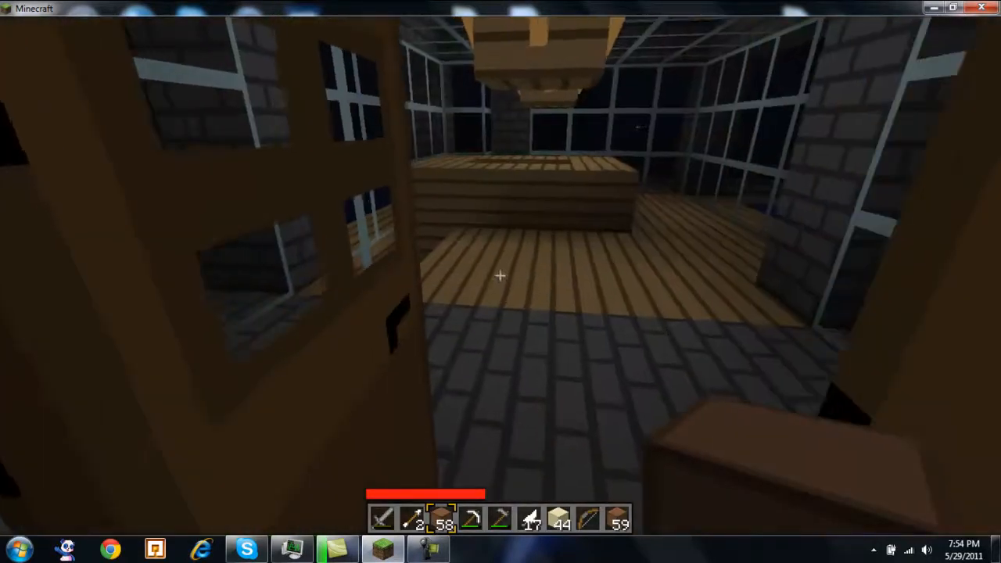
mouse_move(501, 276)
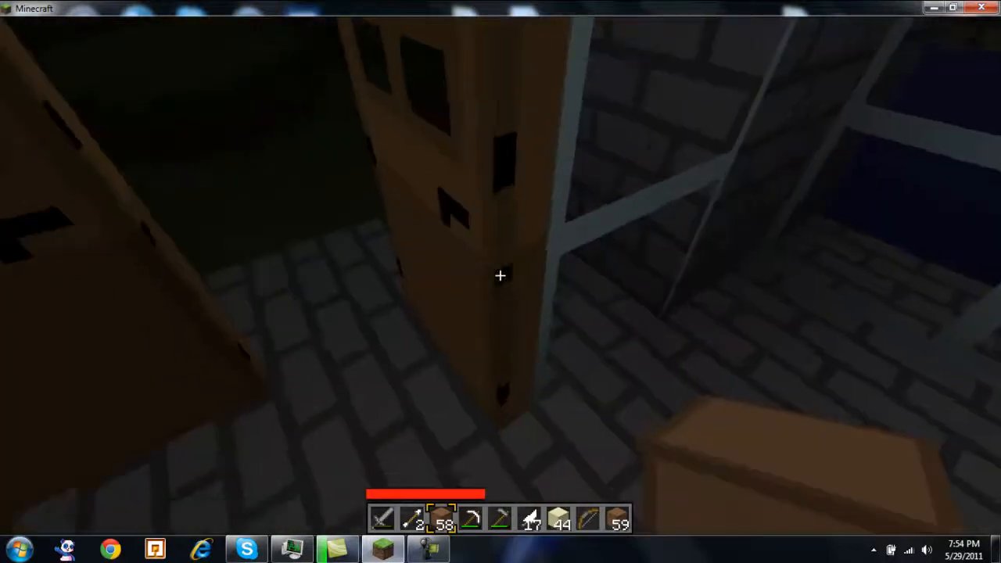
mouse_move(501, 276)
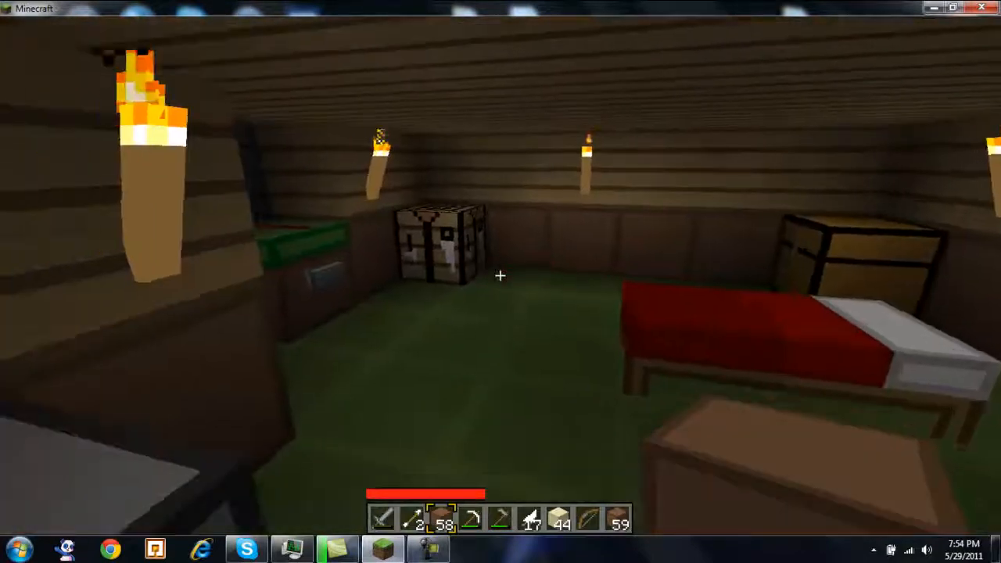
mouse_move(501, 276)
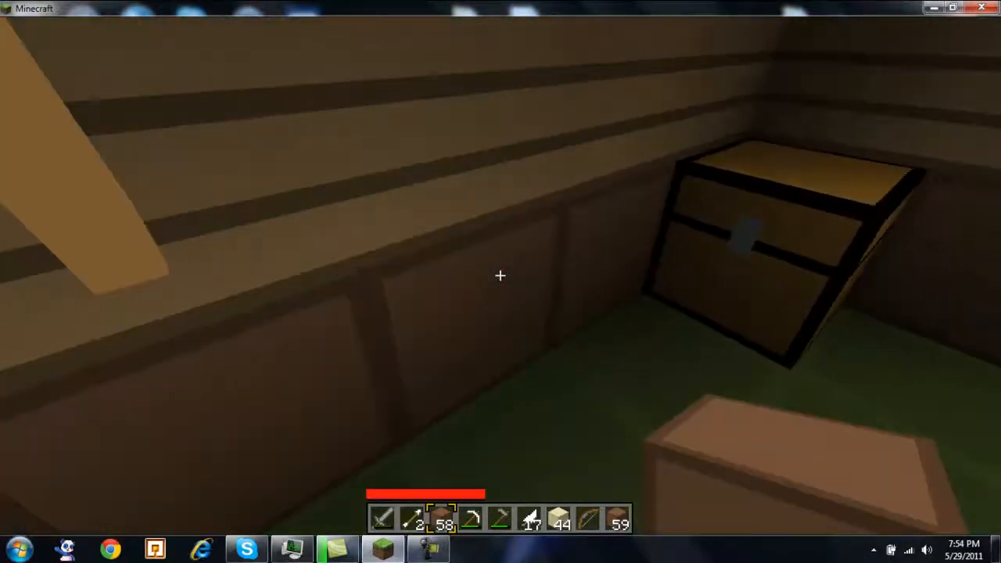
mouse_move(501, 275)
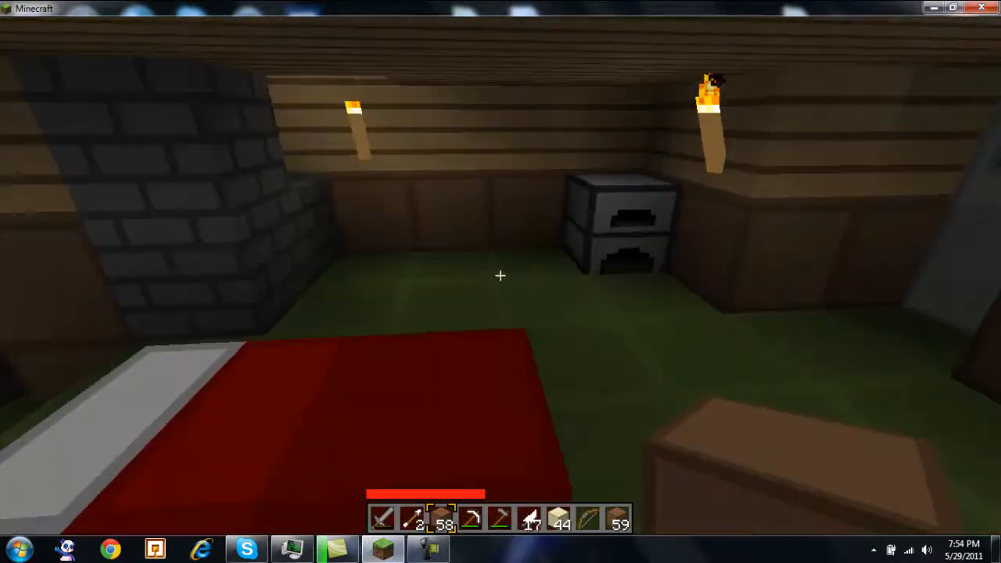
mouse_move(501, 276)
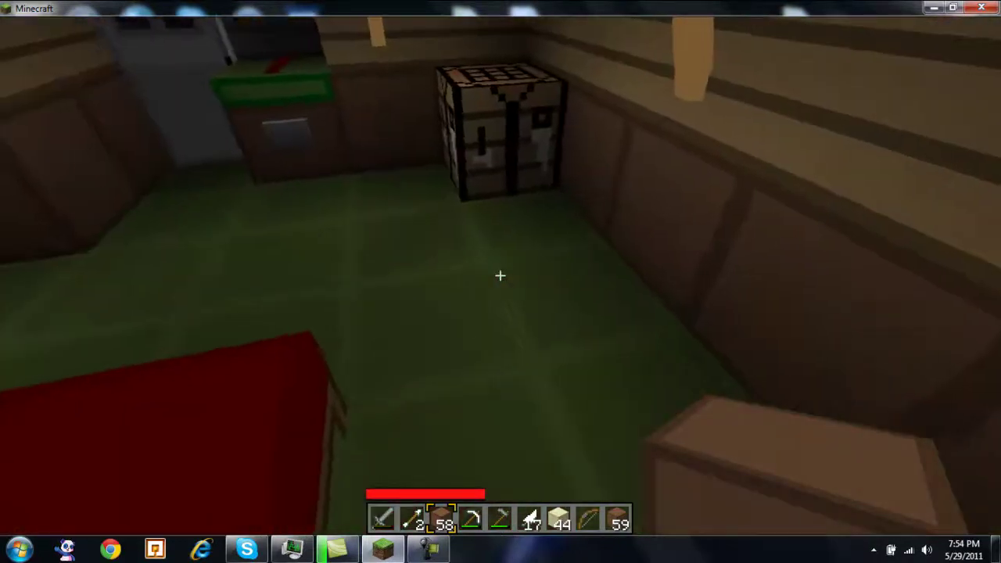